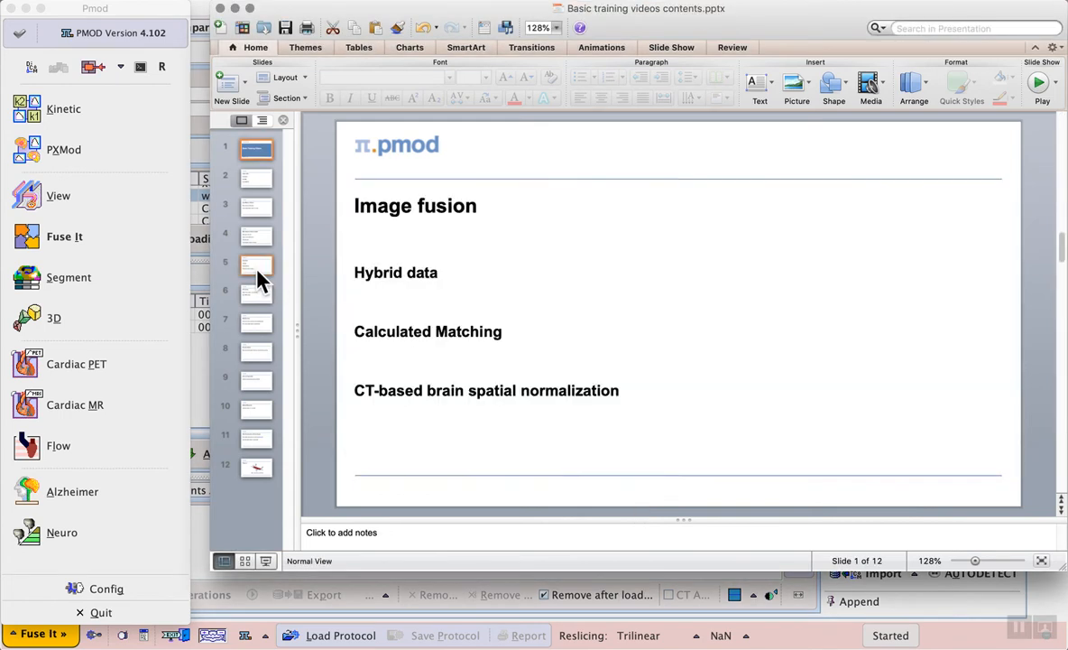
# Show slide 5, the Image fusion overview with hybrid data, calculated matching and CT-based normalization
pyautogui.click(256, 264)
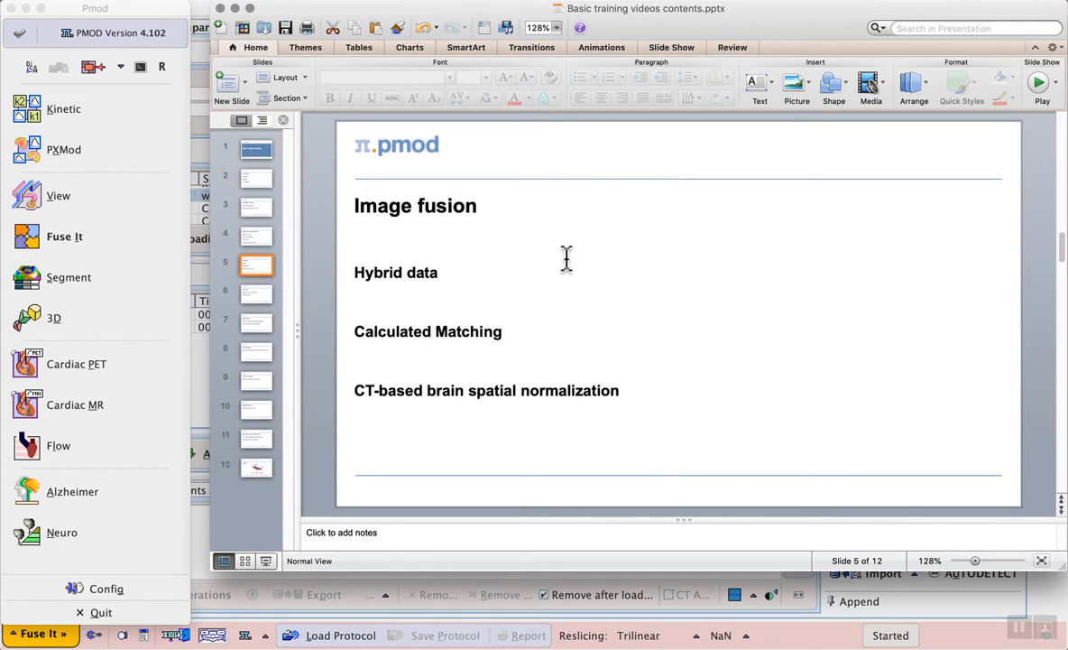
pyautogui.moveTo(519, 332)
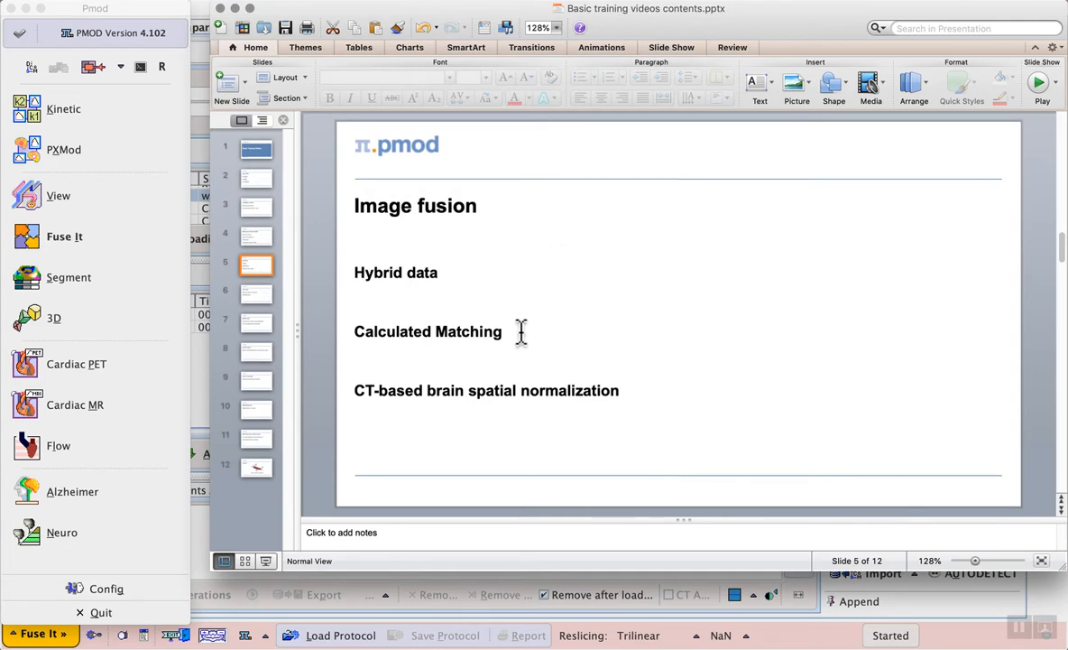
pyautogui.moveTo(517, 336)
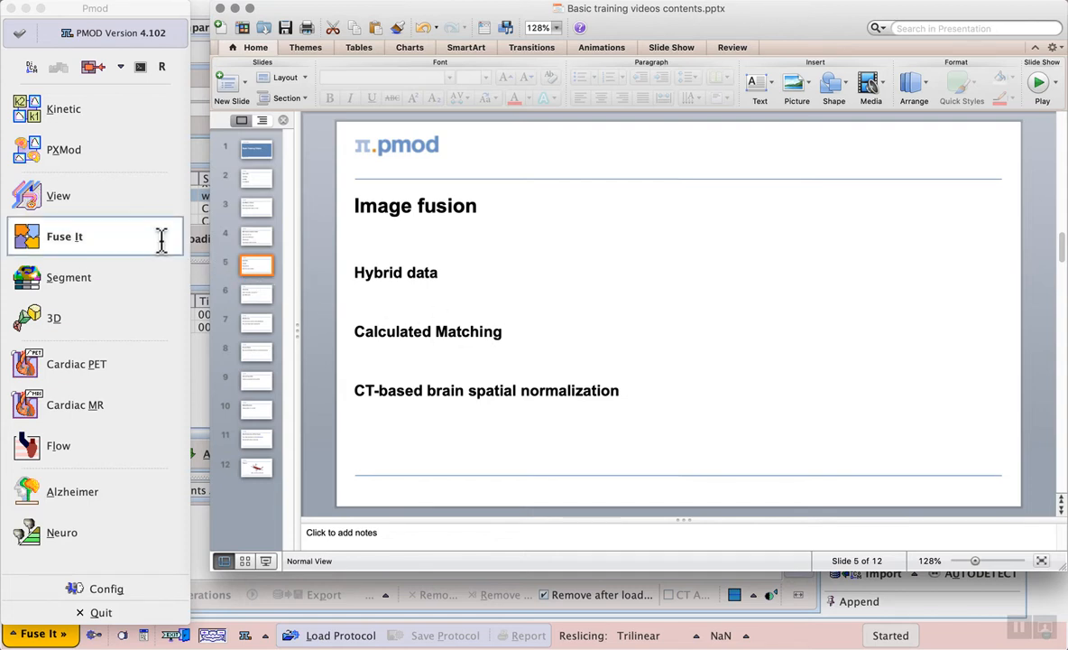
# Start Fuse It and queue both mouse_7 whole-body PET and CT series for loading
pyautogui.click(63, 235)
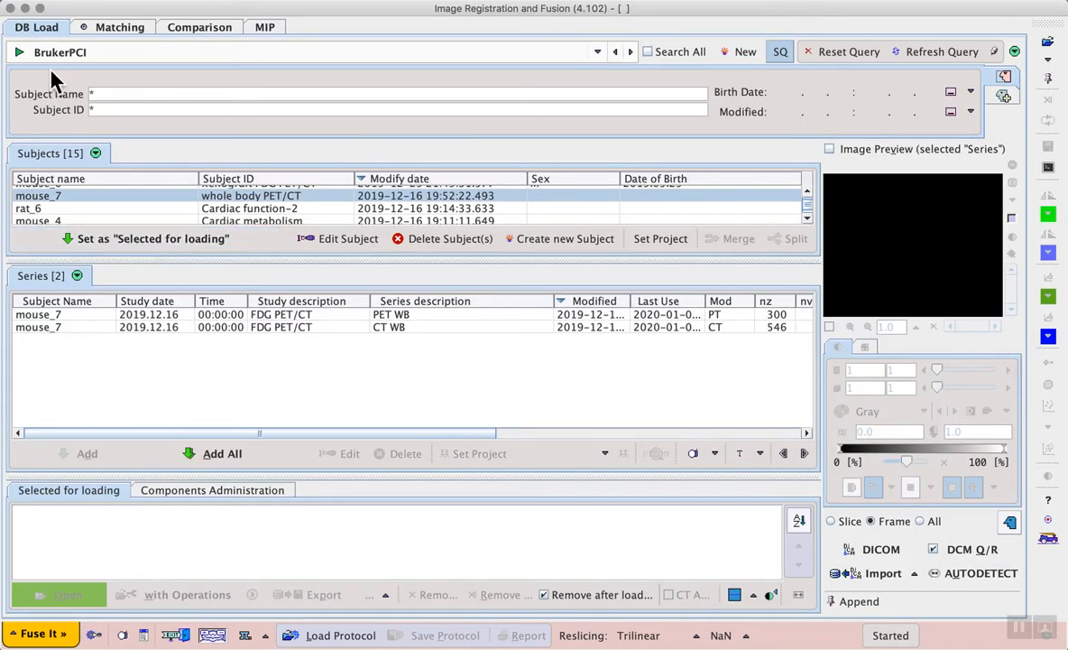
pyautogui.moveTo(65, 73)
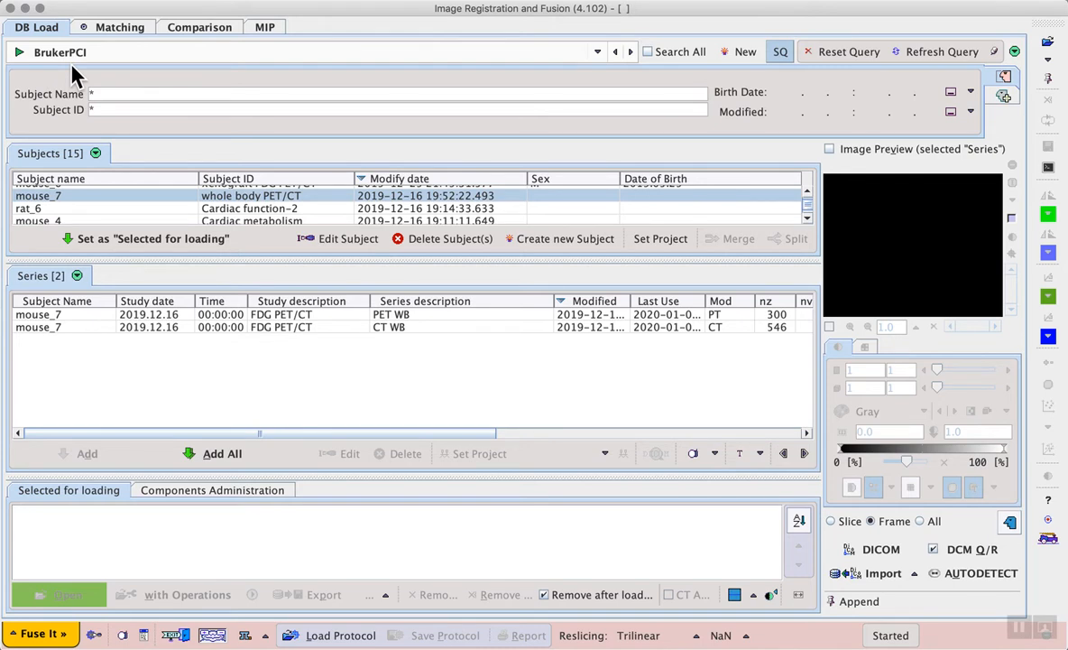
pyautogui.moveTo(99, 202)
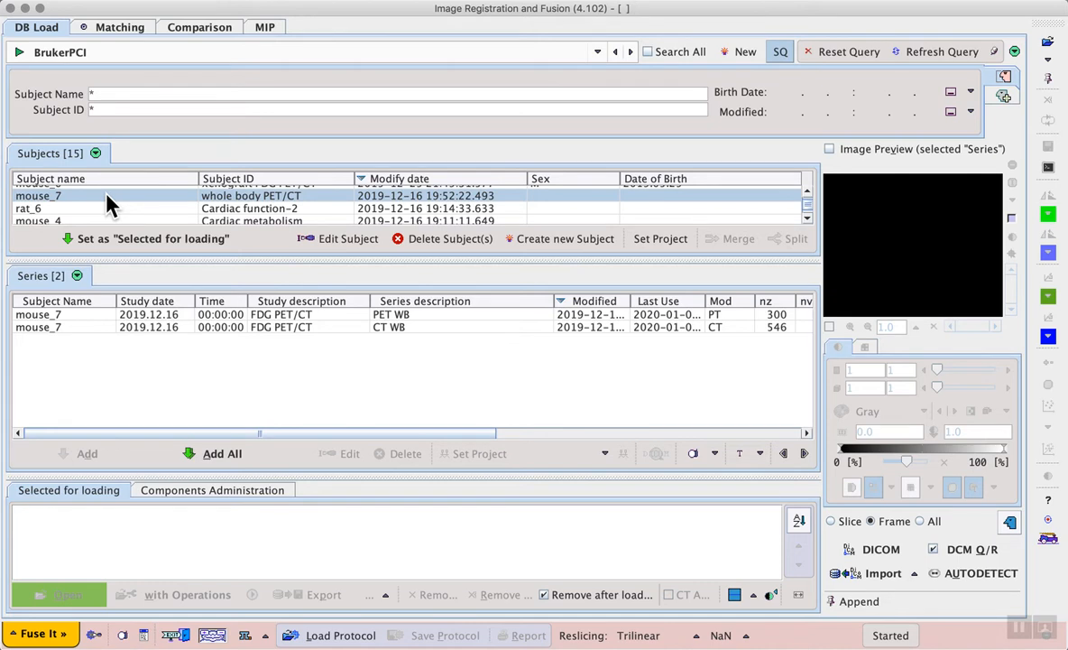
pyautogui.moveTo(271, 208)
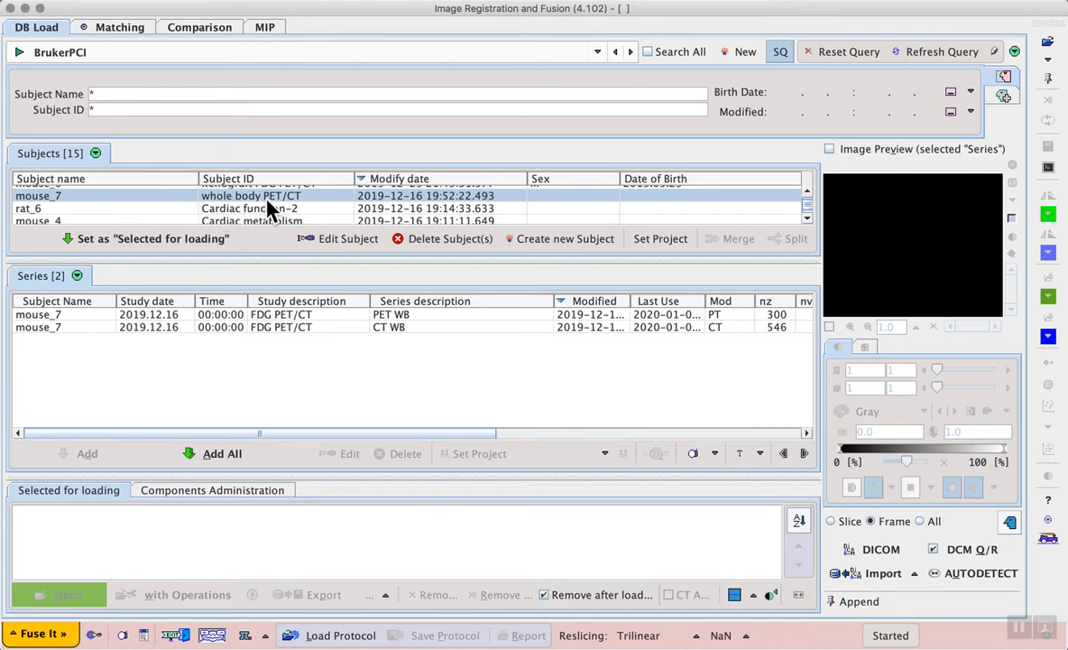
pyautogui.moveTo(291, 296)
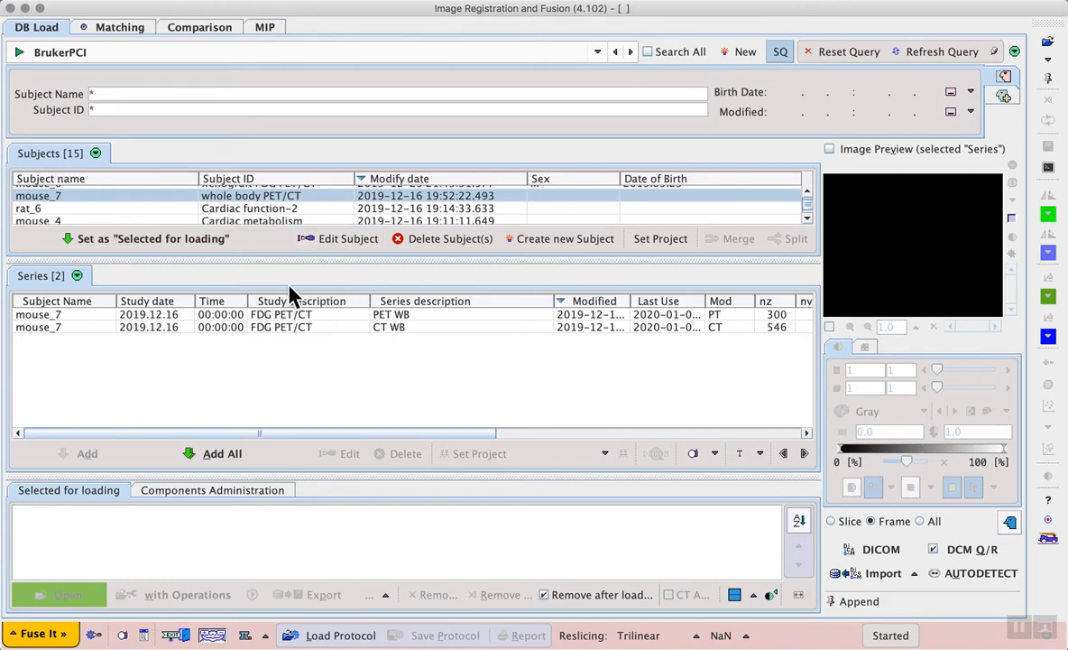
pyautogui.moveTo(408, 373)
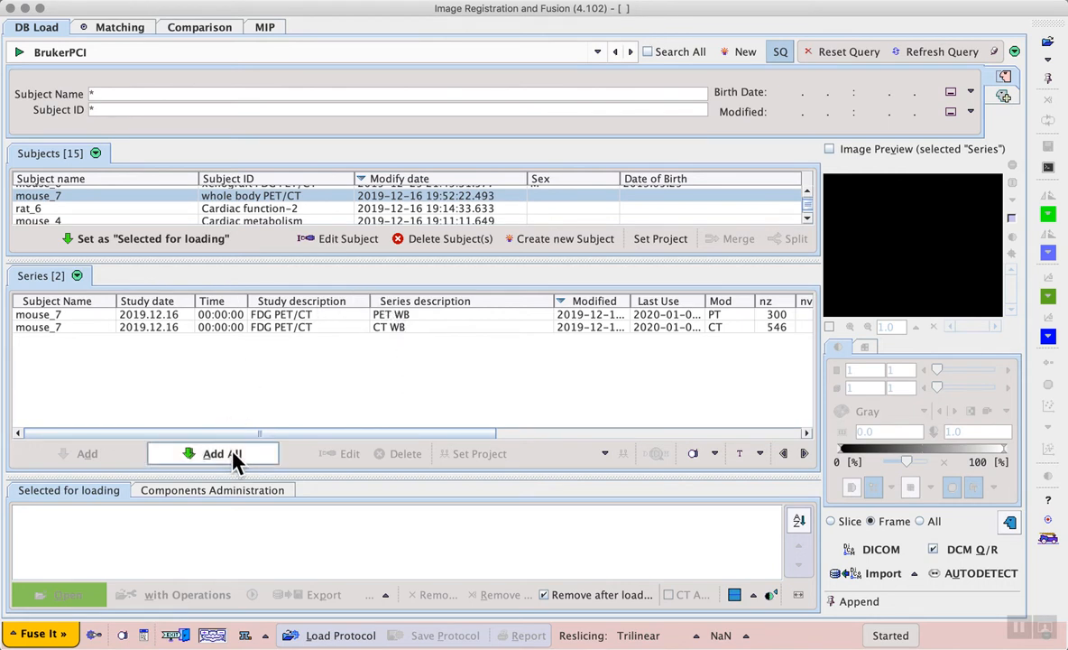
pyautogui.click(222, 453)
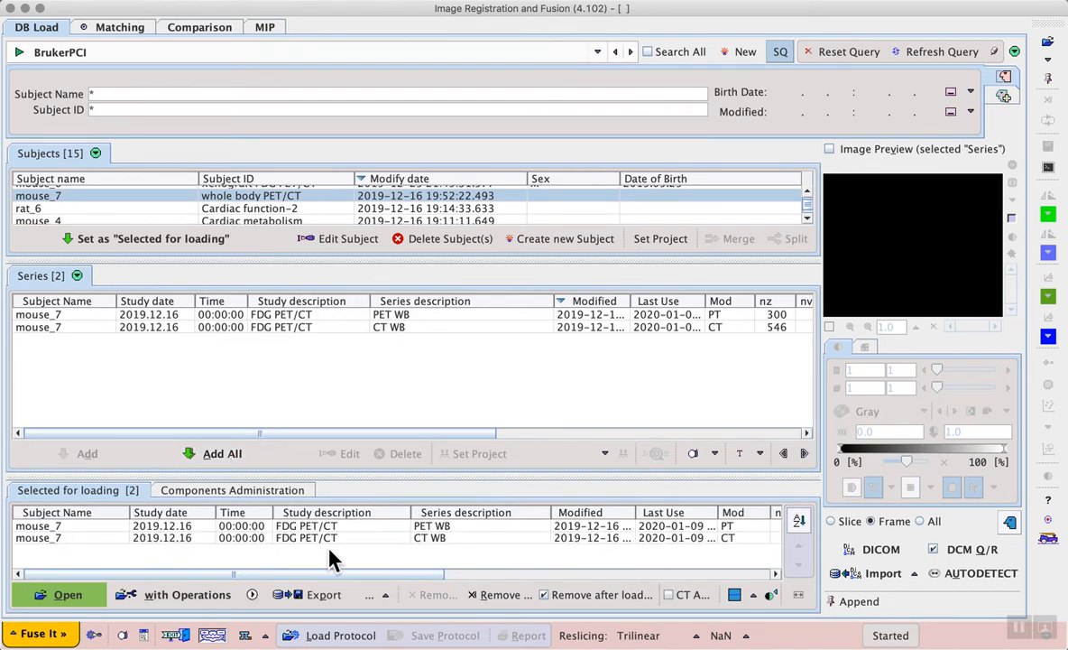
pyautogui.moveTo(181, 550)
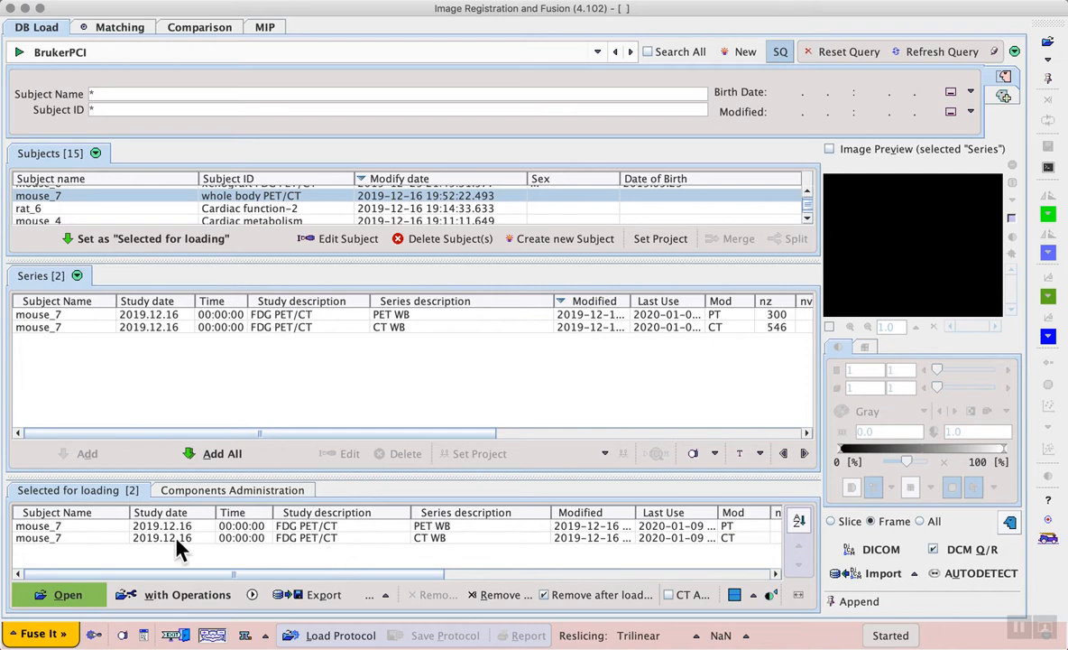
pyautogui.click(62, 595)
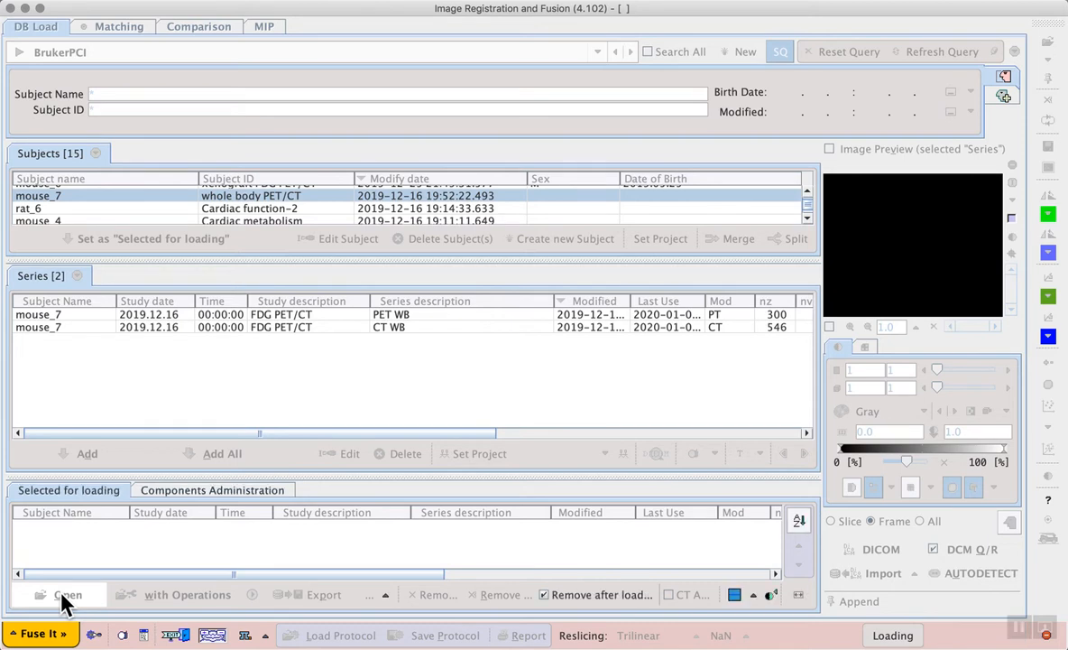
# Load the queued series, view PET and CT fused, and cap the Cold PET colour scale near 45%
pyautogui.click(69, 596)
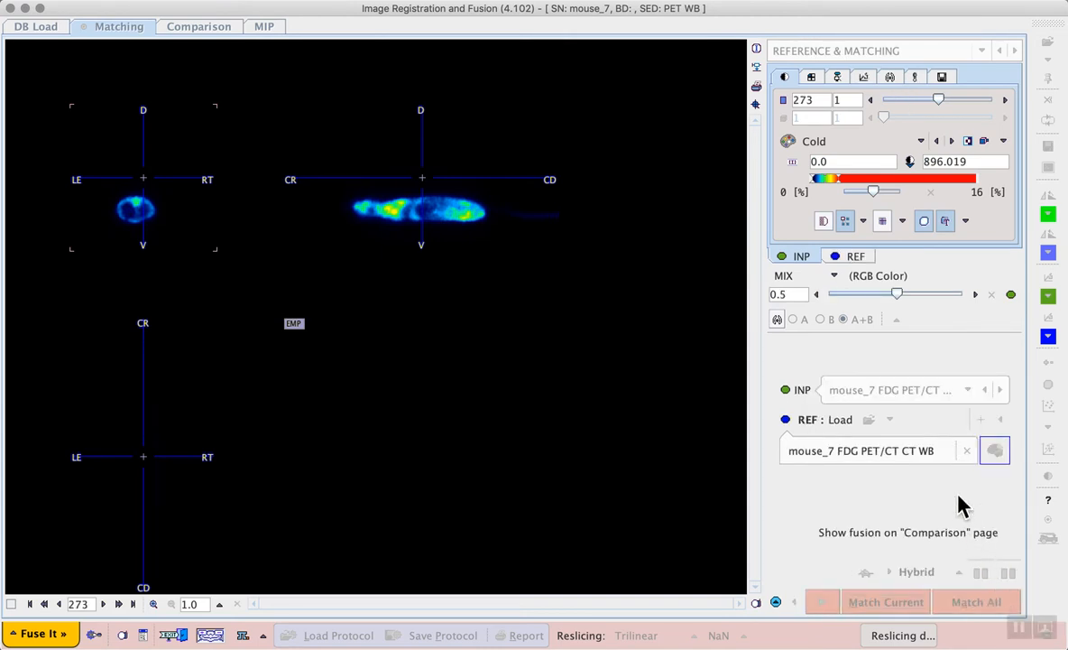
pyautogui.click(197, 27)
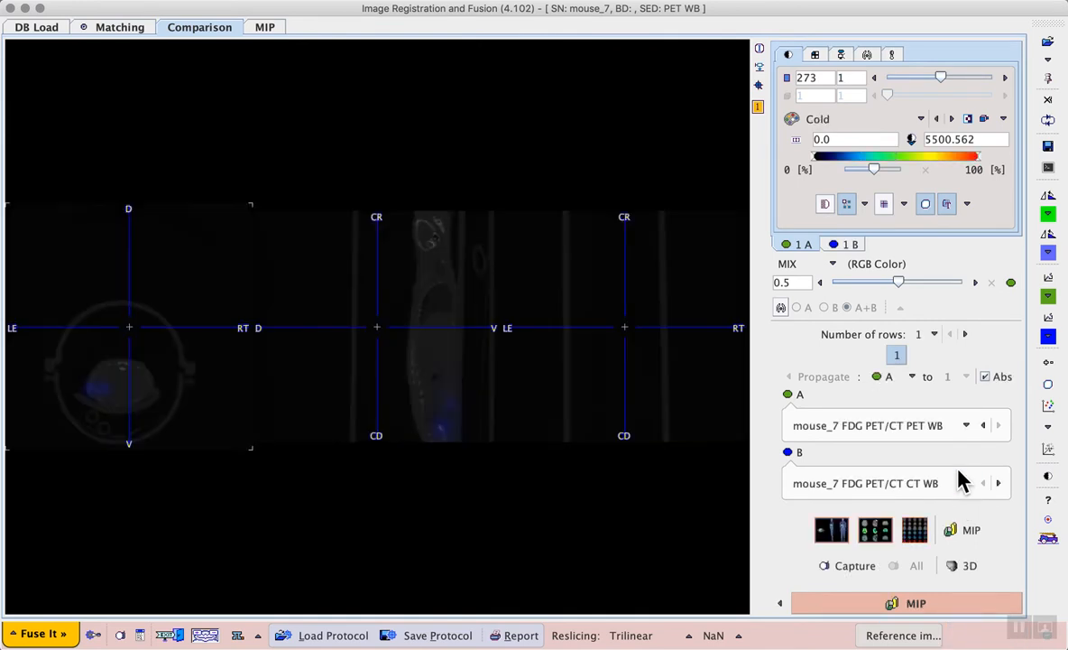
pyautogui.moveTo(911, 466)
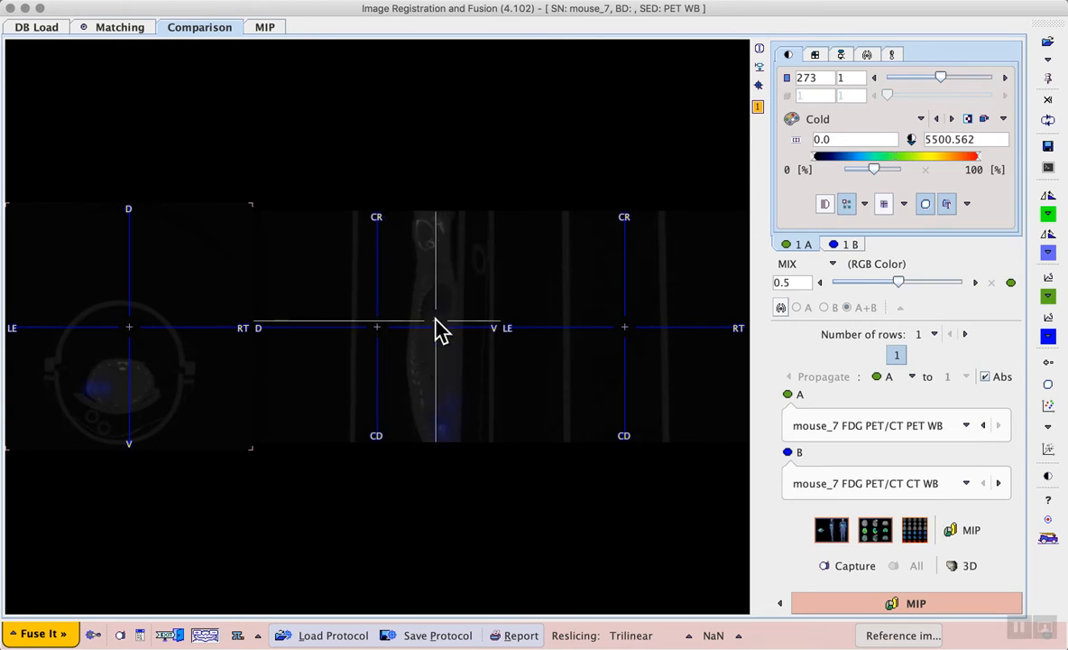
pyautogui.moveTo(440, 337)
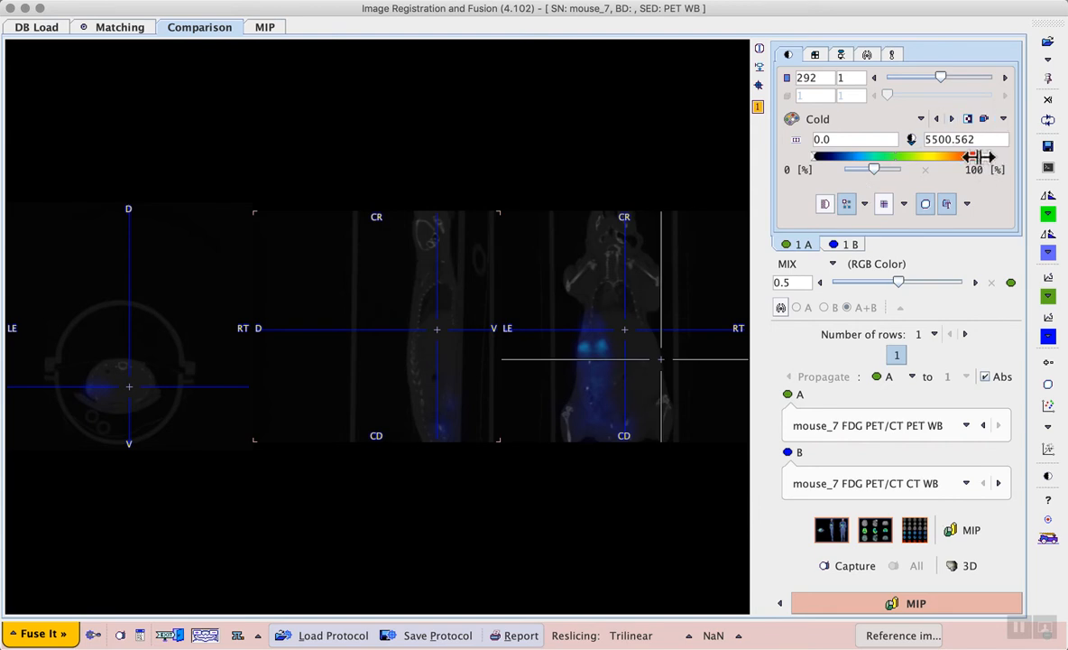
pyautogui.moveTo(989, 155); pyautogui.dragTo(935, 155)
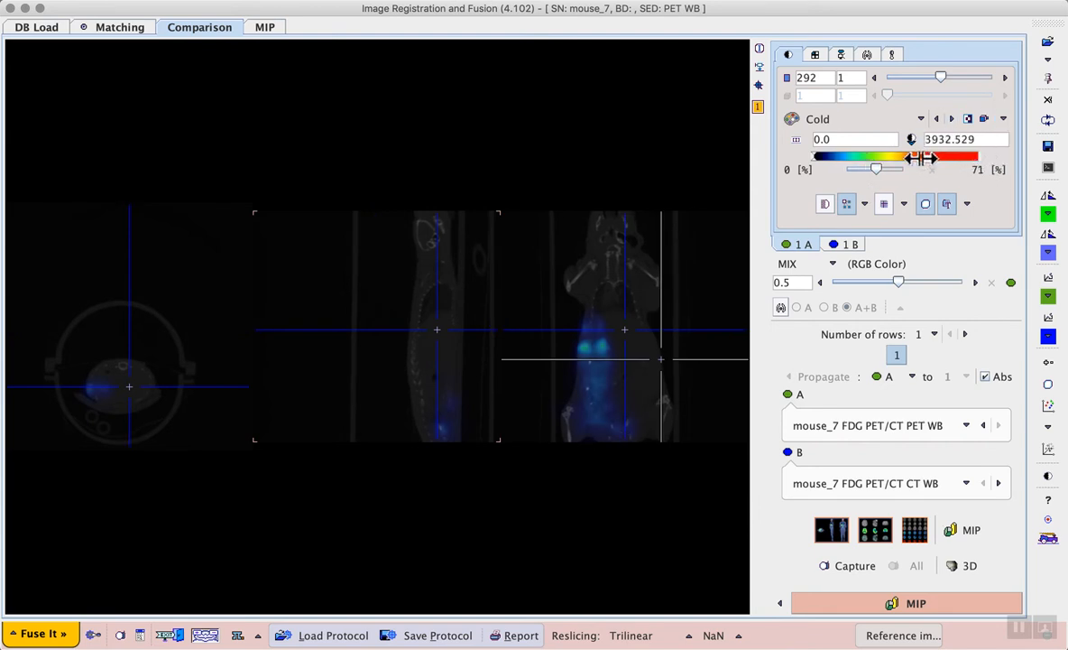
pyautogui.moveTo(920, 159); pyautogui.dragTo(880, 169)
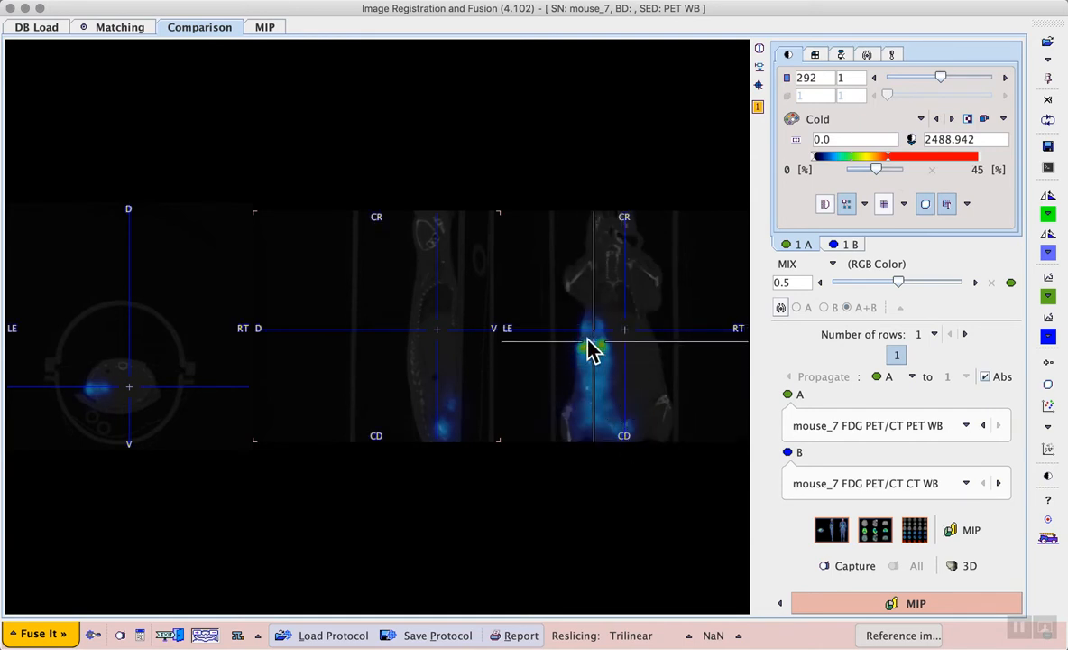
pyautogui.moveTo(593, 350); pyautogui.dragTo(602, 388)
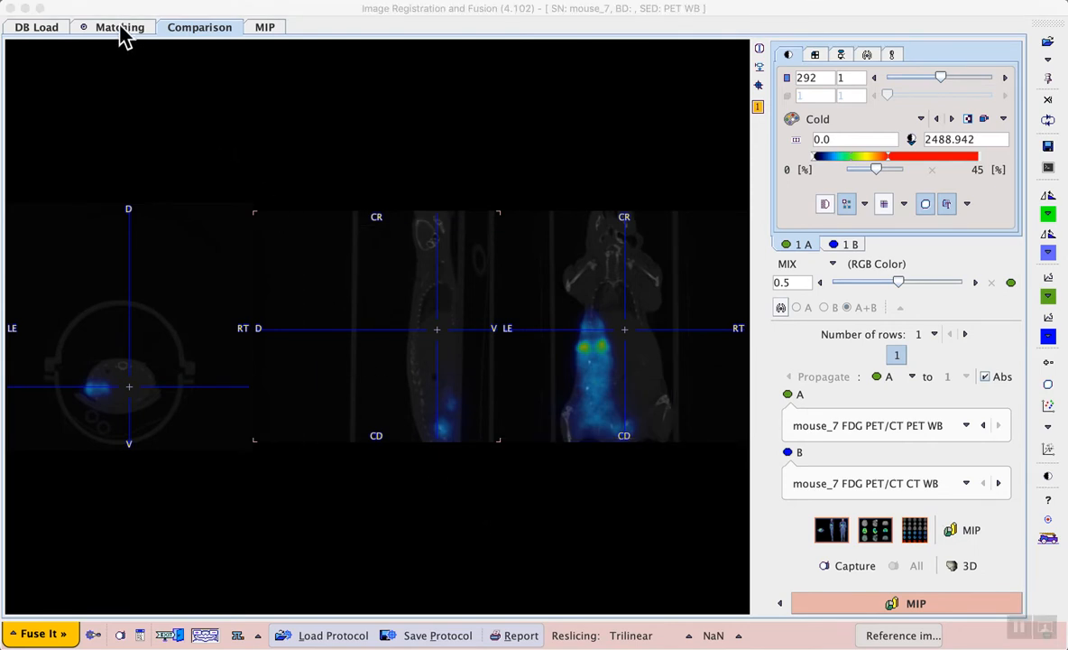
# Return to the Matching workspace showing mouse_7's PET over the CT
pyautogui.click(123, 27)
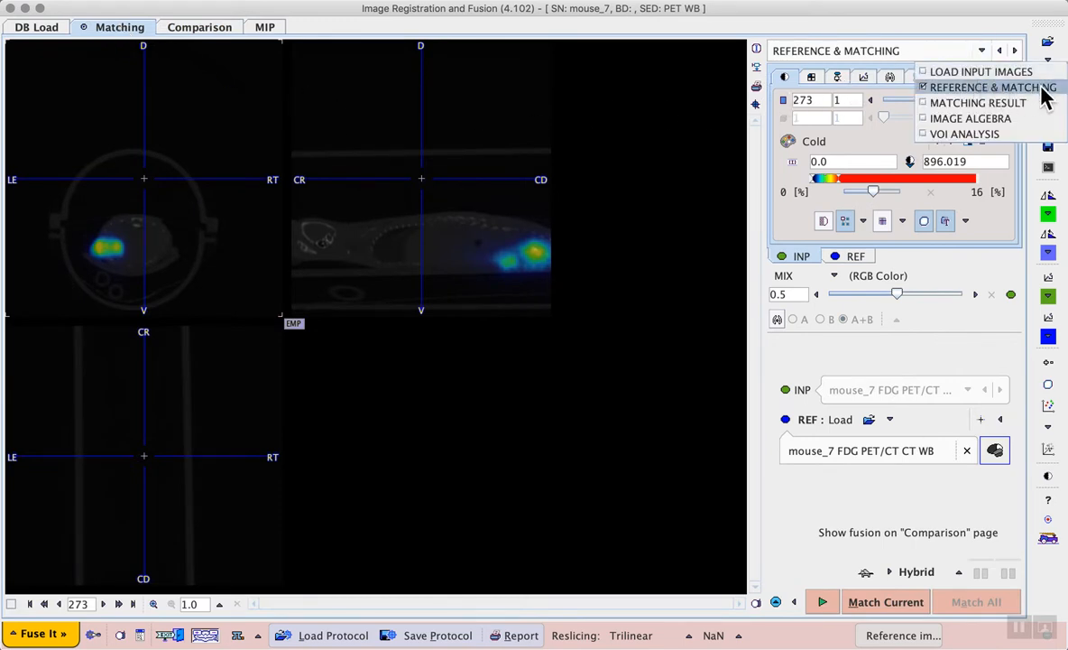
pyautogui.moveTo(992, 87)
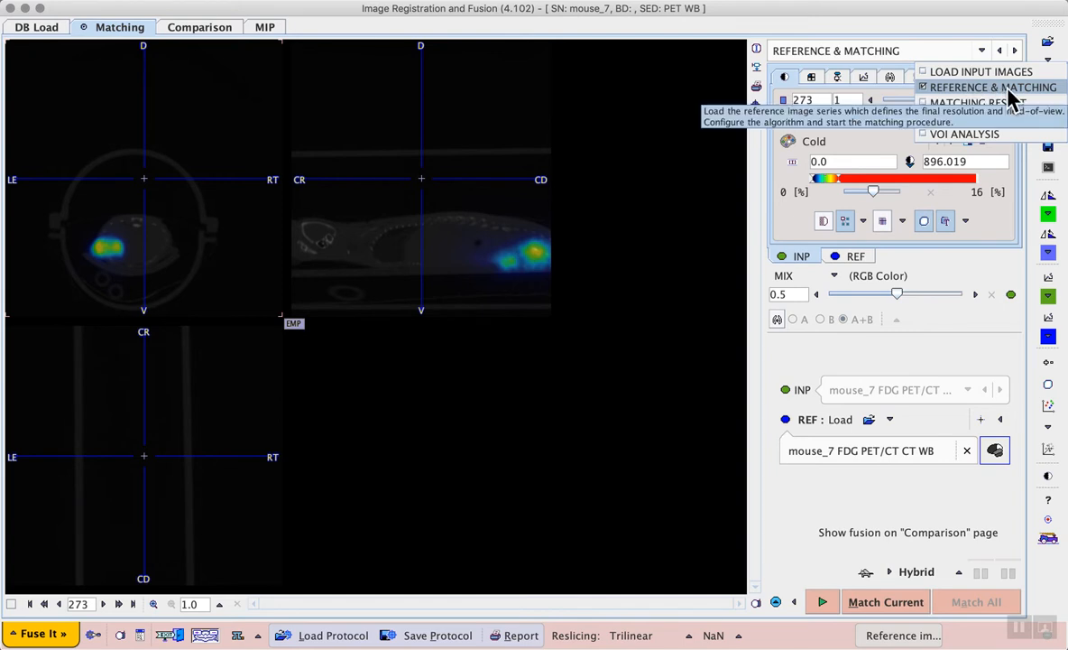
pyautogui.moveTo(703, 307)
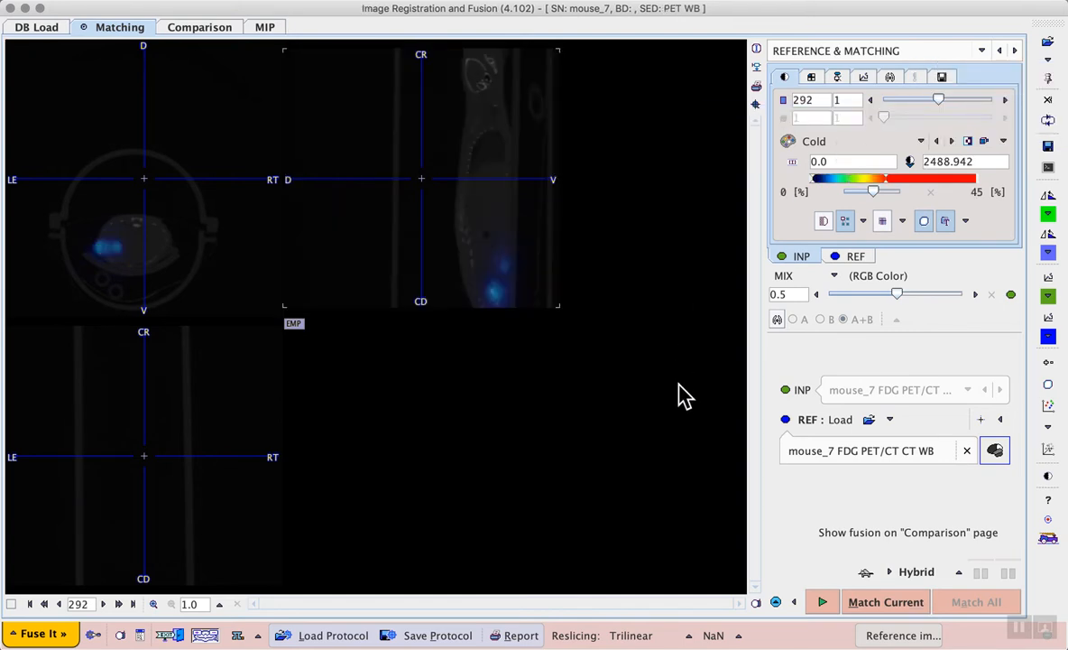
pyautogui.moveTo(520, 306)
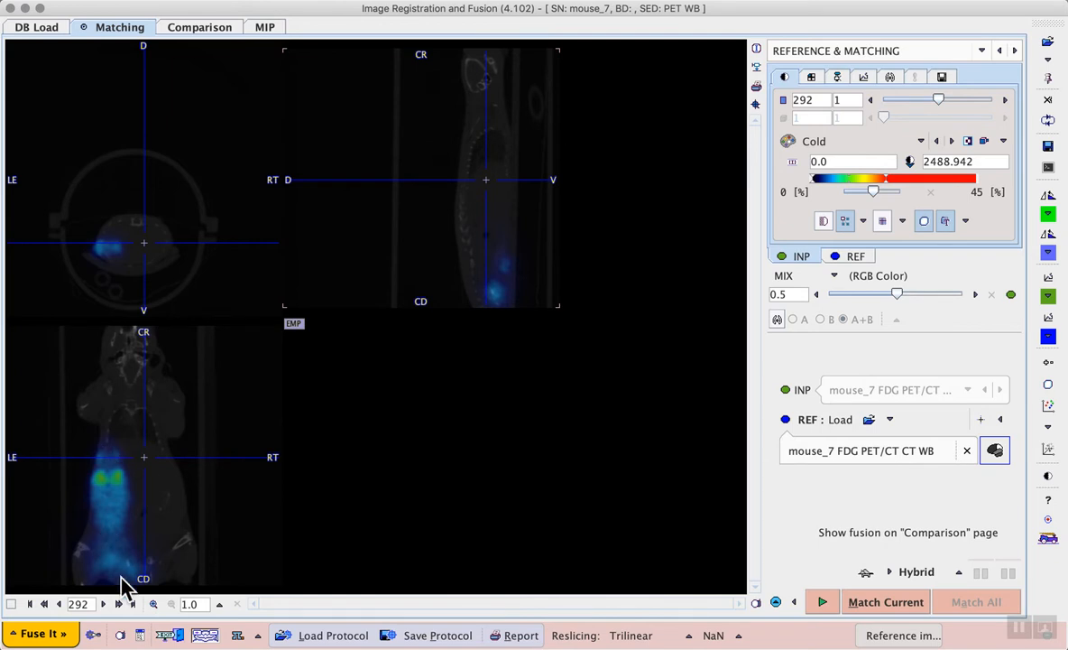
pyautogui.moveTo(377, 509)
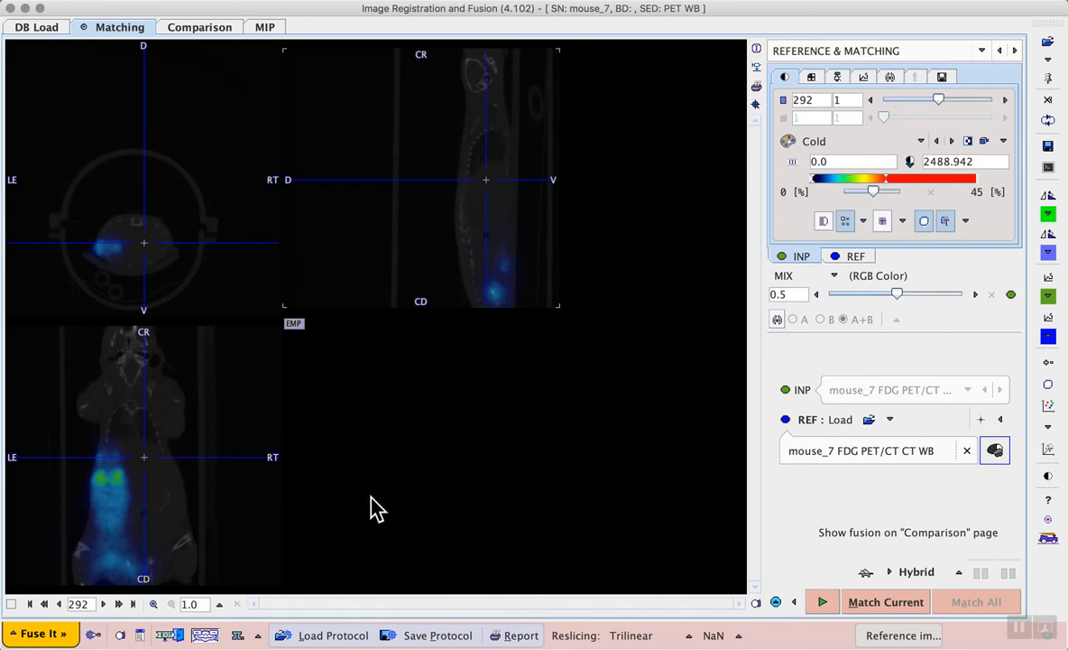
pyautogui.moveTo(499, 491)
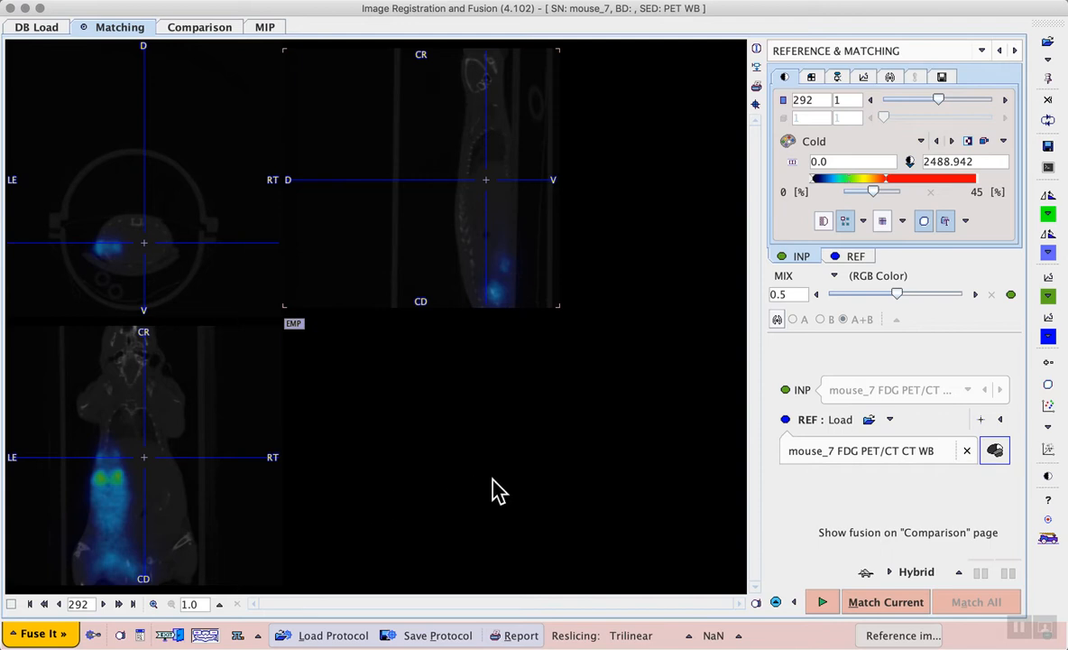
pyautogui.moveTo(812, 76)
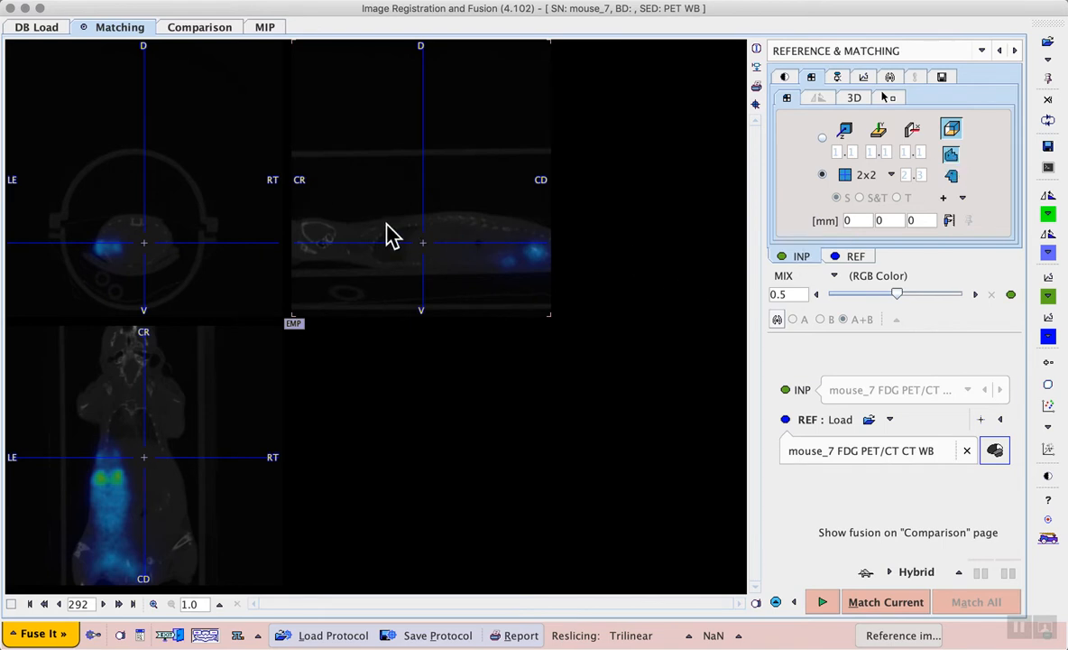
pyautogui.moveTo(468, 256)
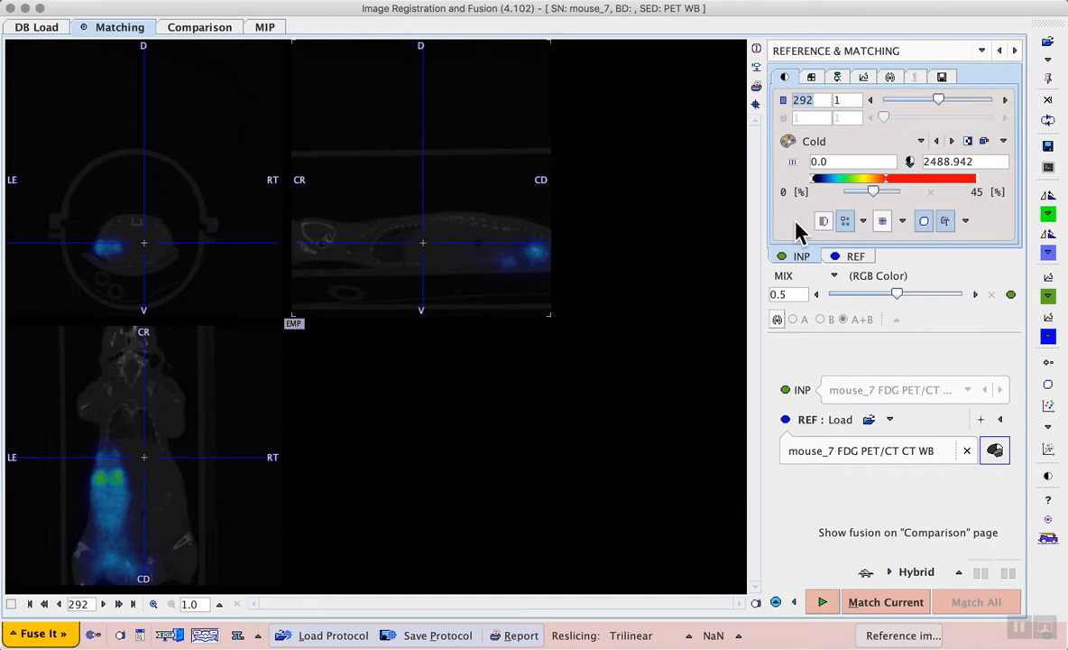
pyautogui.moveTo(397, 237)
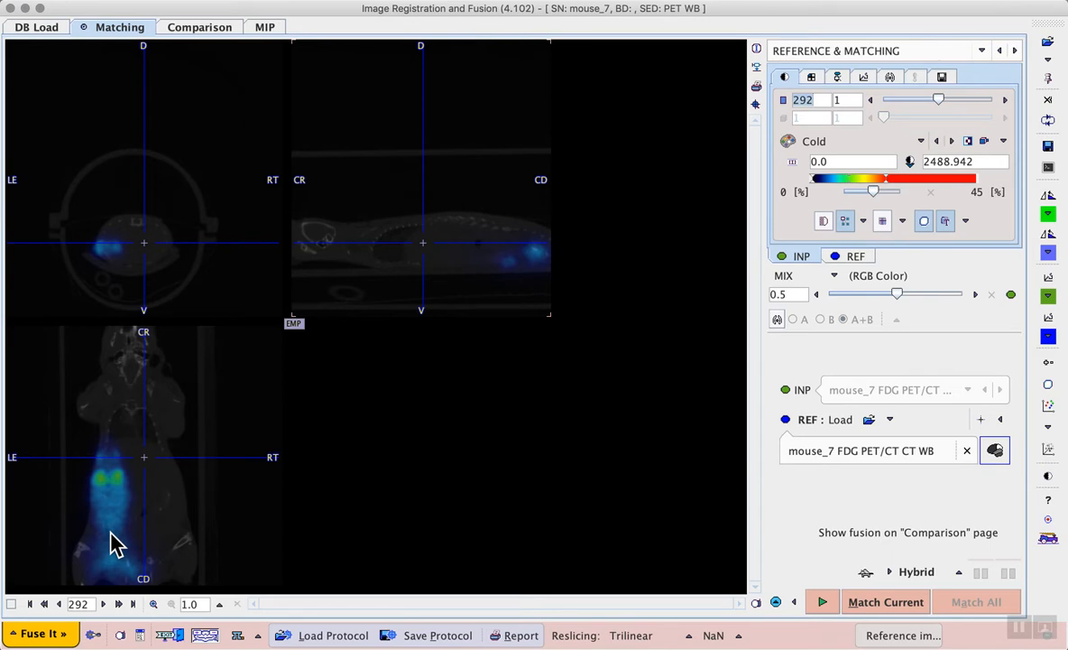
pyautogui.moveTo(135, 530)
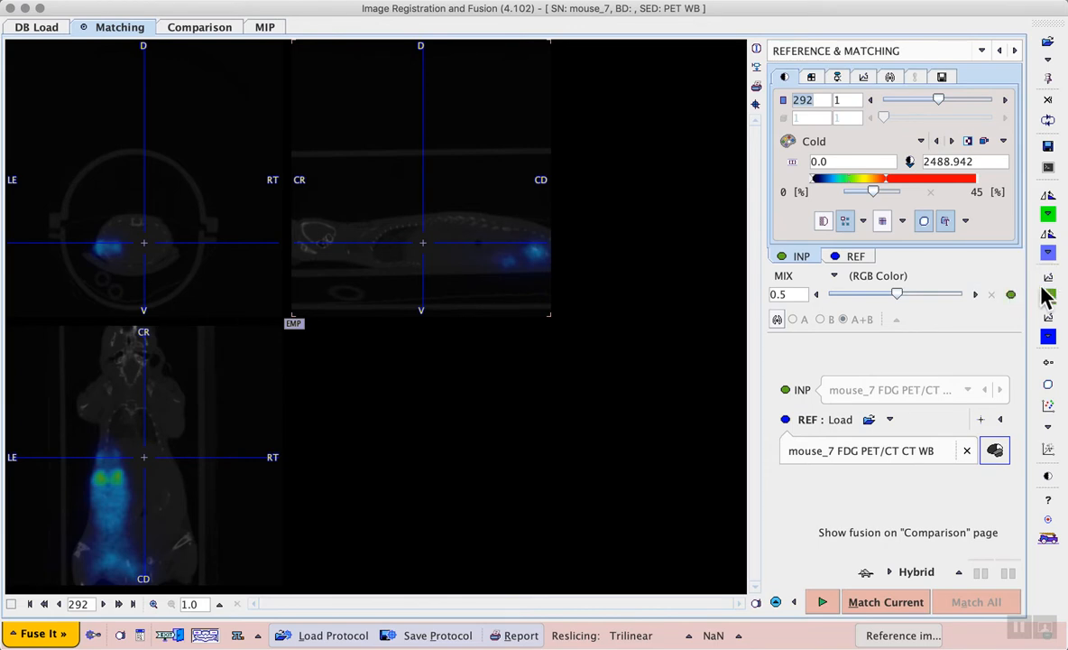
pyautogui.moveTo(1050, 277)
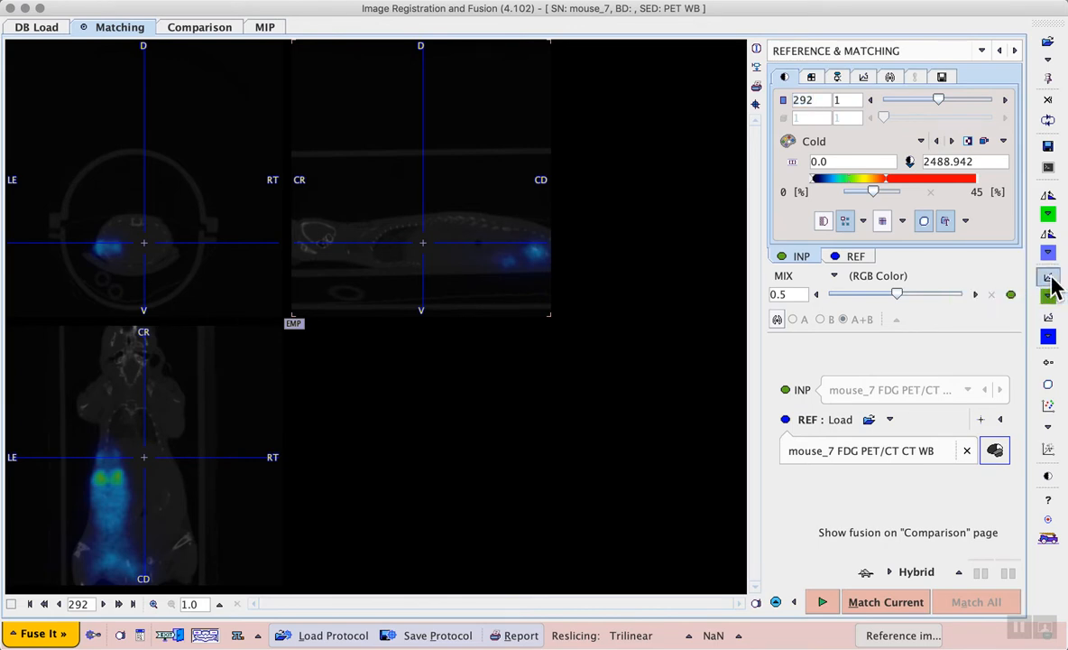
# Bring up the manual move, rotate and scale controls for the PET image
pyautogui.click(1050, 274)
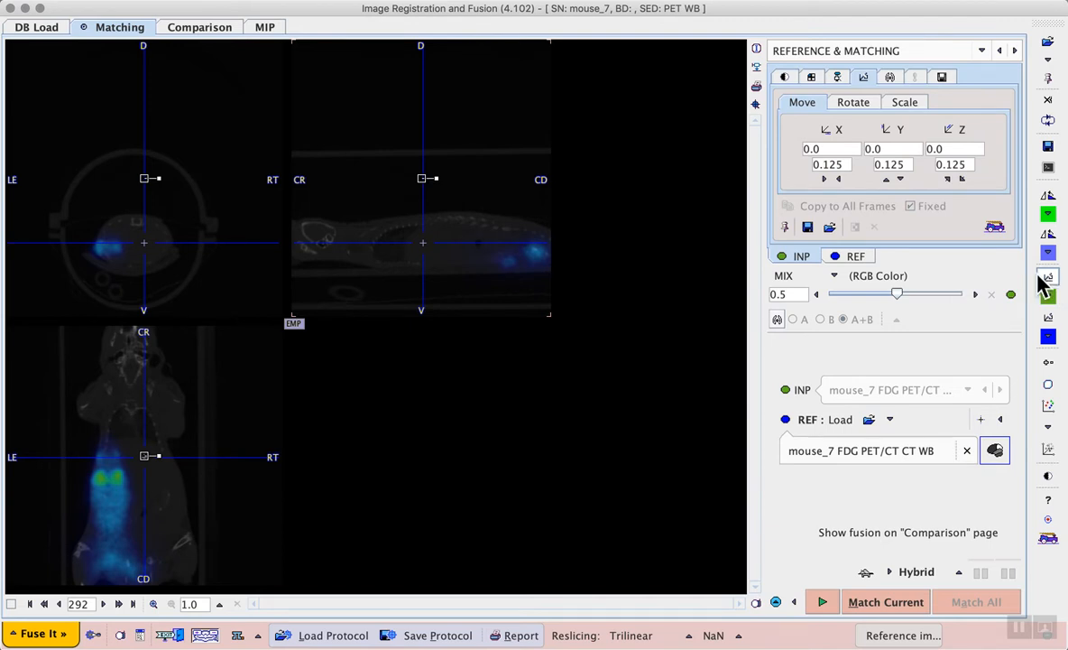
pyautogui.moveTo(423, 205)
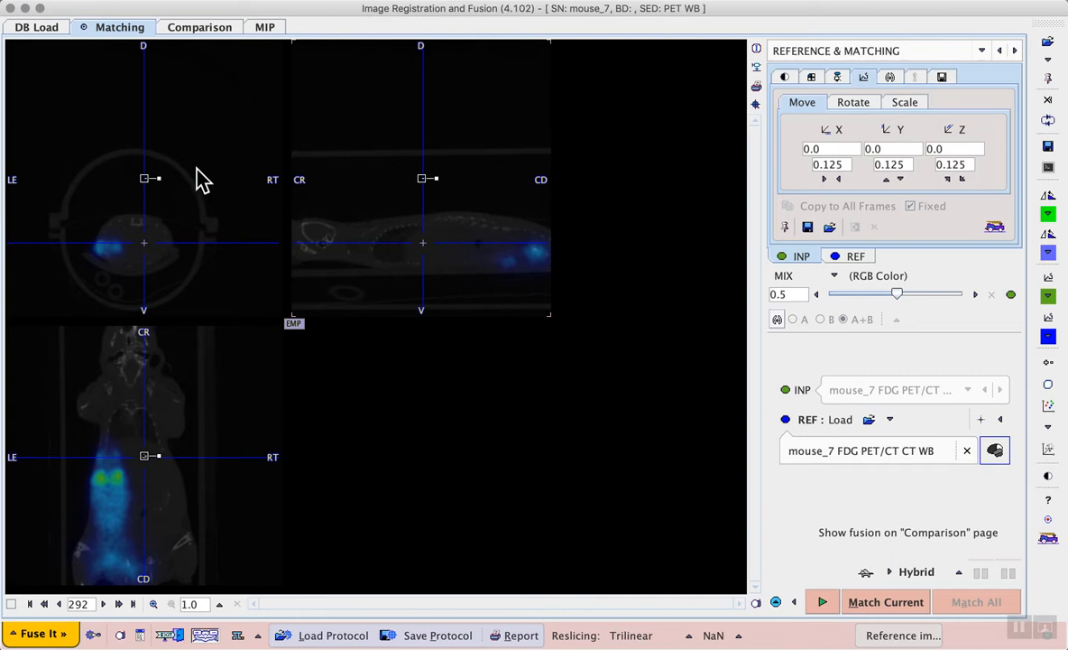
pyautogui.moveTo(148, 485)
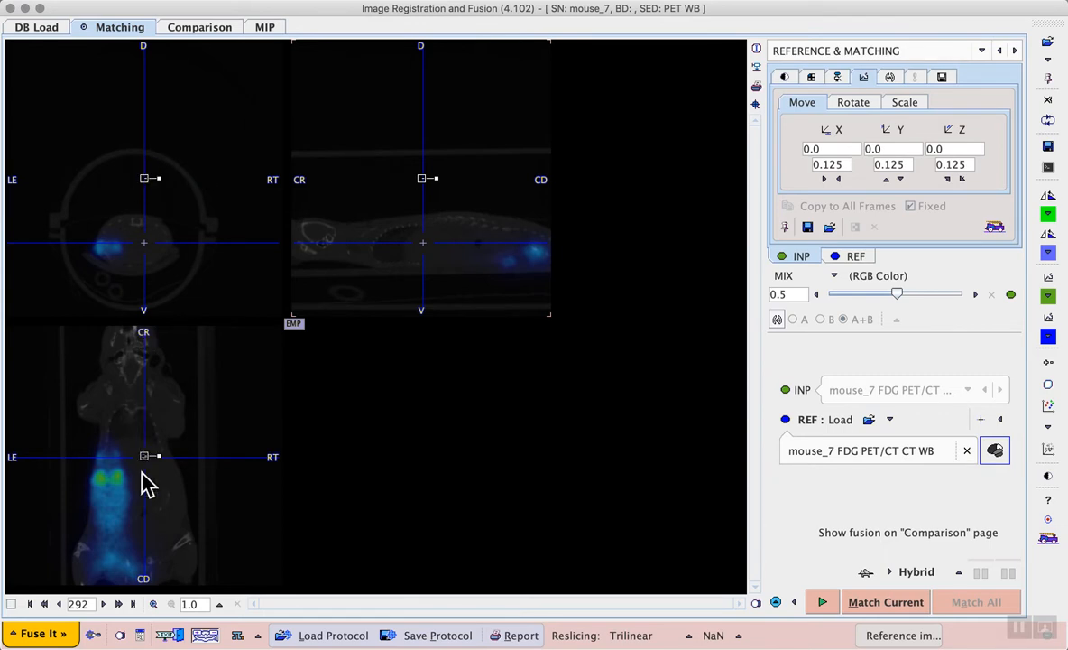
pyautogui.moveTo(148, 466)
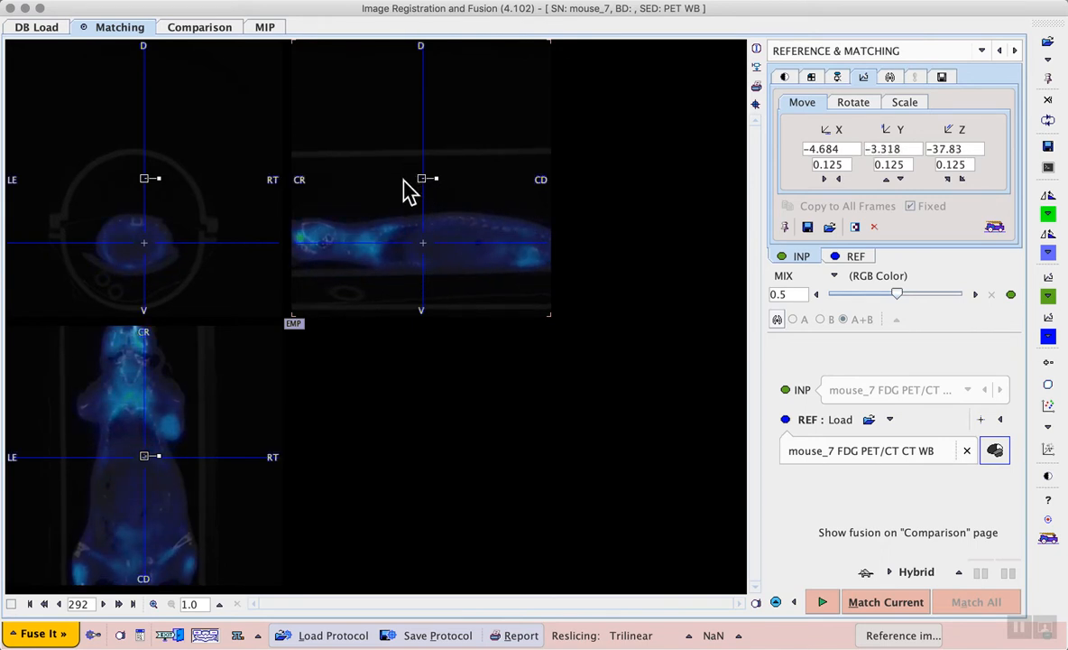
pyautogui.moveTo(436, 249)
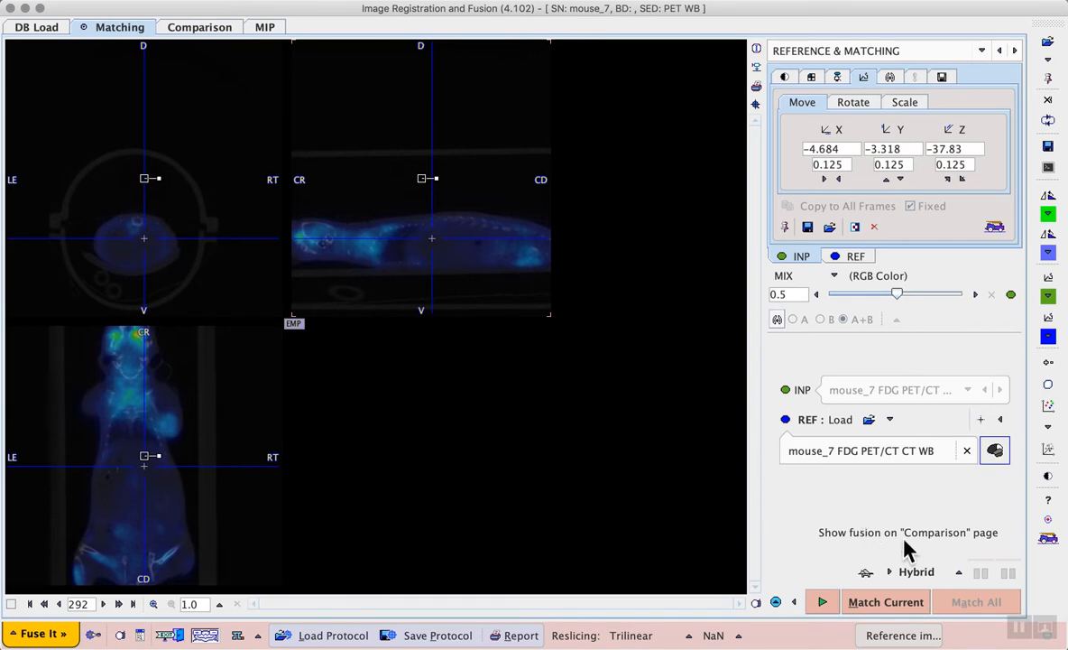
pyautogui.moveTo(426, 565)
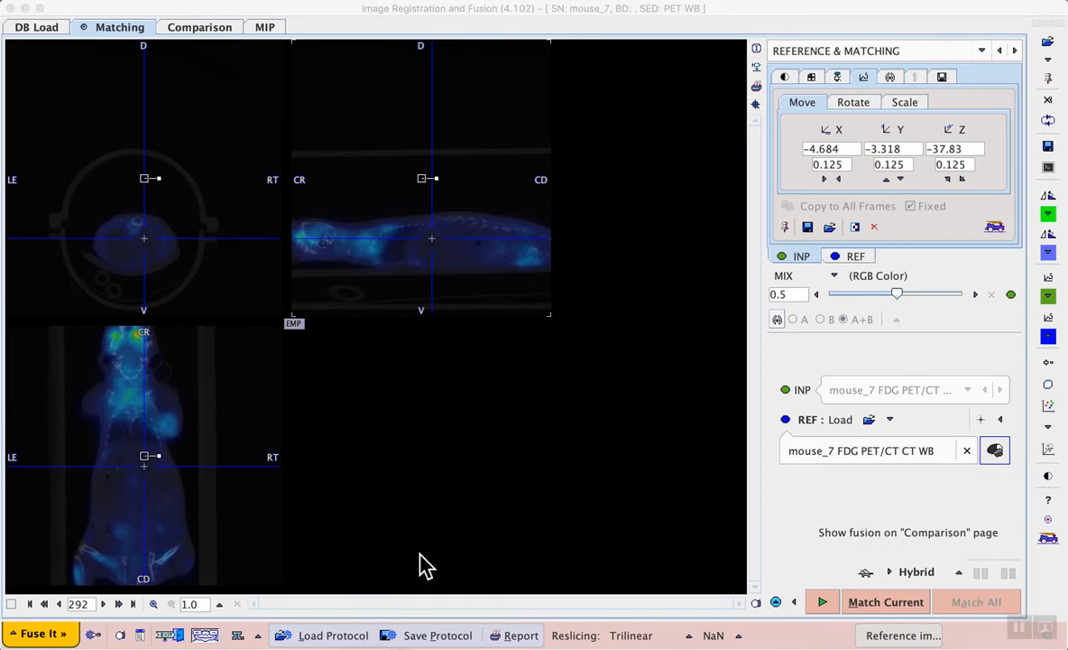
pyautogui.moveTo(592, 465)
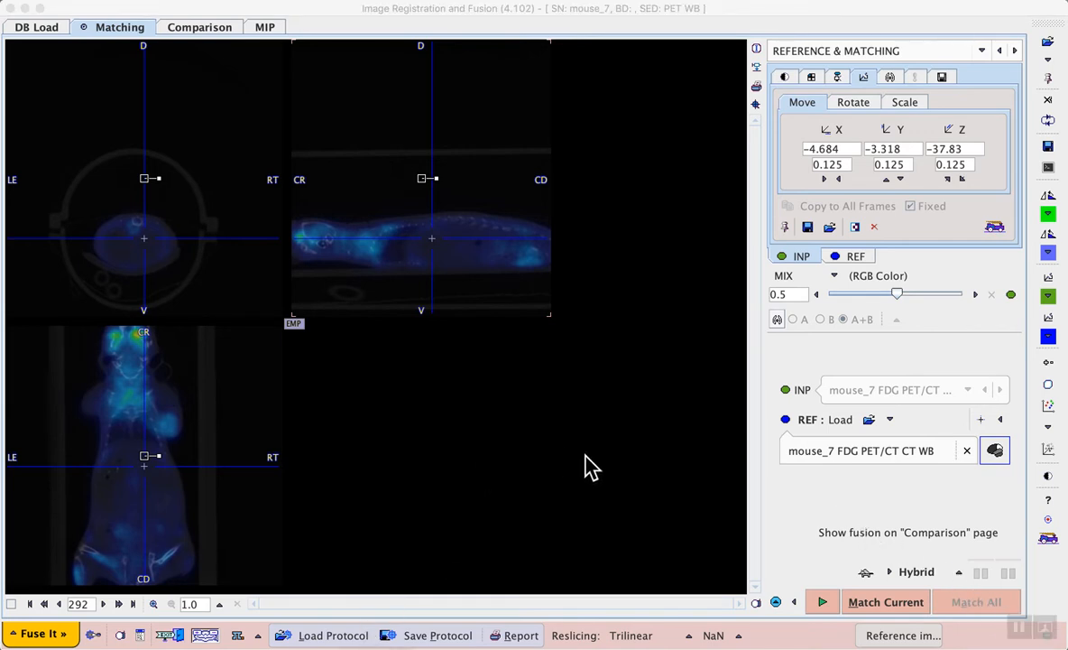
pyautogui.moveTo(790, 516)
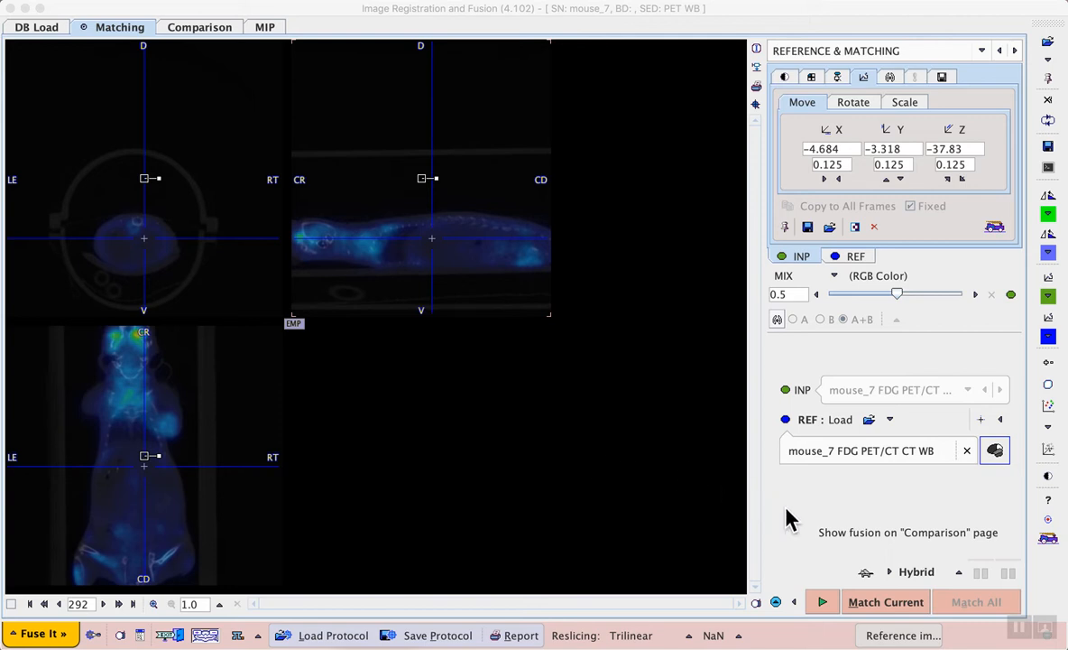
pyautogui.moveTo(830, 592)
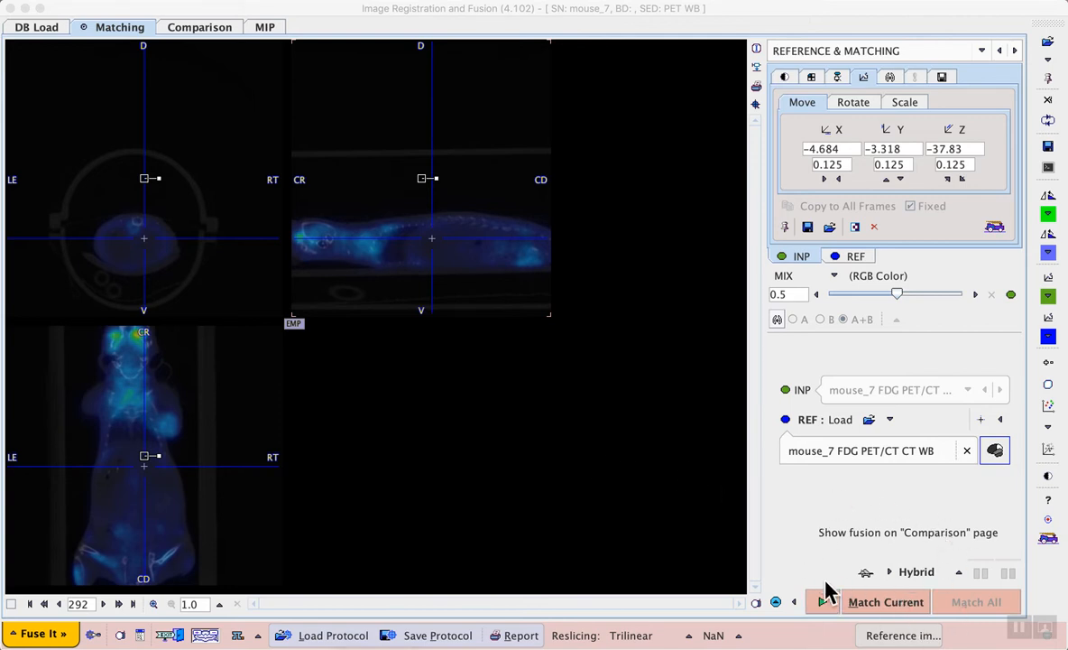
pyautogui.click(864, 572)
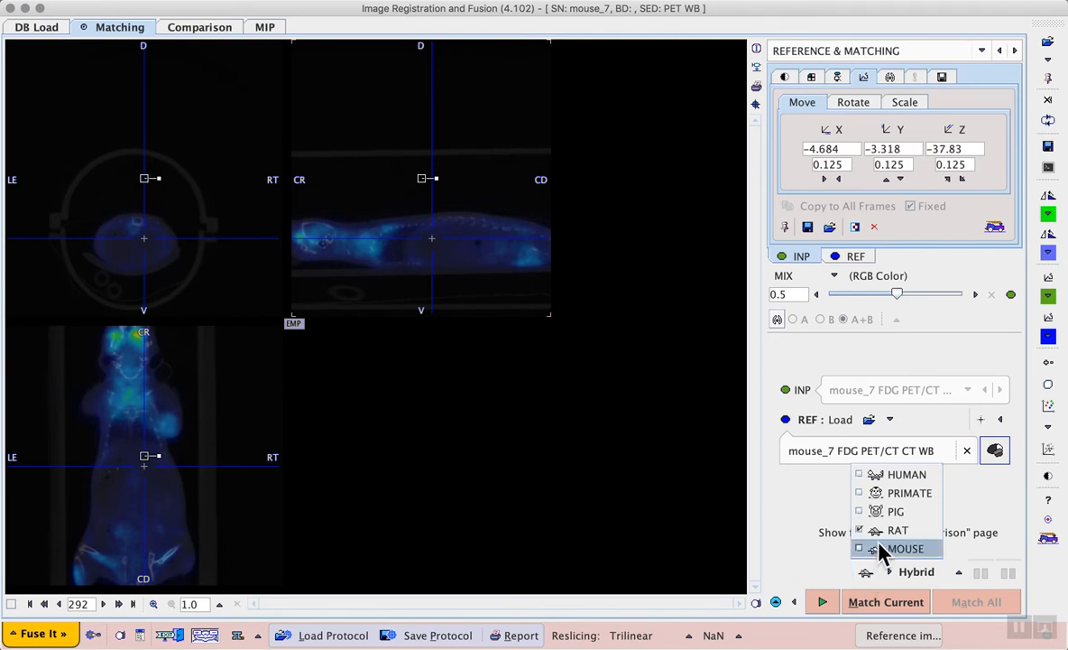
pyautogui.moveTo(920, 534)
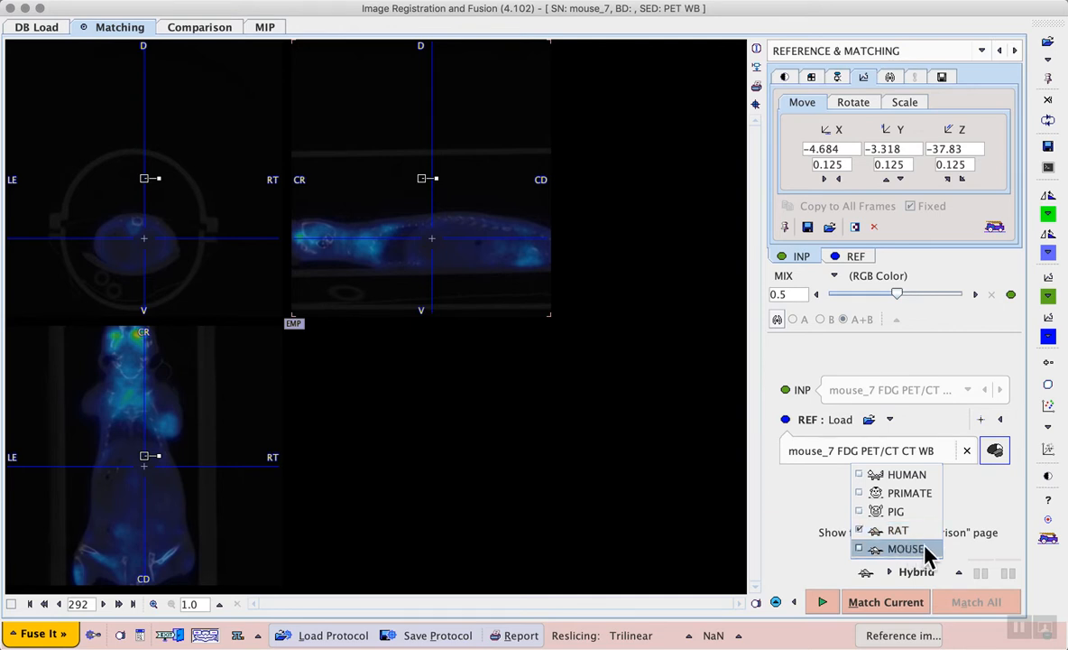
pyautogui.click(906, 548)
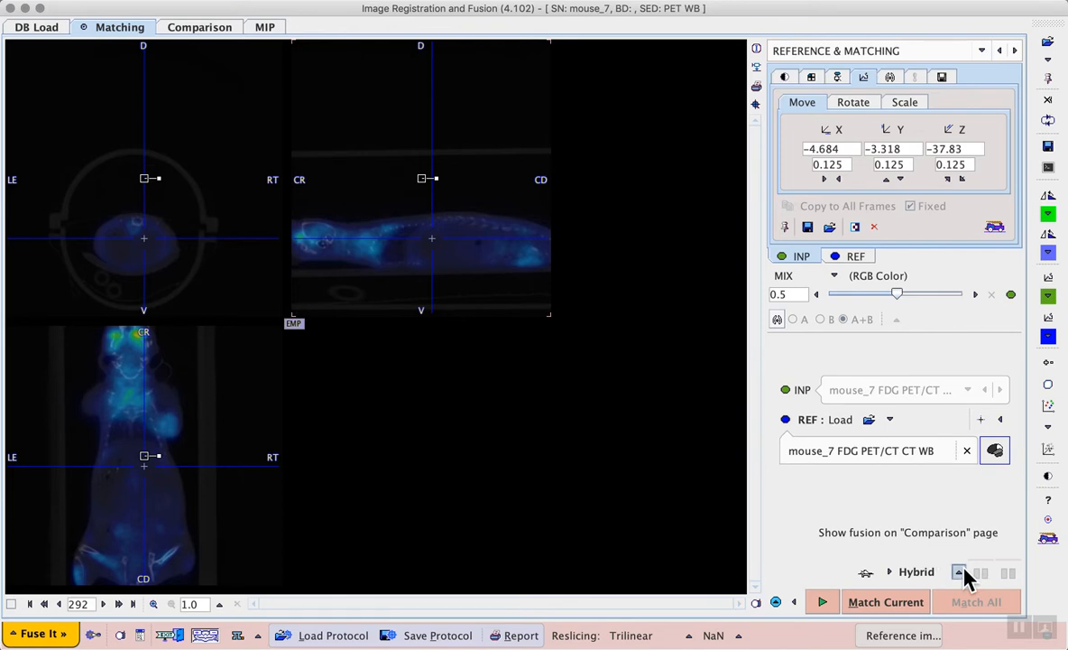
# Change the matching method from Hybrid to Rigid
pyautogui.click(960, 570)
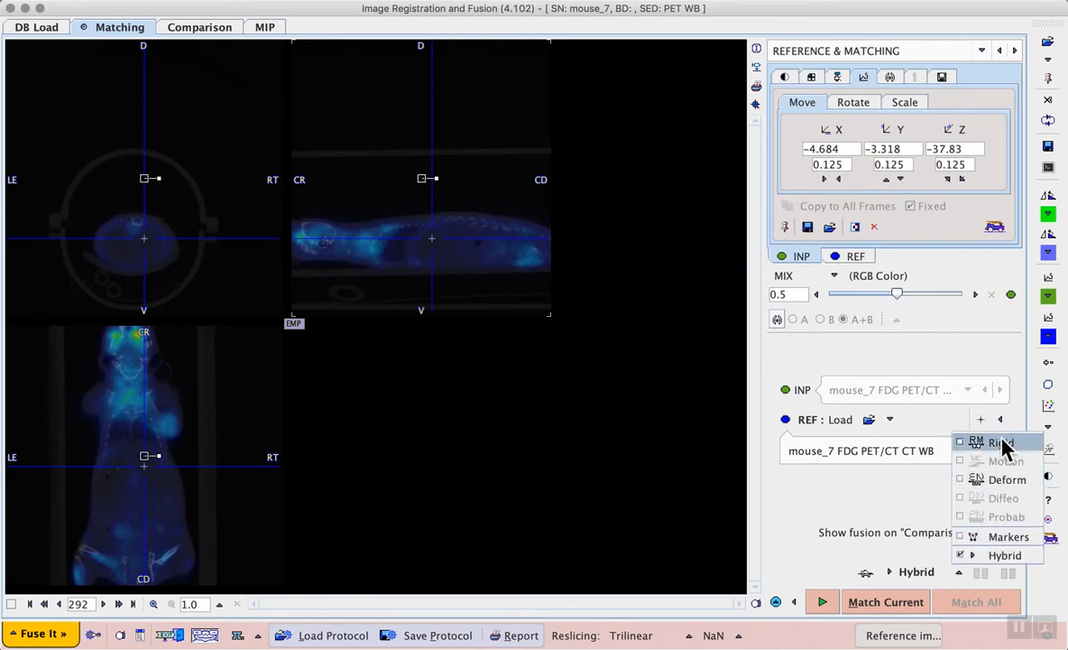
pyautogui.click(1000, 442)
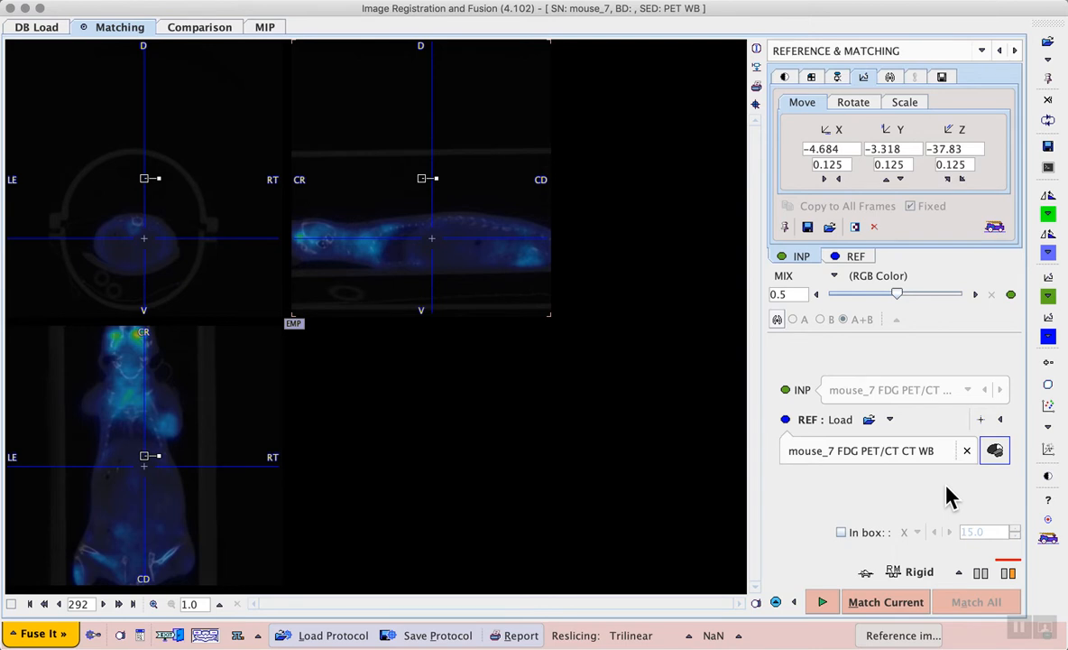
pyautogui.moveTo(960, 516)
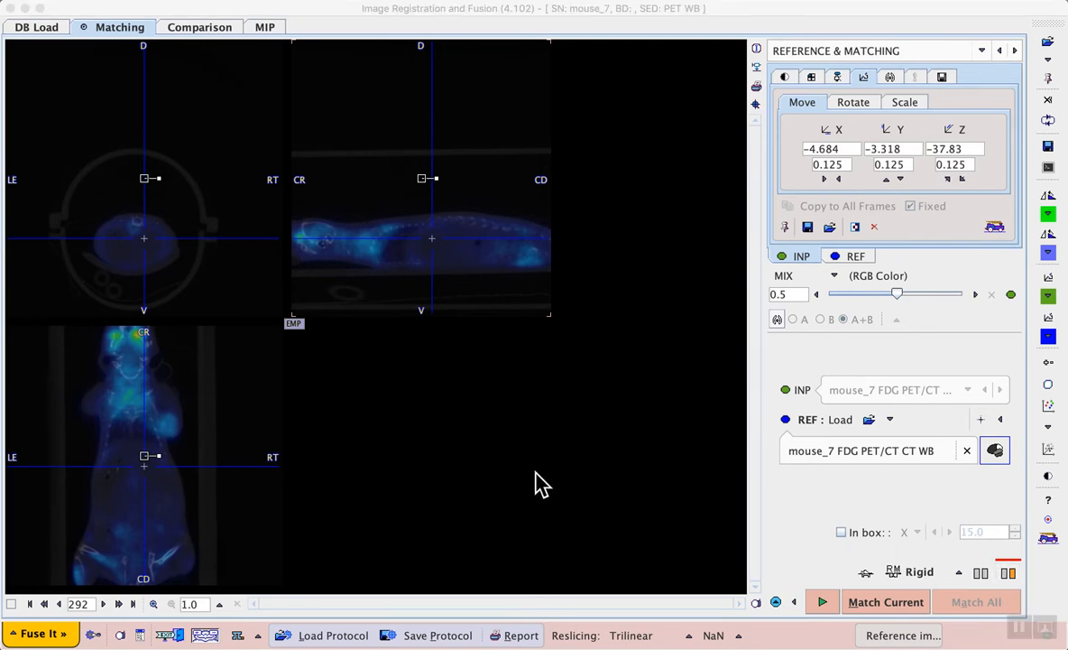
pyautogui.moveTo(589, 429)
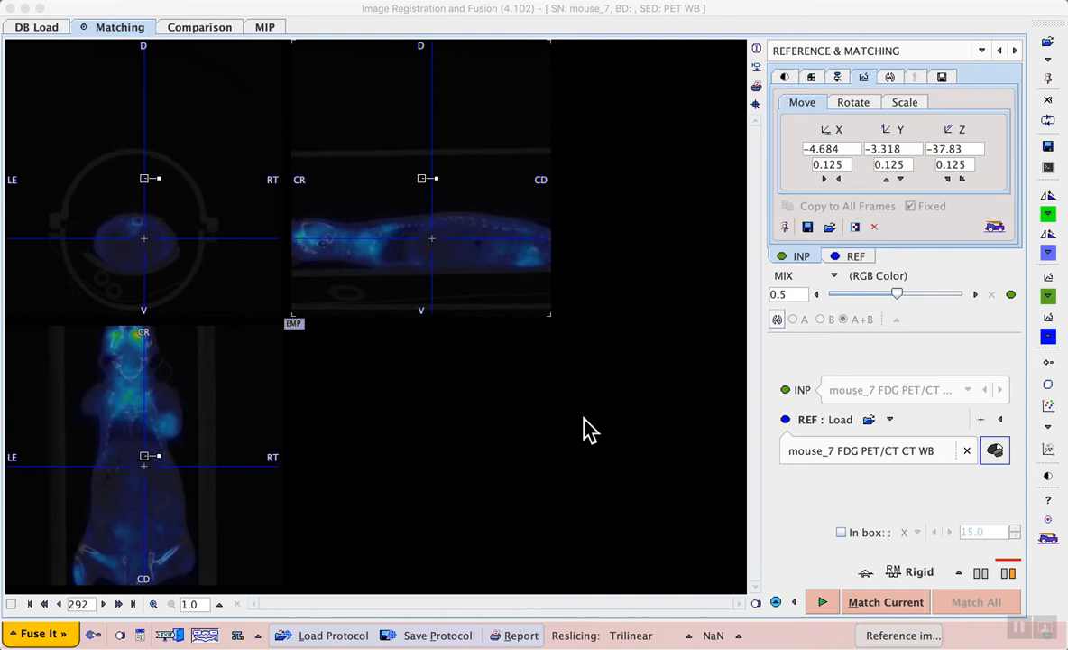
pyautogui.moveTo(785, 79)
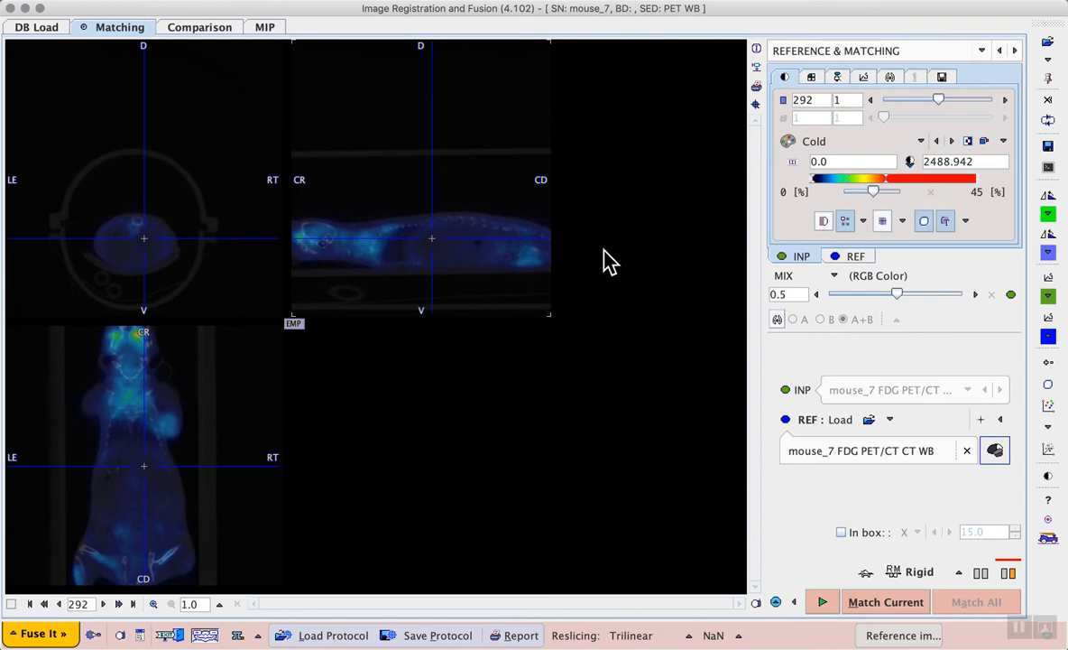
pyautogui.moveTo(283, 180)
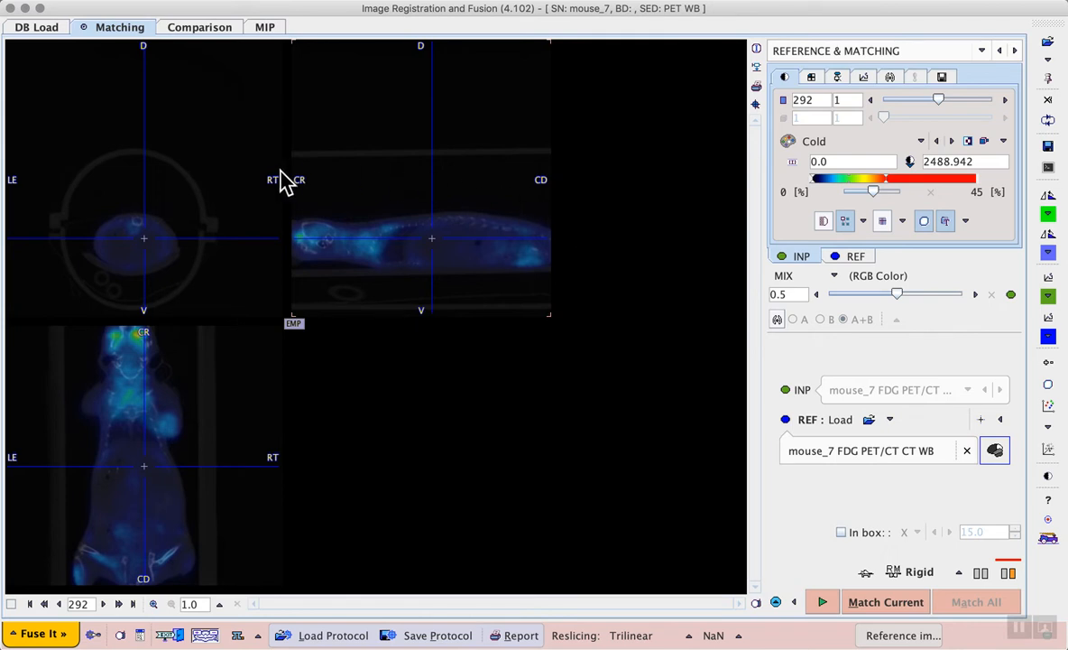
pyautogui.moveTo(134, 297)
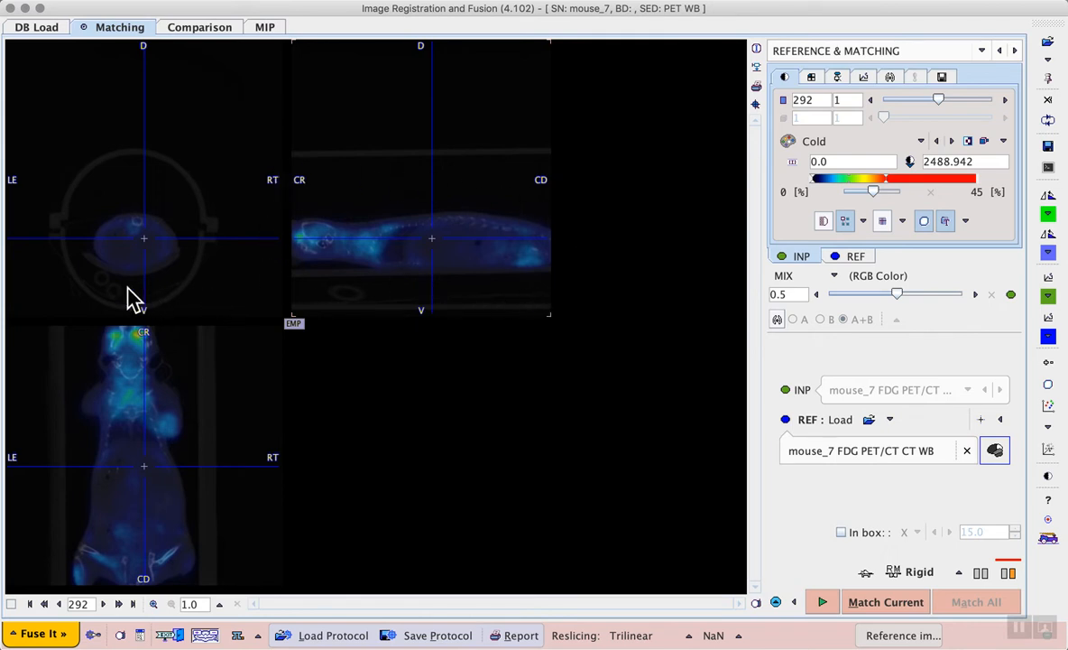
pyautogui.moveTo(198, 325)
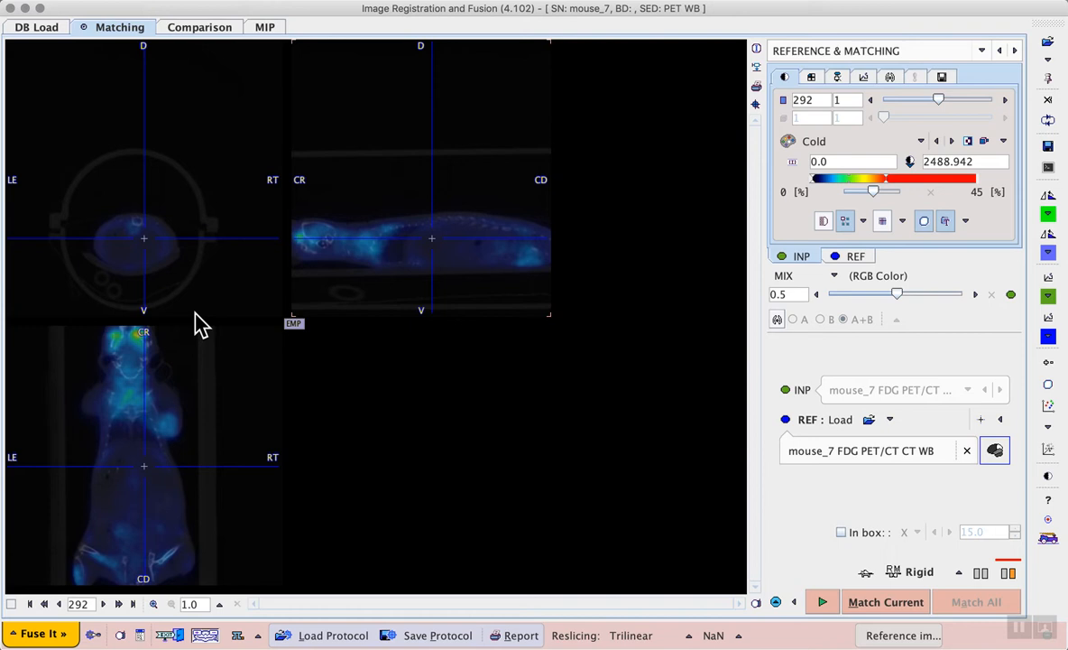
pyautogui.moveTo(487, 523)
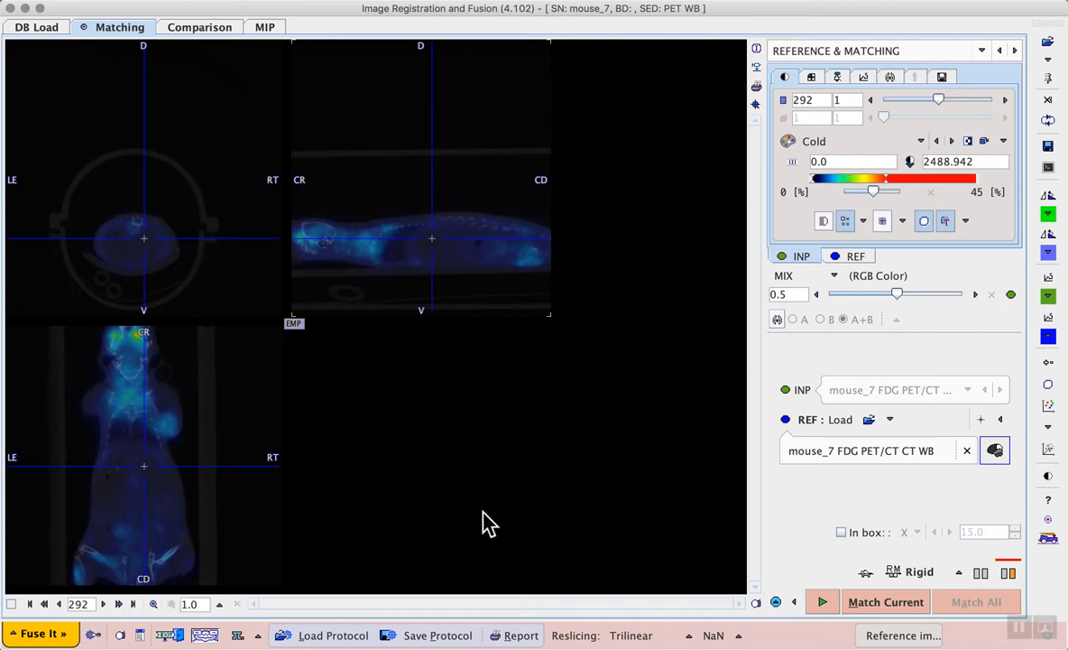
pyautogui.moveTo(267, 294)
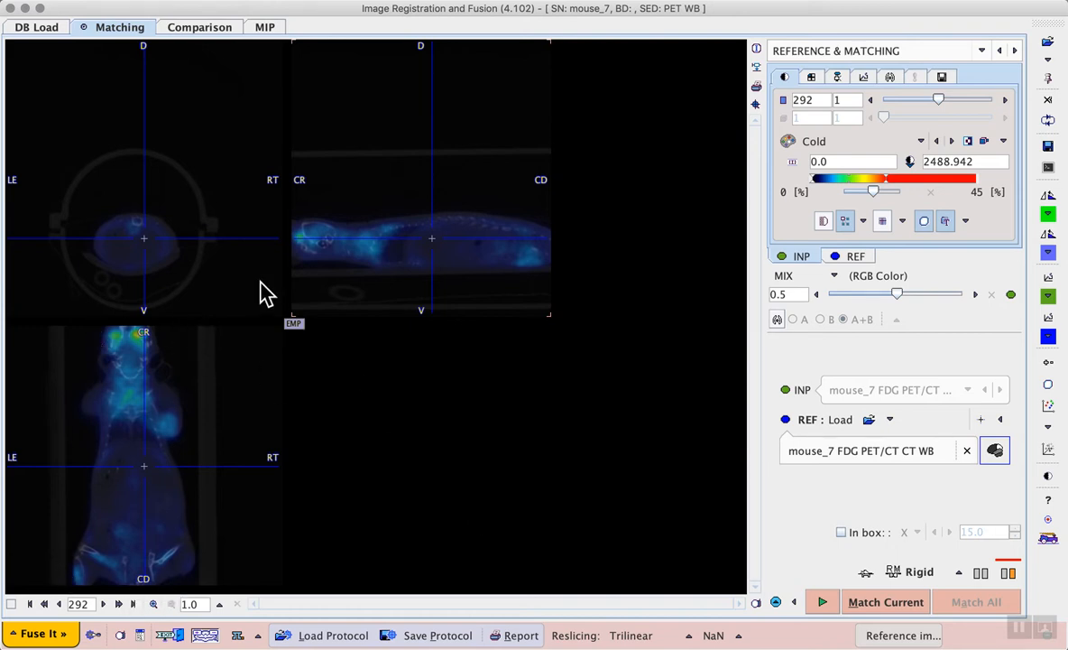
pyautogui.moveTo(375, 399)
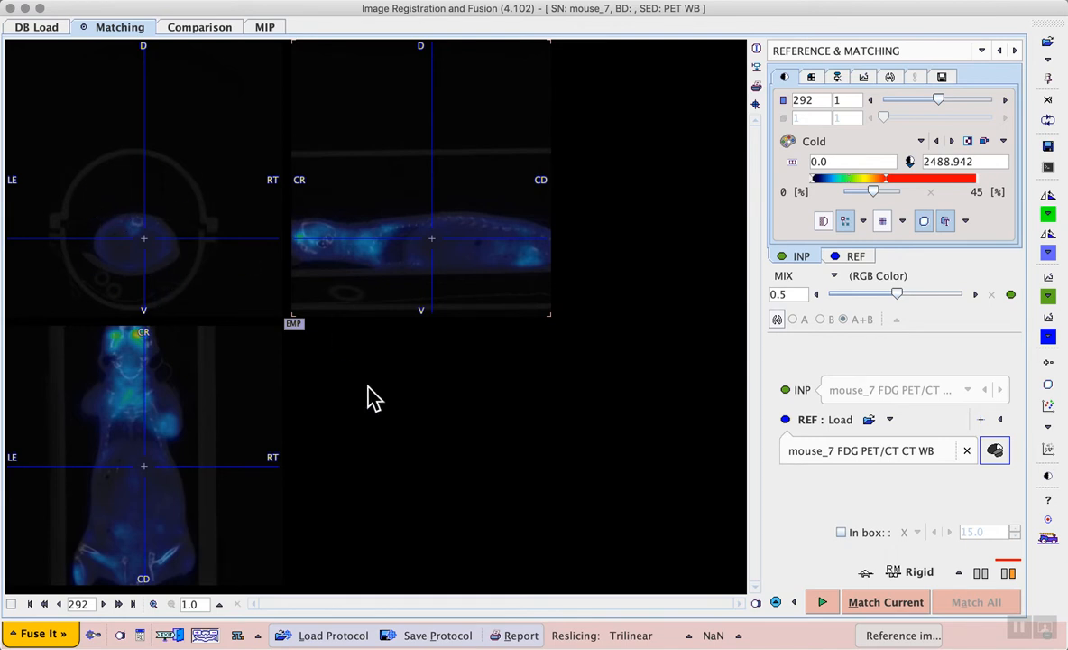
pyautogui.moveTo(716, 592)
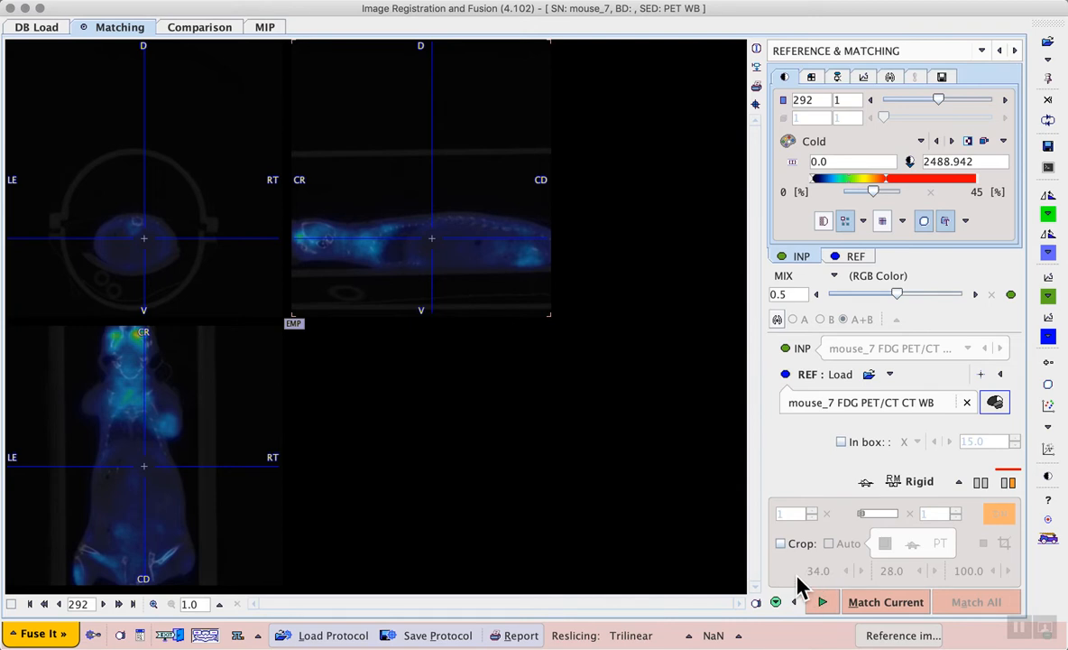
pyautogui.moveTo(783, 561)
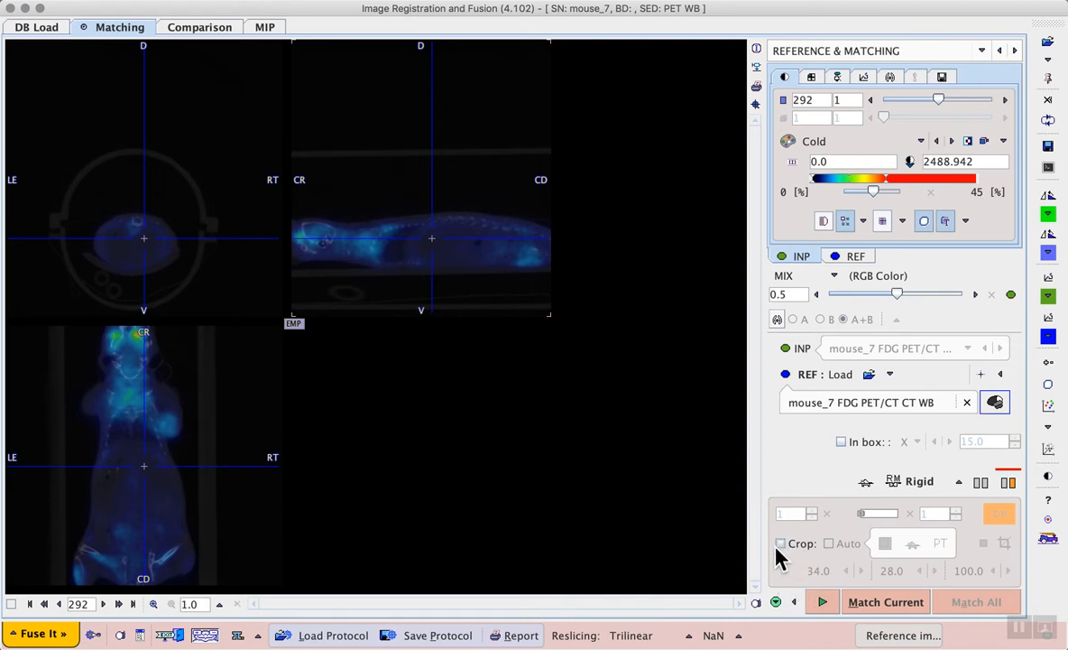
# Enable cropping for rigid matching and keep MOUSE as the crop species
pyautogui.click(782, 543)
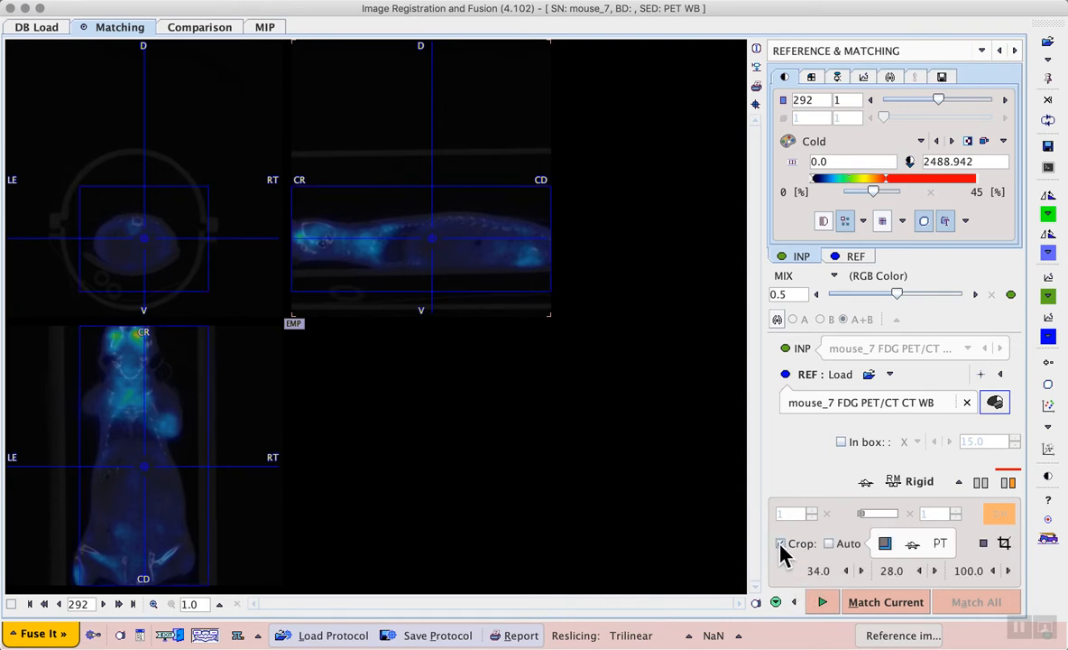
pyautogui.click(779, 543)
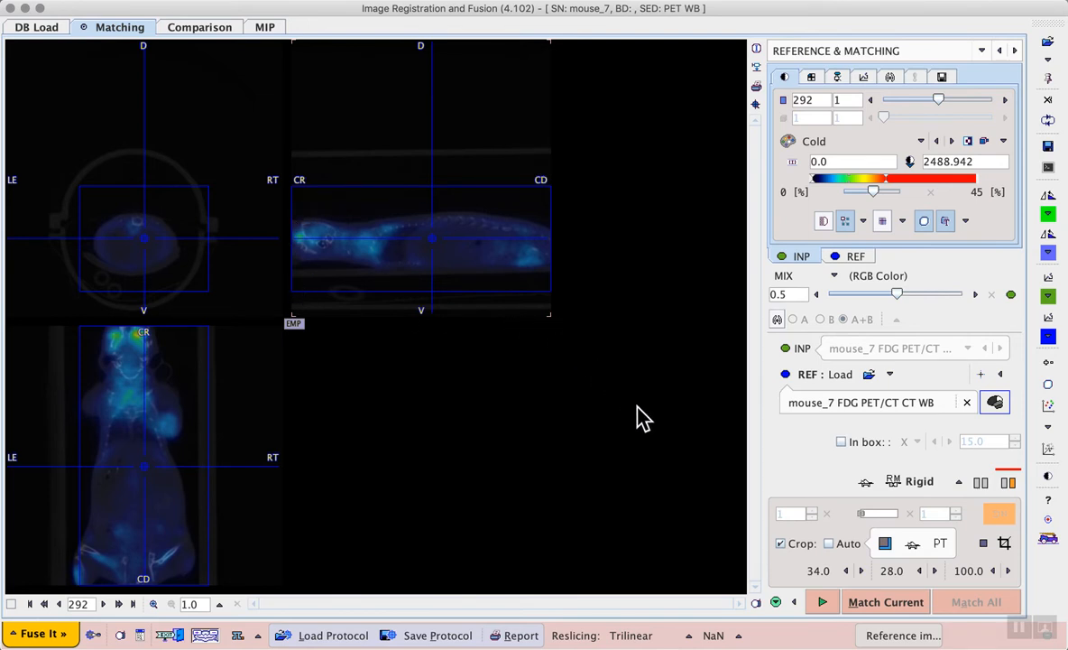
pyautogui.click(909, 543)
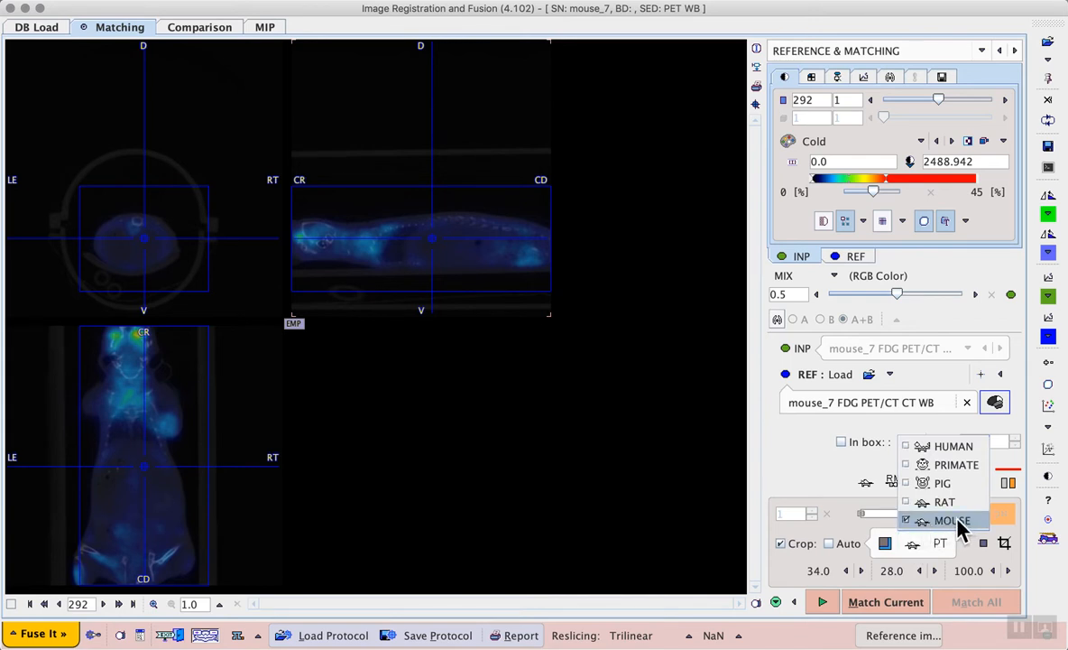
pyautogui.click(953, 519)
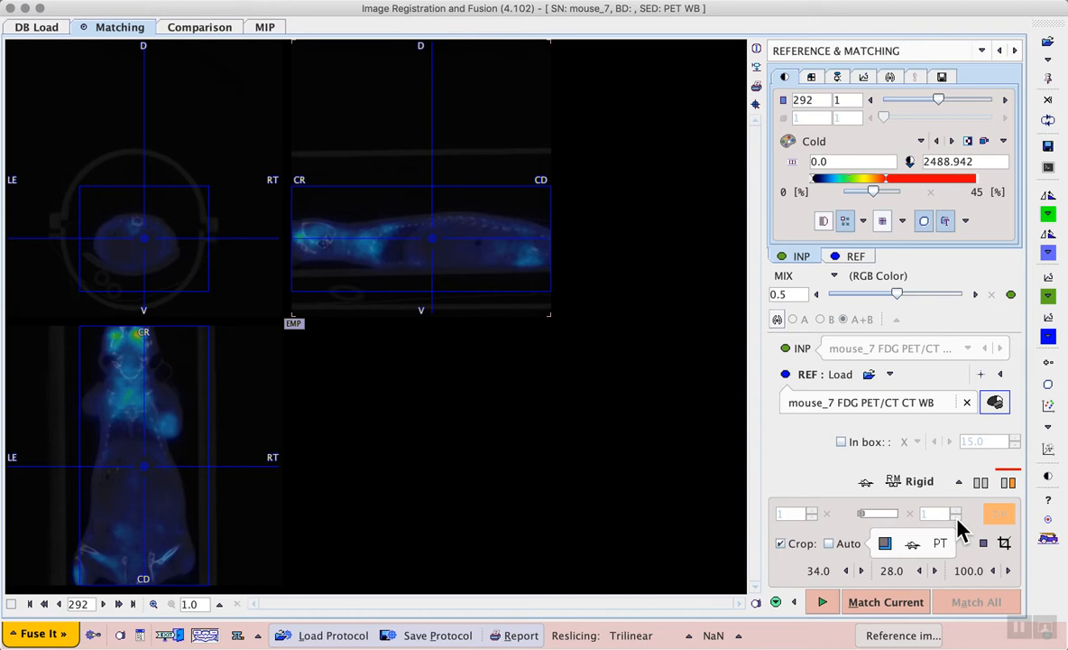
pyautogui.moveTo(527, 528)
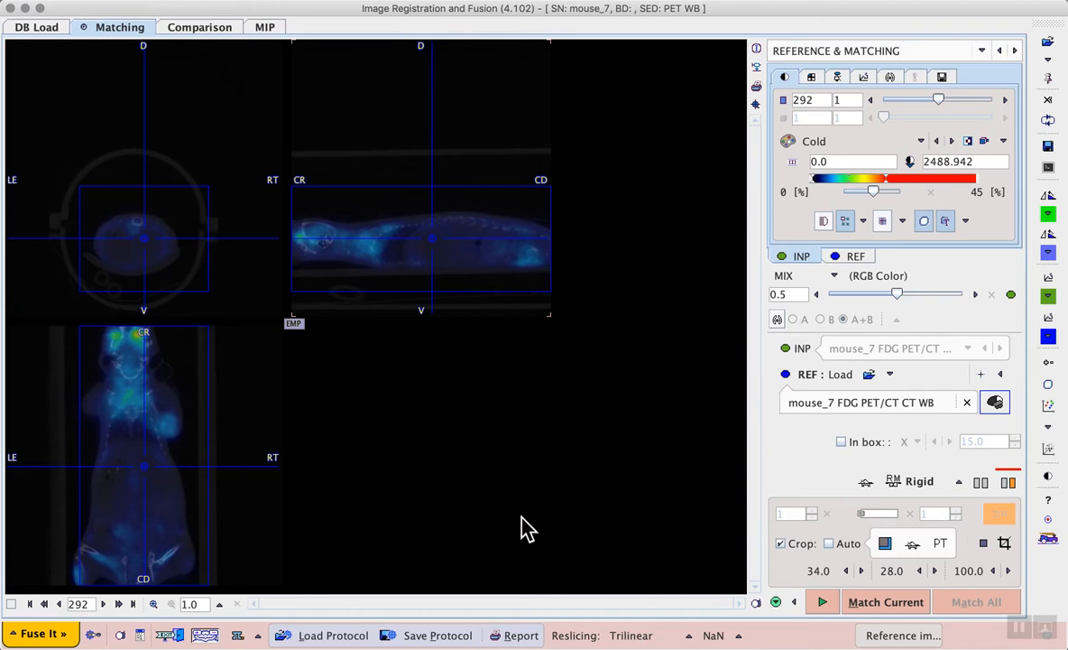
pyautogui.moveTo(424, 257)
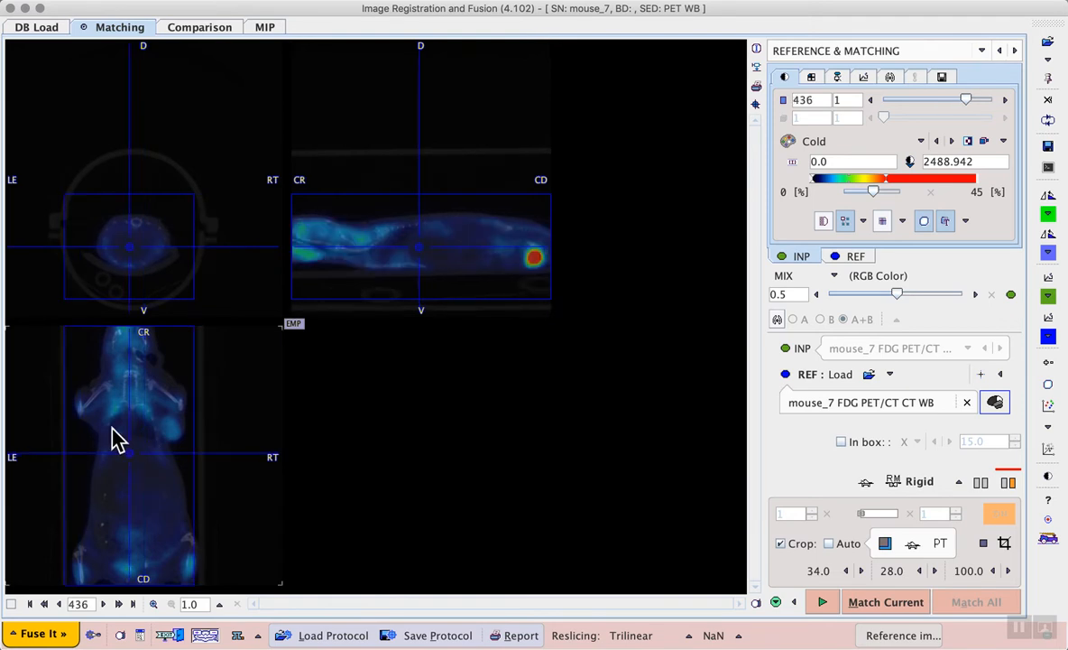
pyautogui.moveTo(133, 244)
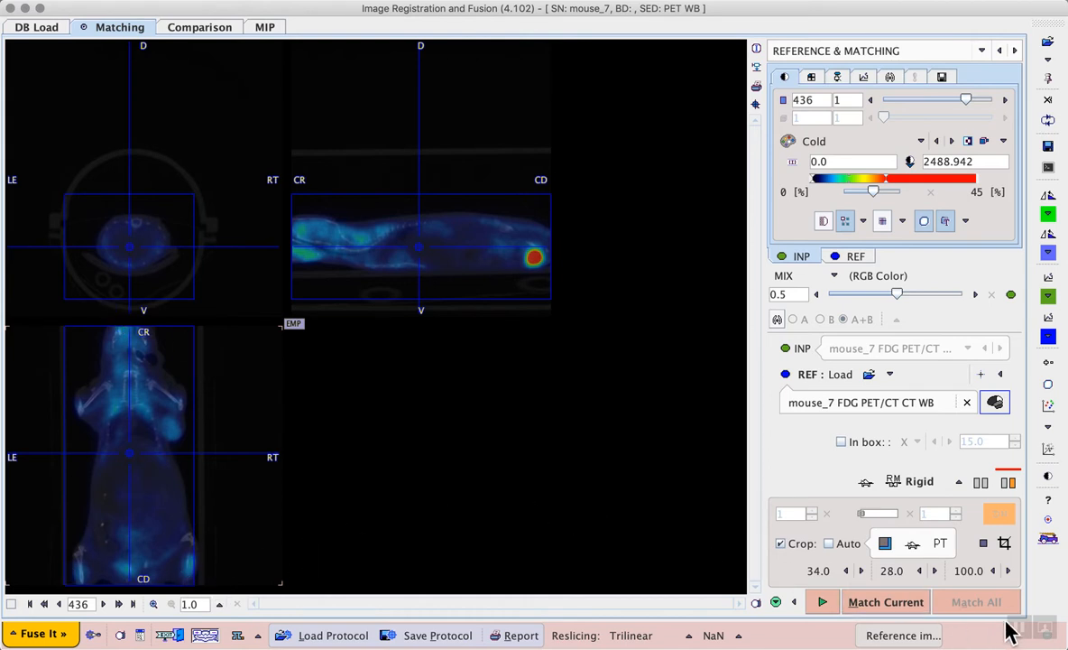
pyautogui.moveTo(885, 602)
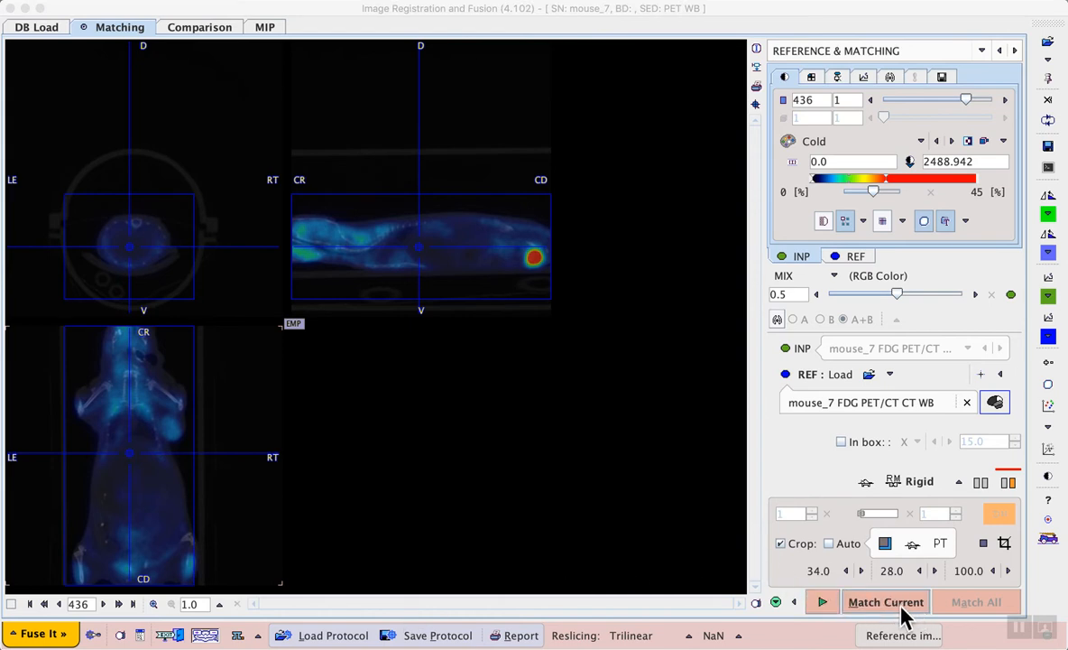
# Crop the reference CT and confirm replacing it with the cropped image
pyautogui.click(884, 602)
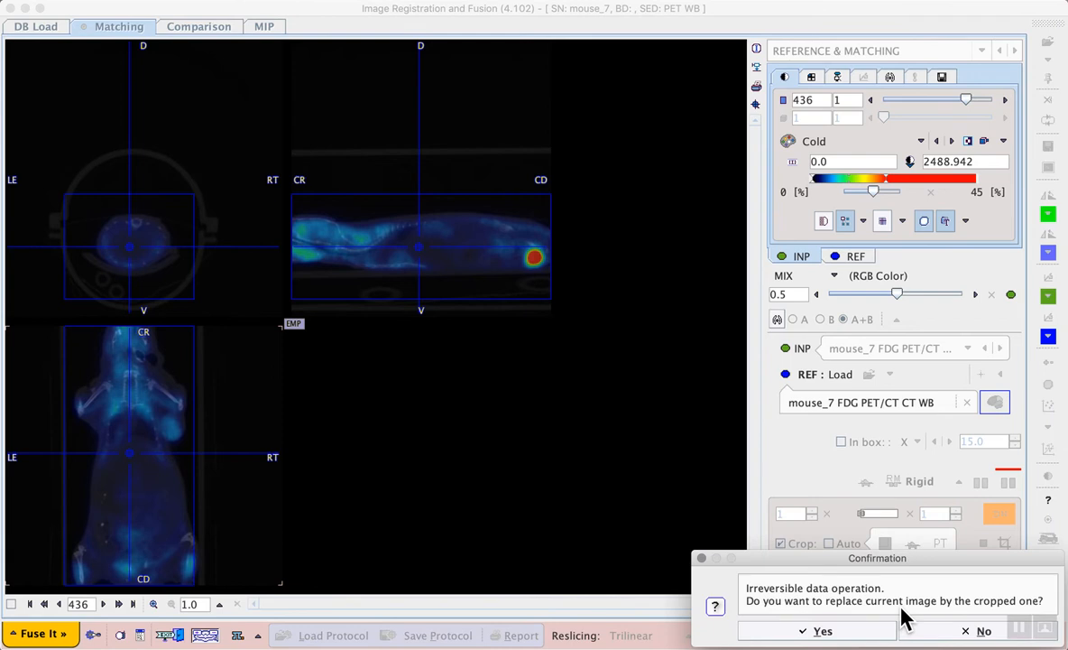
pyautogui.moveTo(876, 558); pyautogui.dragTo(794, 505)
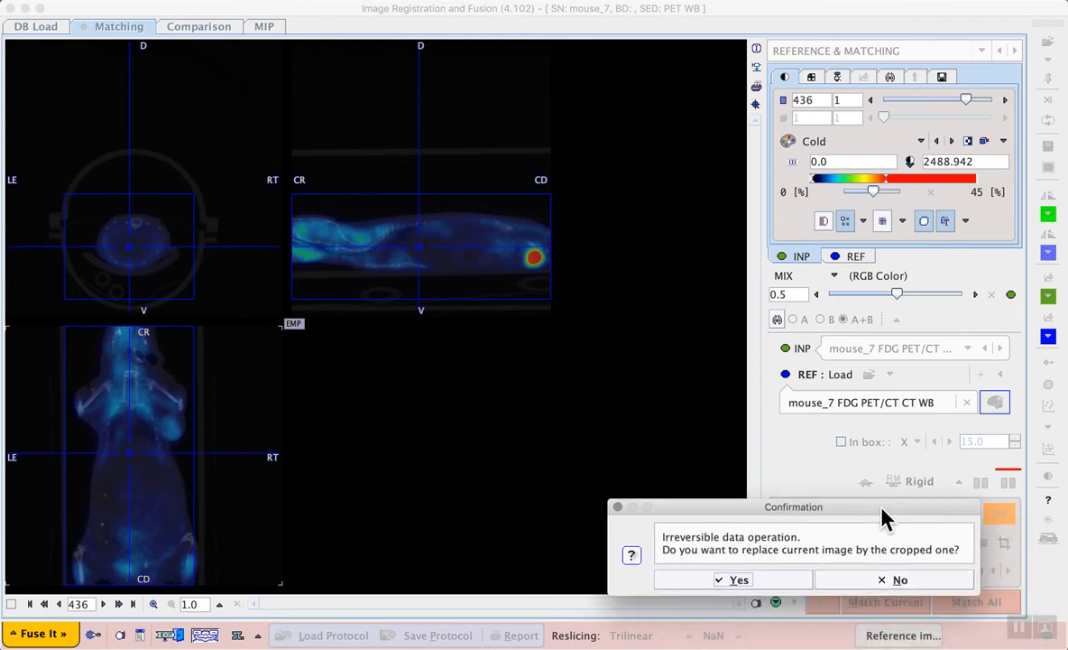
pyautogui.moveTo(840, 577)
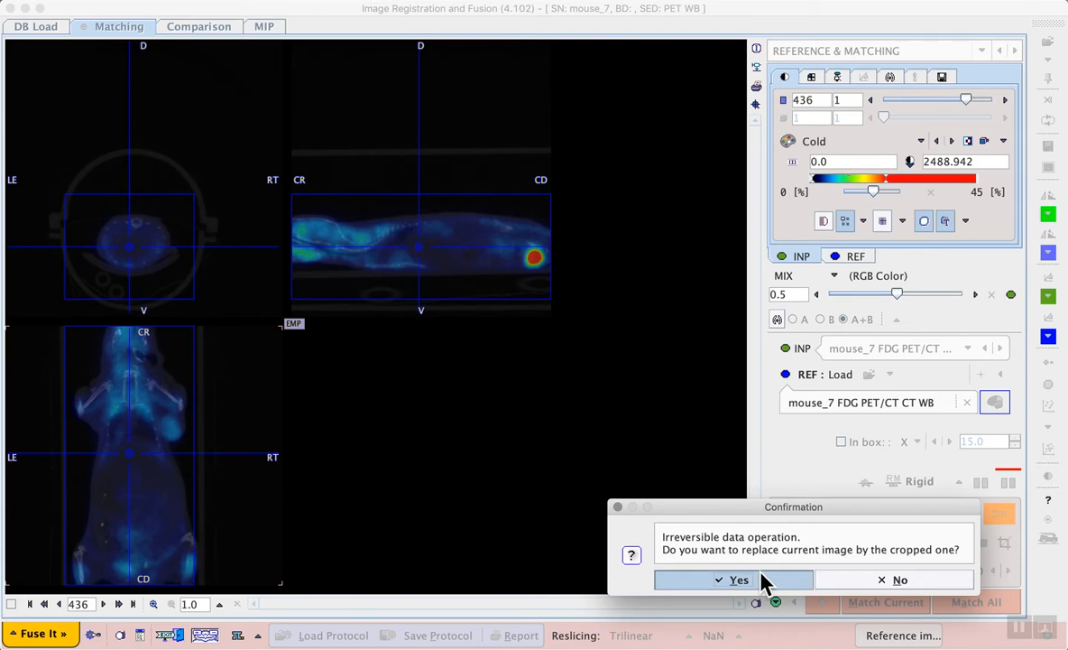
pyautogui.click(737, 579)
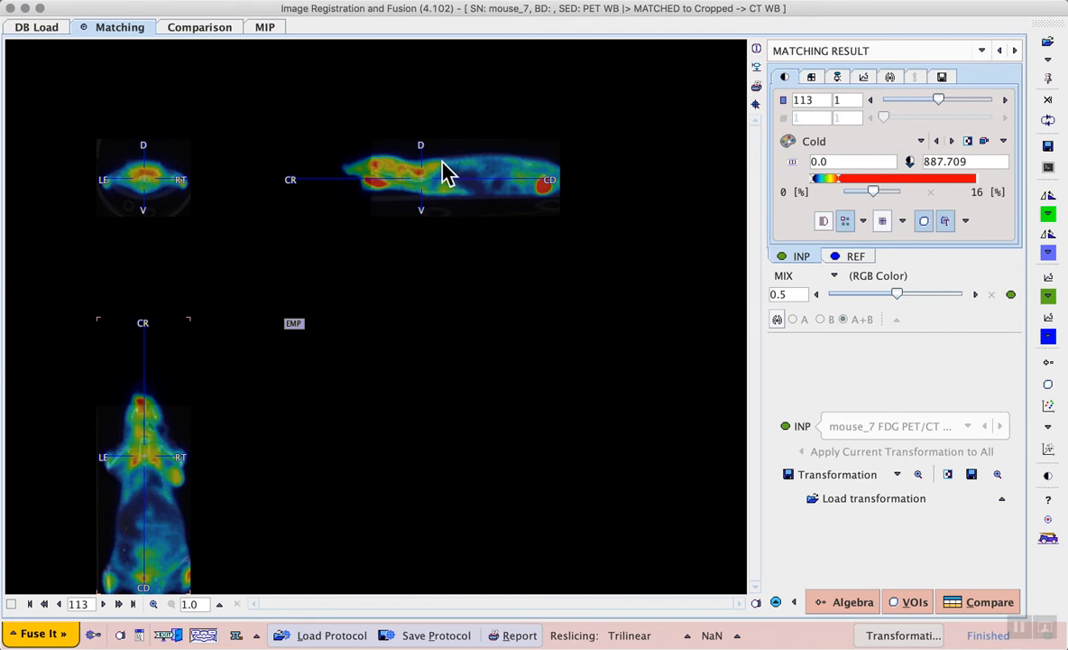
pyautogui.moveTo(487, 189)
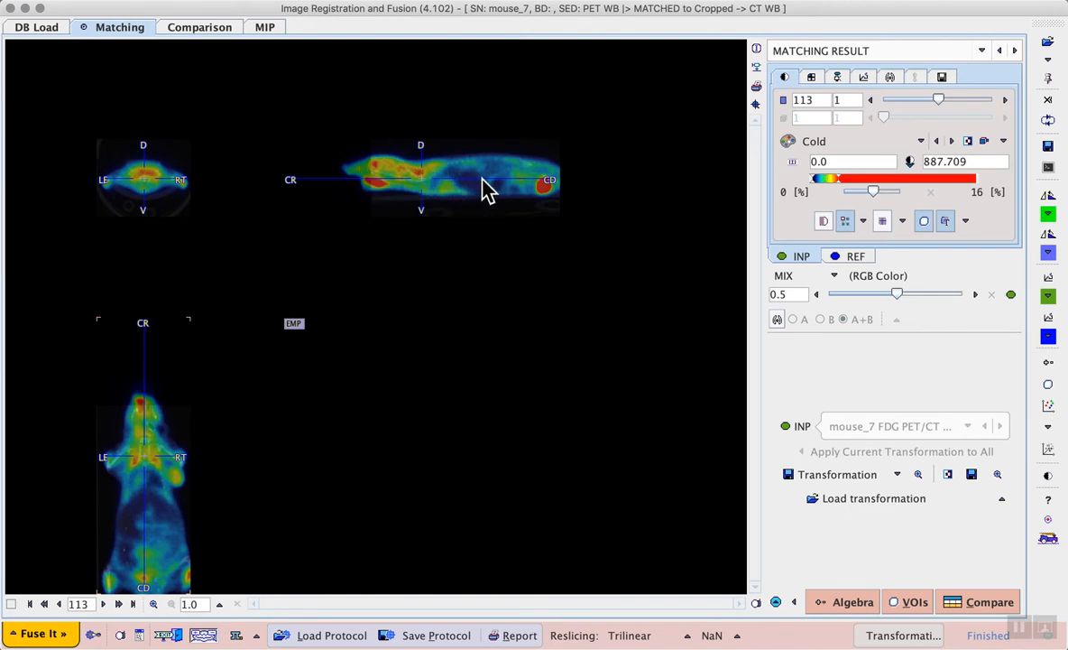
pyautogui.moveTo(137, 560)
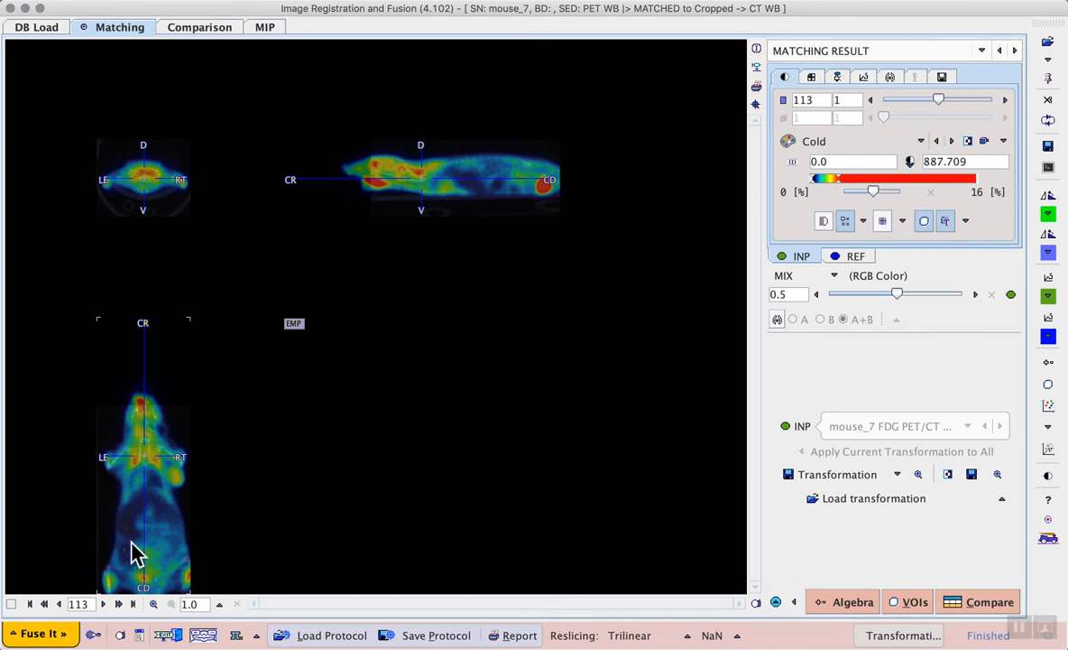
pyautogui.moveTo(887, 297)
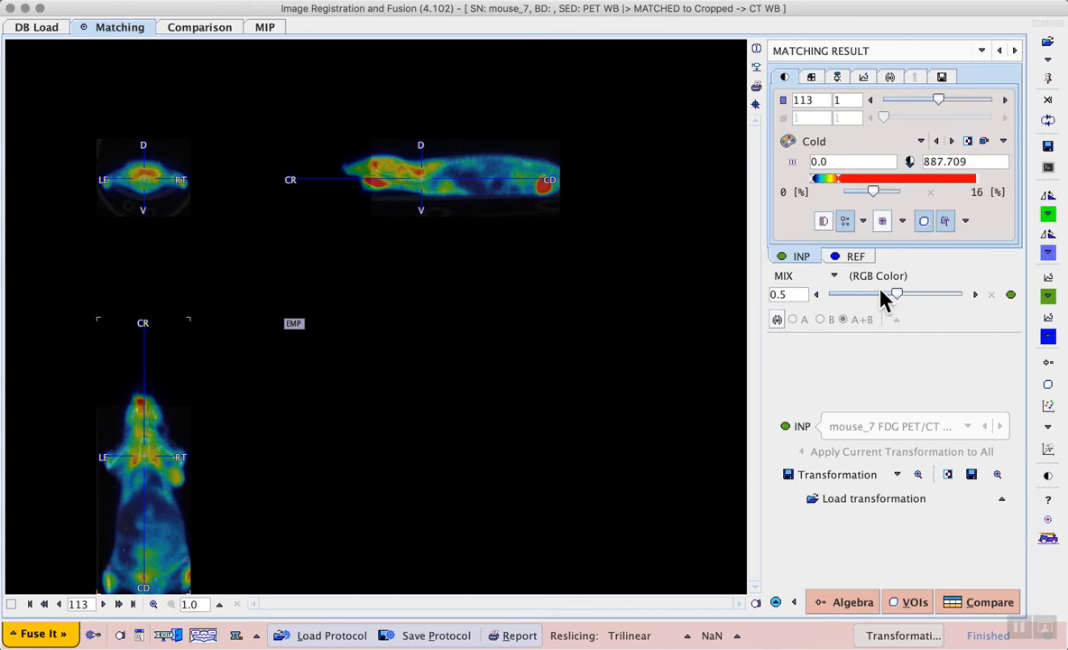
# Vary the MIX blend from 0.5 to about 0.41 then 0.85, and move to the MIP page
pyautogui.moveTo(898, 294); pyautogui.dragTo(875, 294)
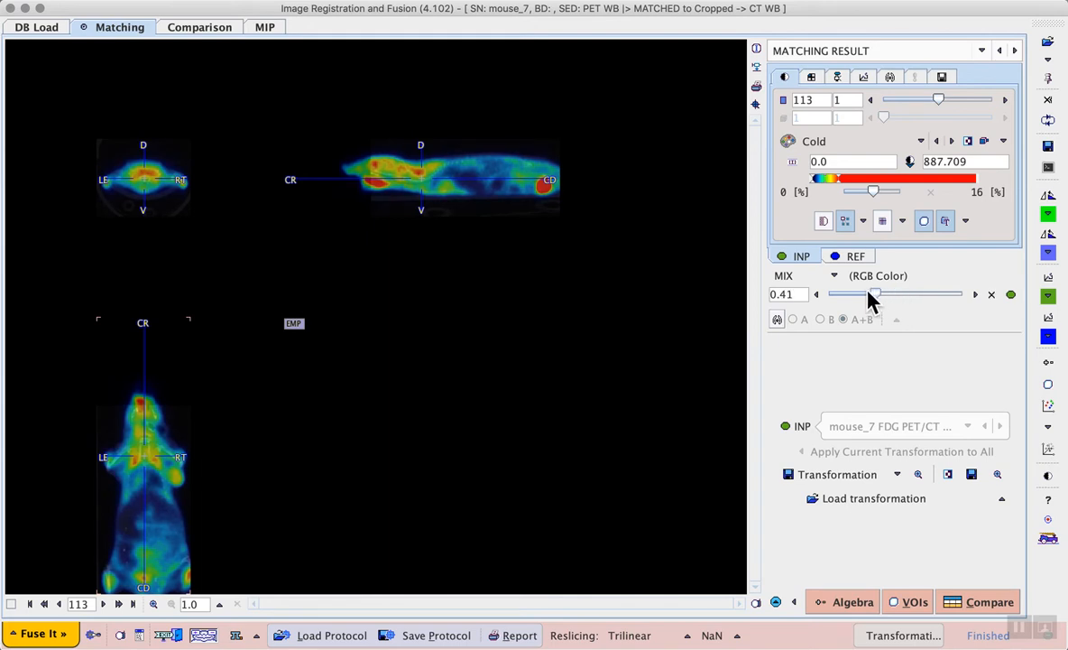
pyautogui.moveTo(873, 292); pyautogui.dragTo(893, 292)
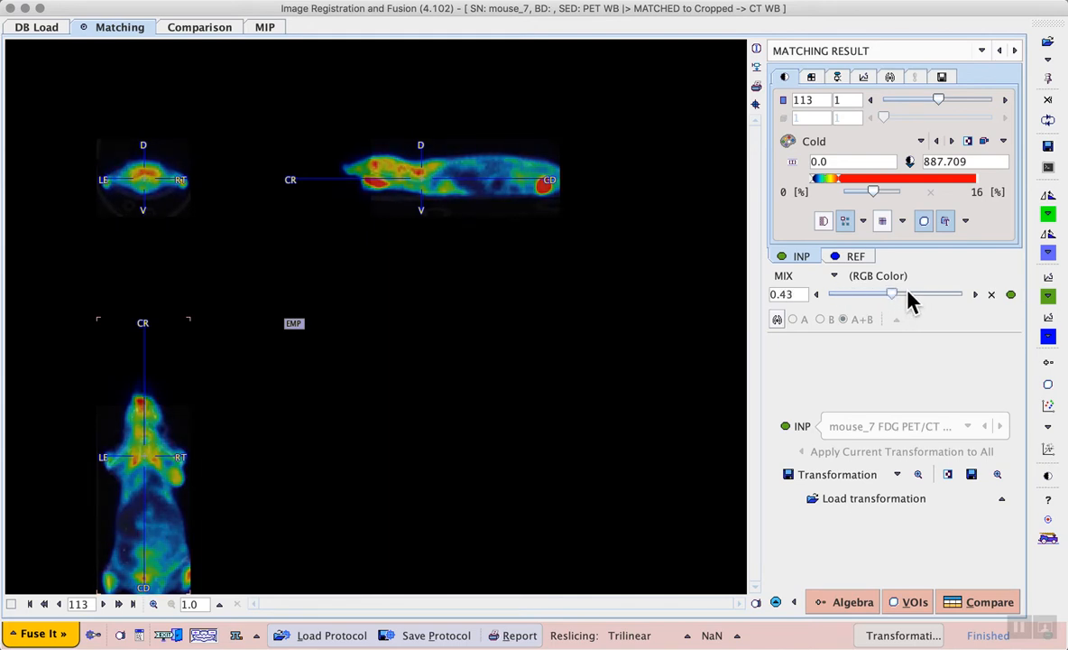
pyautogui.moveTo(893, 294); pyautogui.dragTo(947, 294)
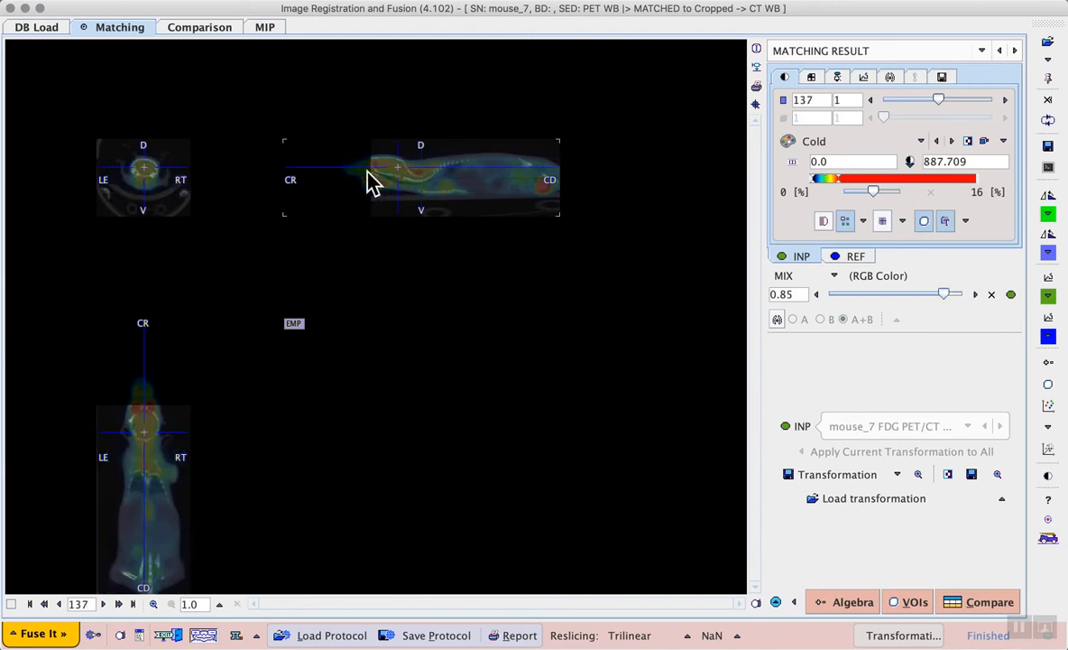
pyautogui.moveTo(184, 487)
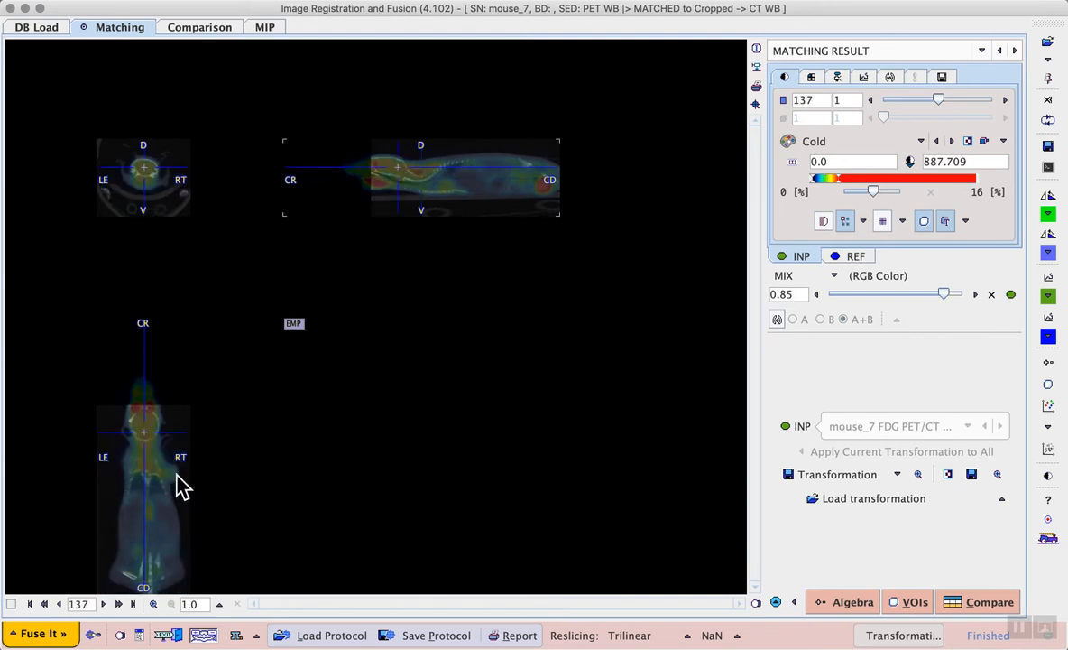
pyautogui.moveTo(187, 509)
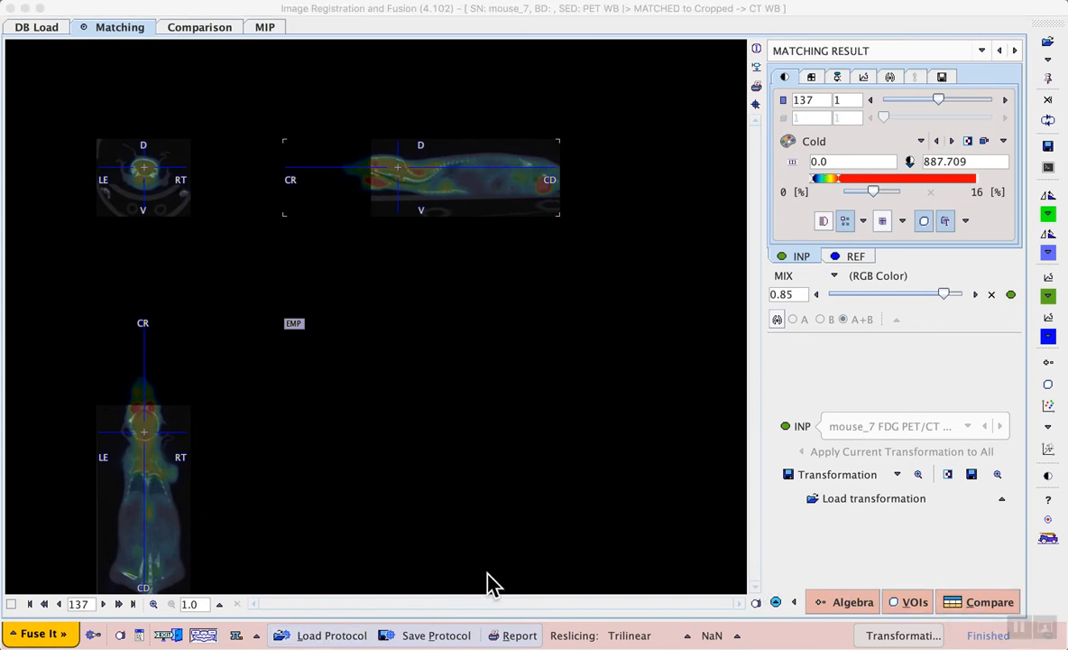
pyautogui.moveTo(945, 565)
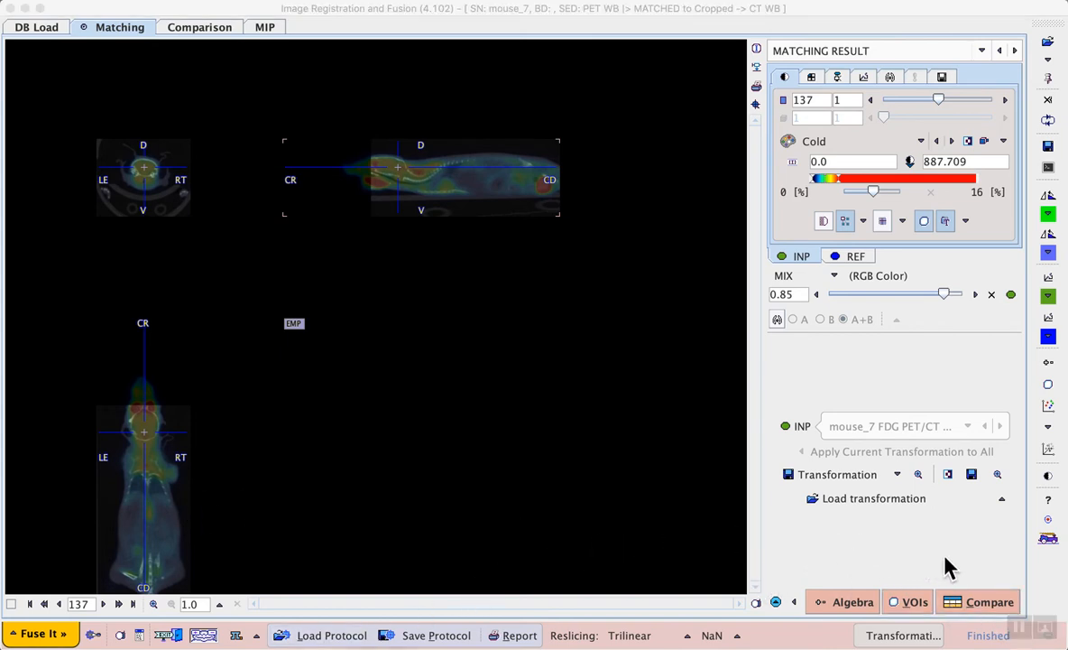
pyautogui.click(198, 27)
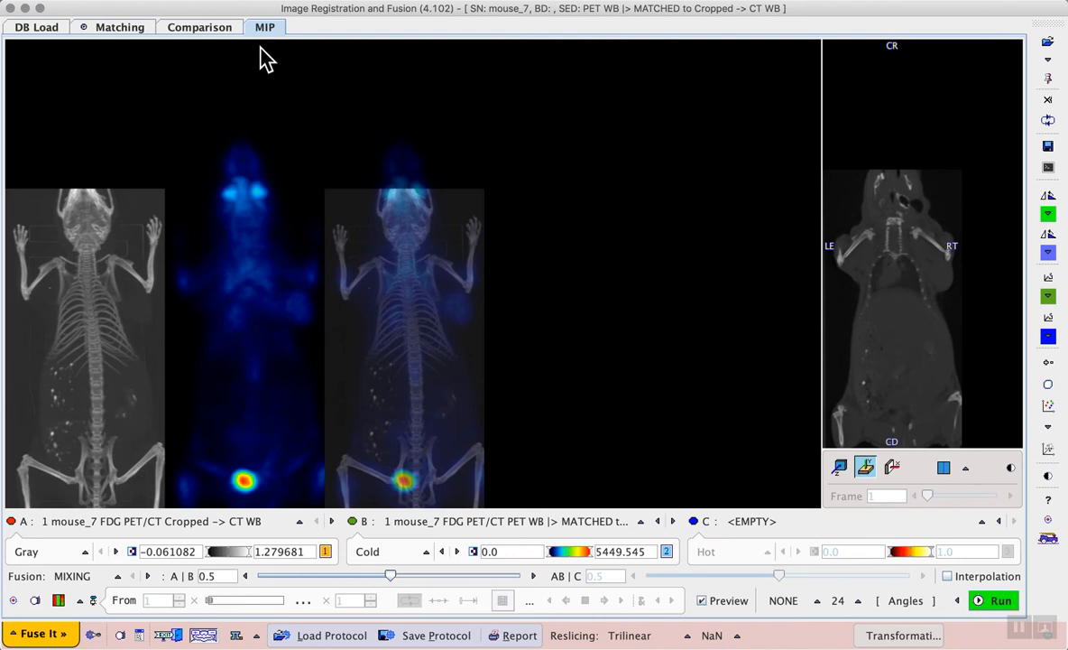
pyautogui.moveTo(90, 393)
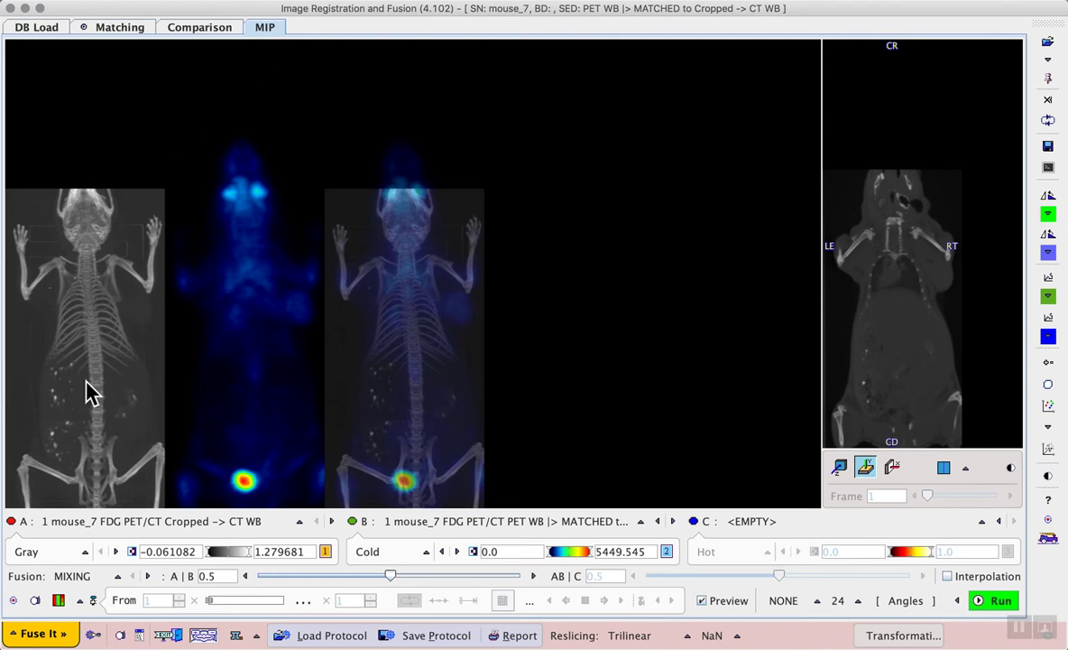
pyautogui.moveTo(263, 334)
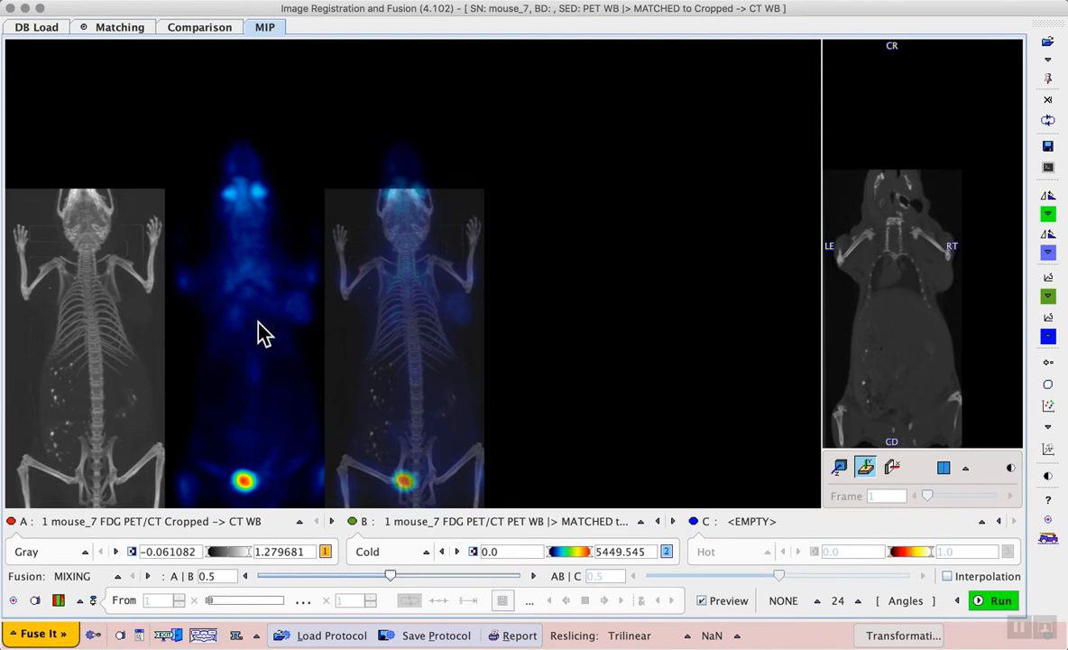
pyautogui.moveTo(412, 334)
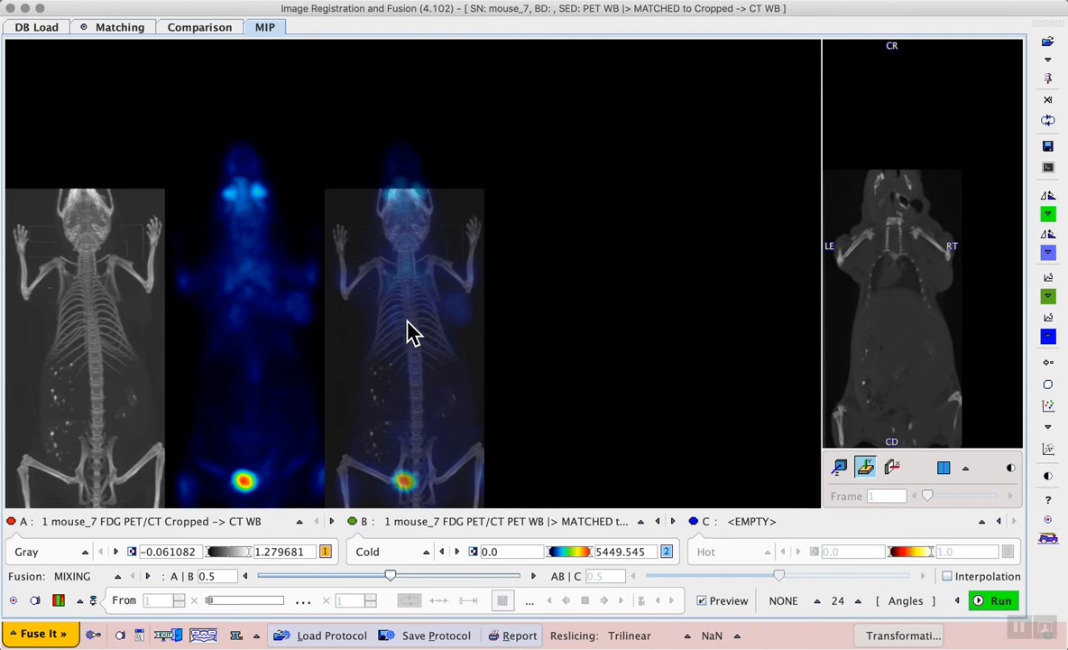
pyautogui.moveTo(262, 339)
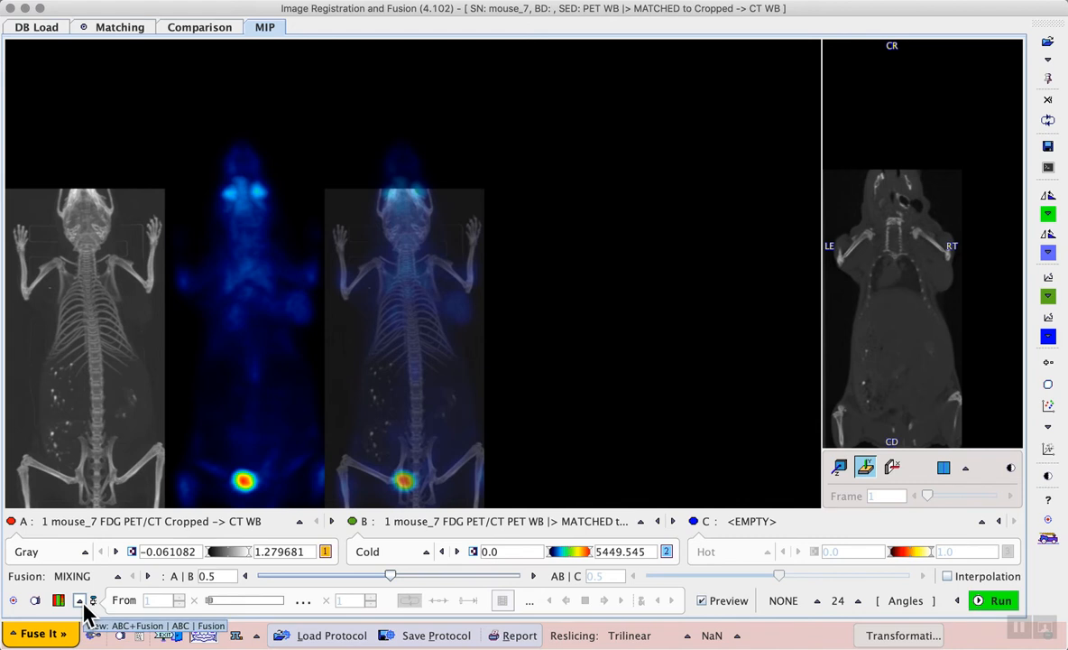
pyautogui.click(87, 597)
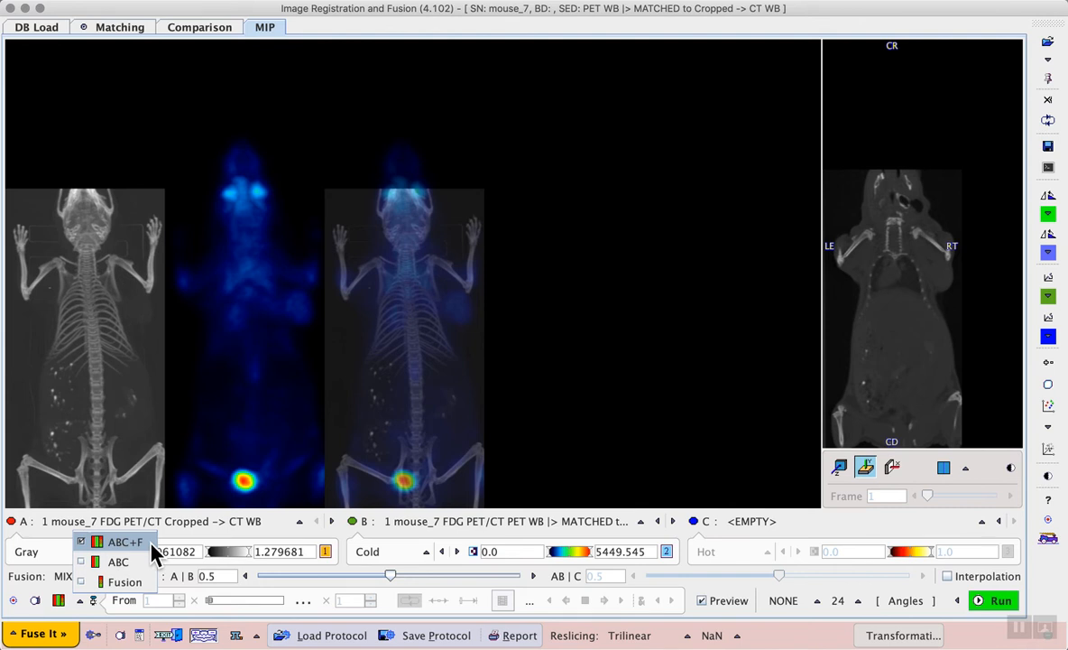
pyautogui.moveTo(116, 559)
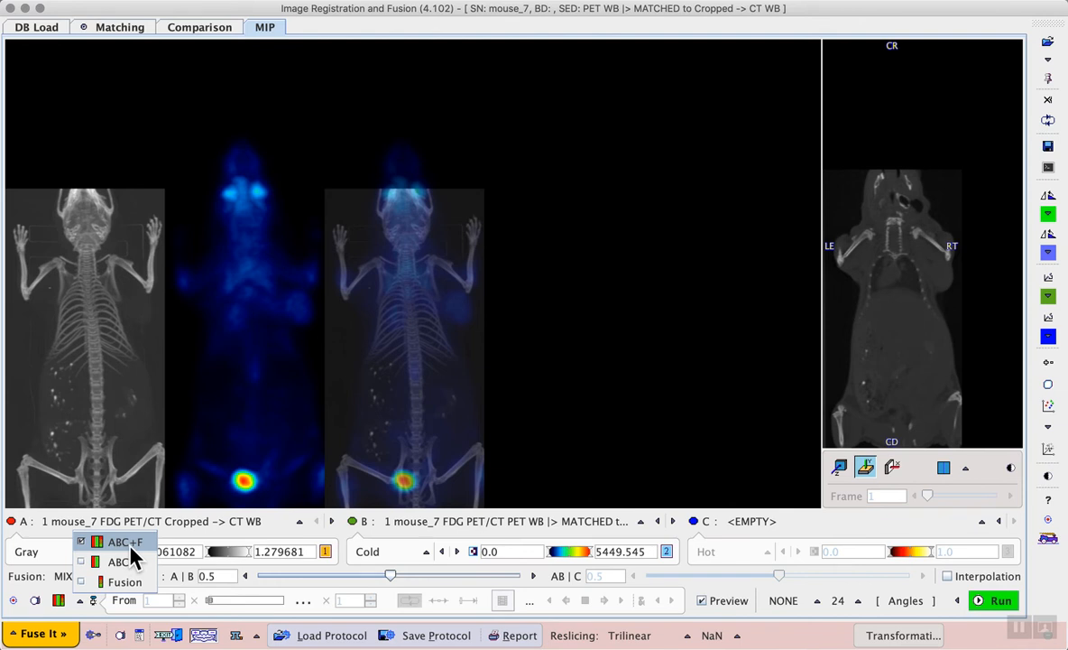
pyautogui.moveTo(152, 552)
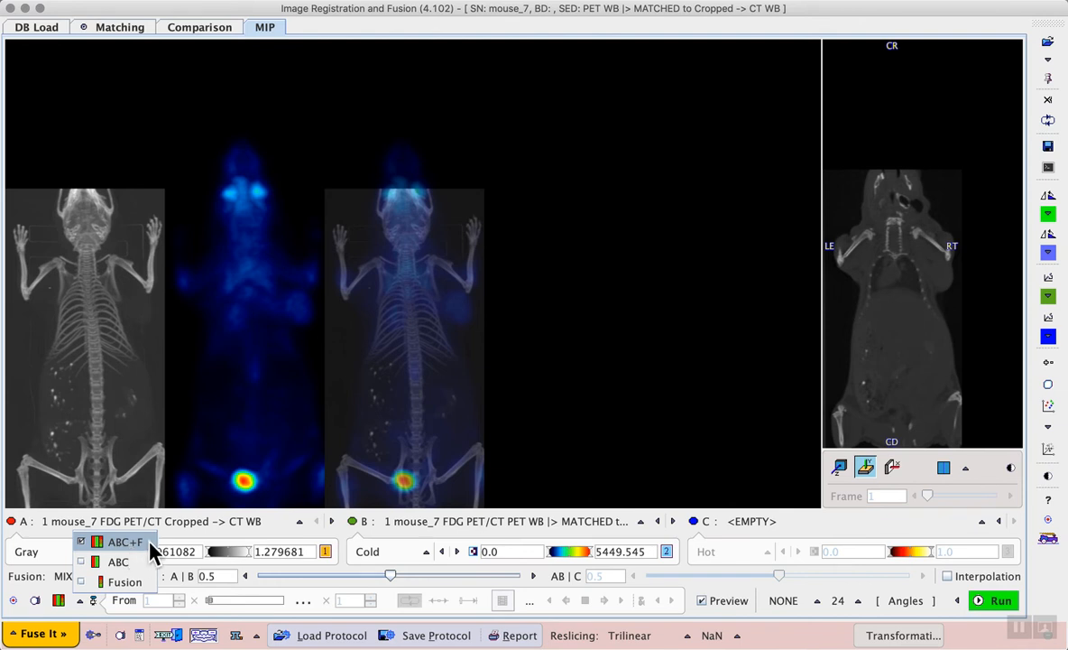
pyautogui.moveTo(117, 560)
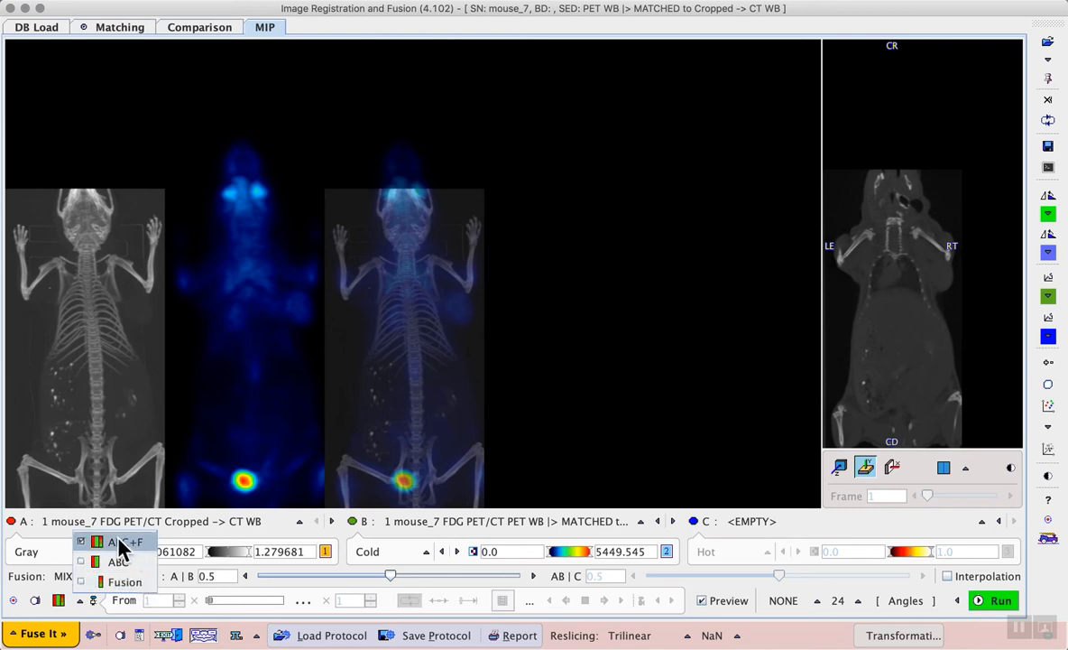
pyautogui.moveTo(153, 541)
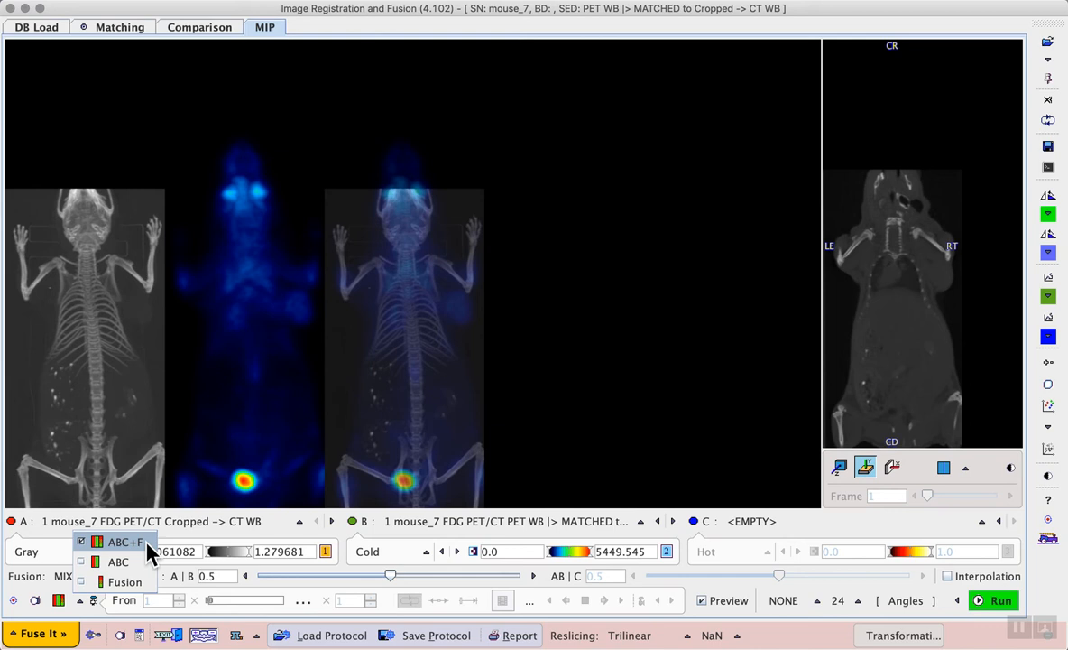
pyautogui.click(123, 541)
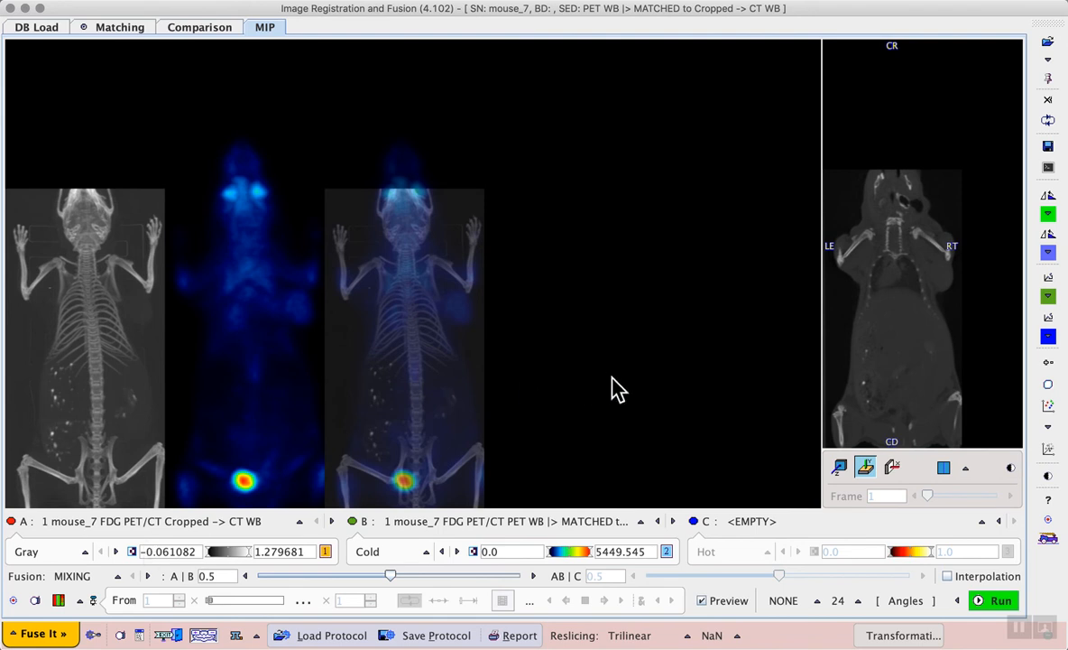
pyautogui.moveTo(893, 467)
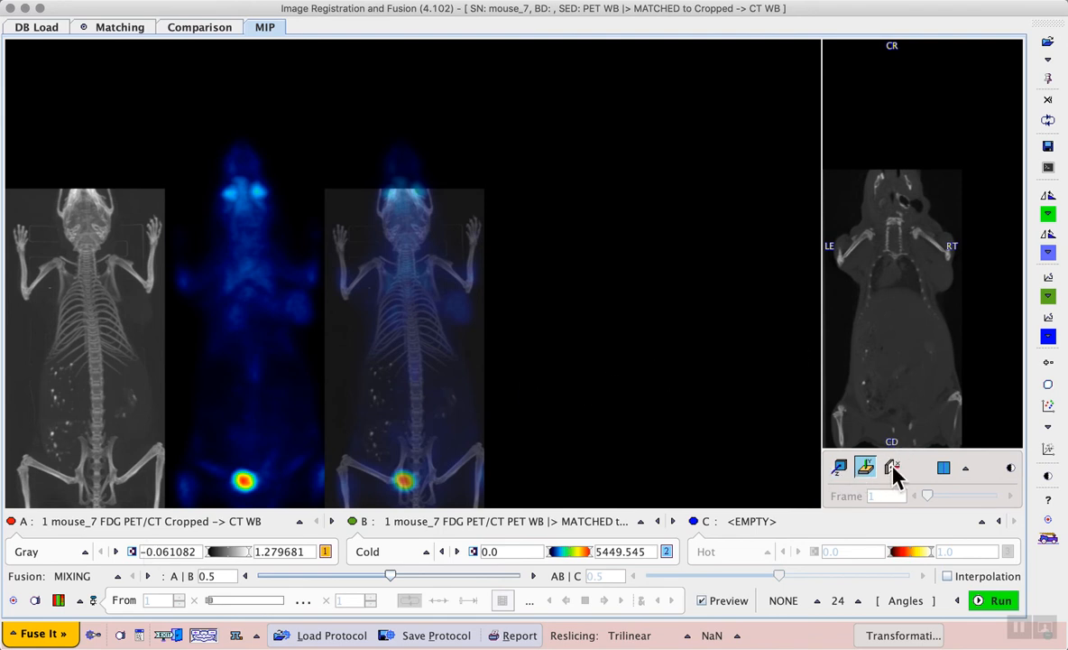
pyautogui.moveTo(915, 476)
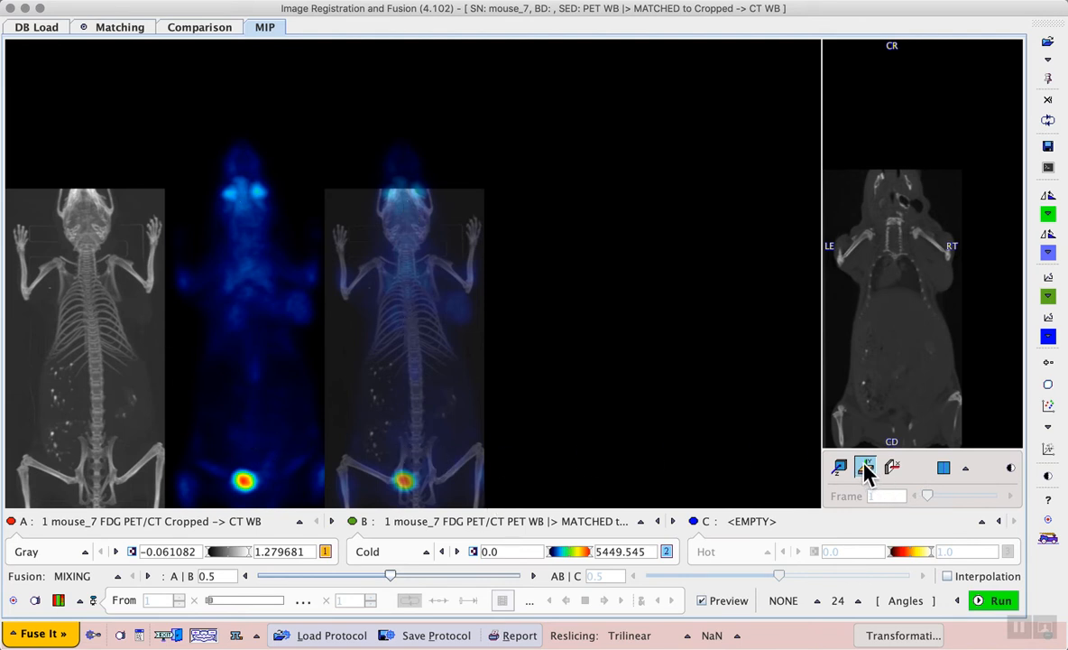
pyautogui.moveTo(866, 468)
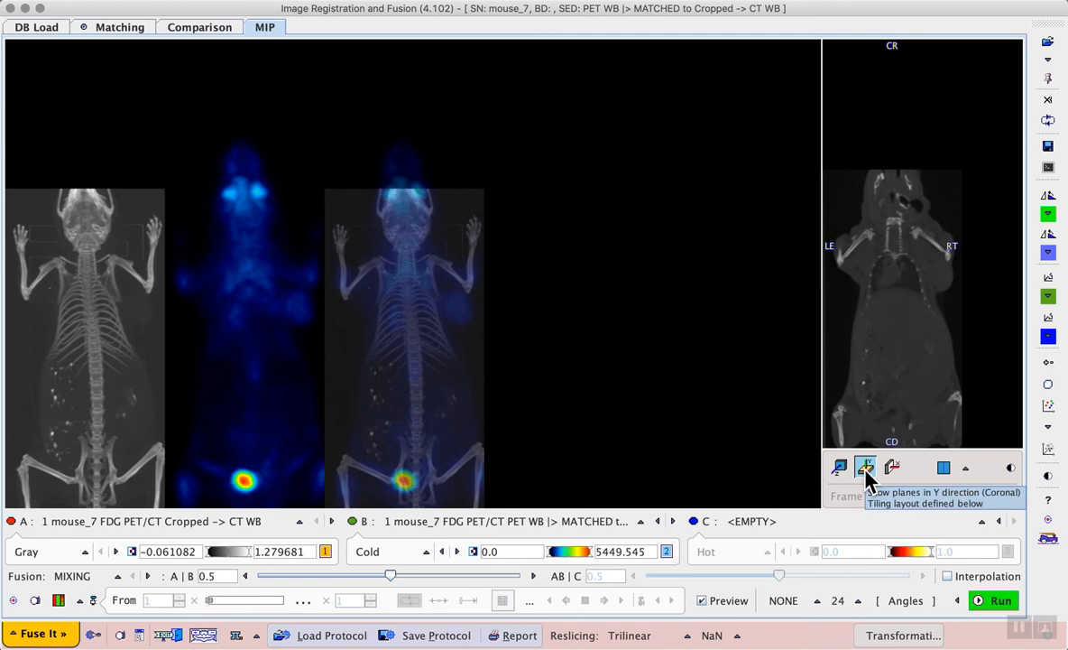
pyautogui.moveTo(76, 483)
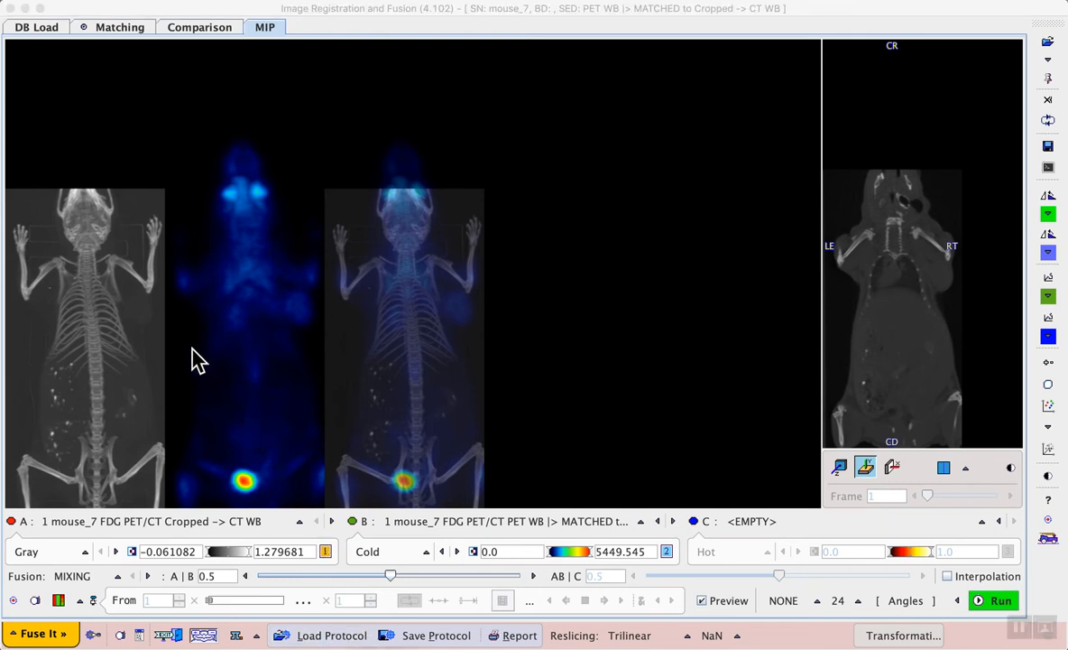
pyautogui.moveTo(169, 341)
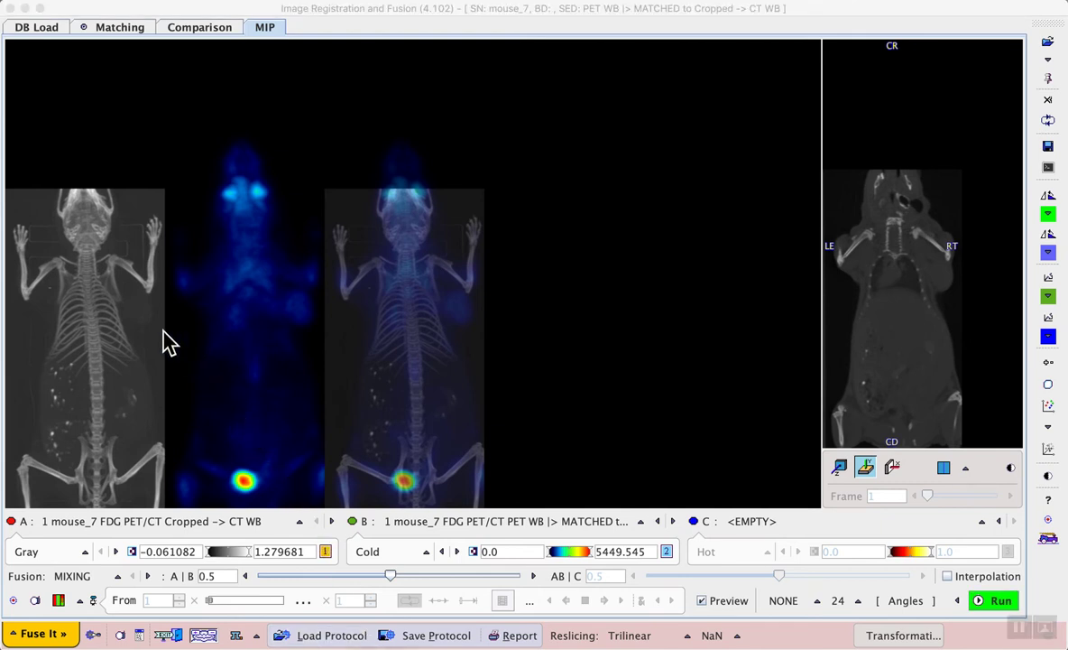
pyautogui.moveTo(123, 234)
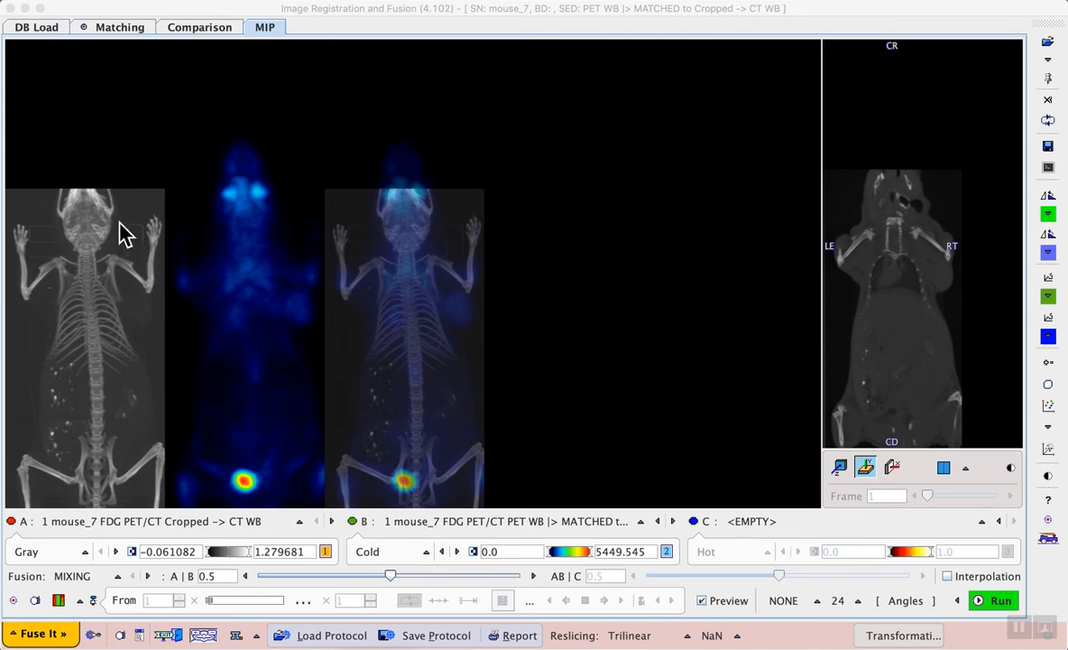
pyautogui.moveTo(122, 267)
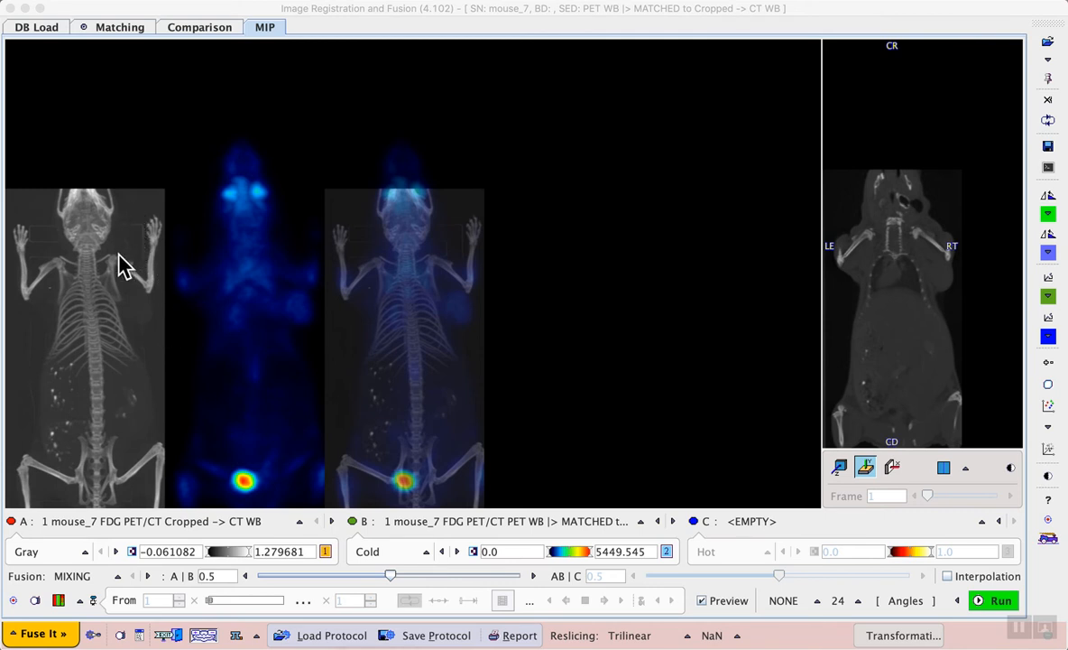
pyautogui.moveTo(152, 350)
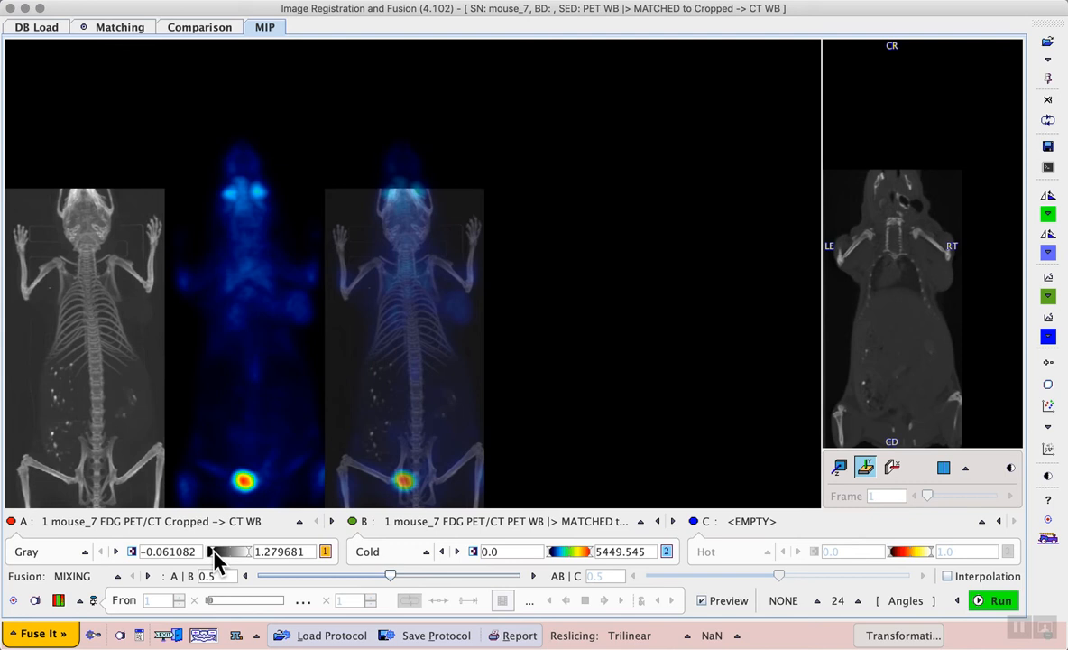
# Raise the CT lower threshold near 0.21 and drop the Cold PET upper limit to about 2081
pyautogui.moveTo(213, 552); pyautogui.dragTo(220, 552)
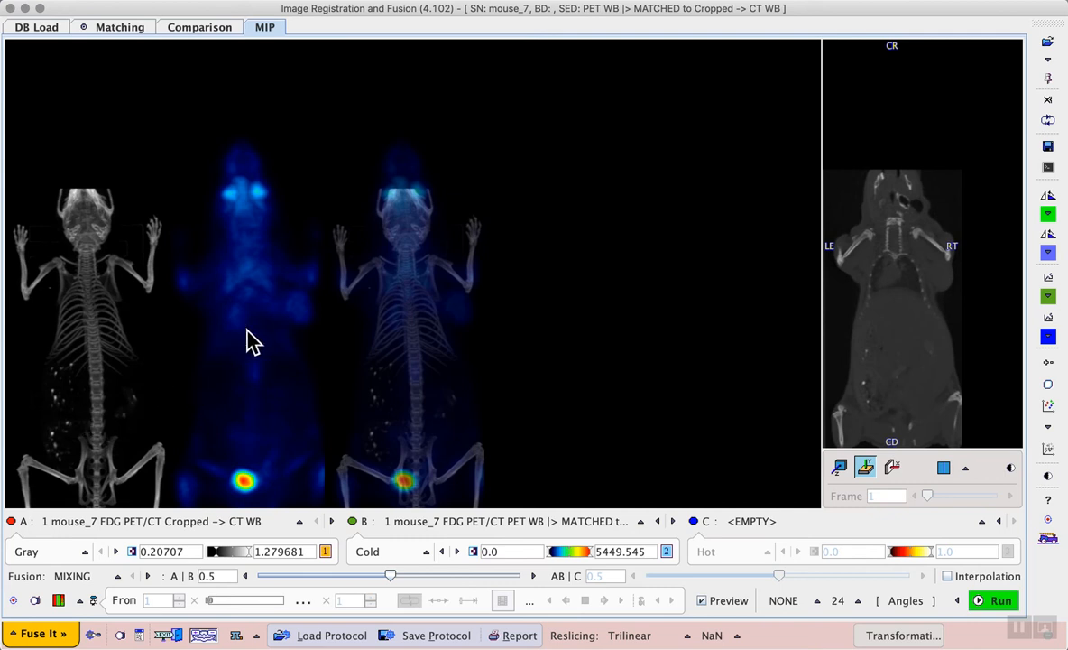
pyautogui.moveTo(298, 328)
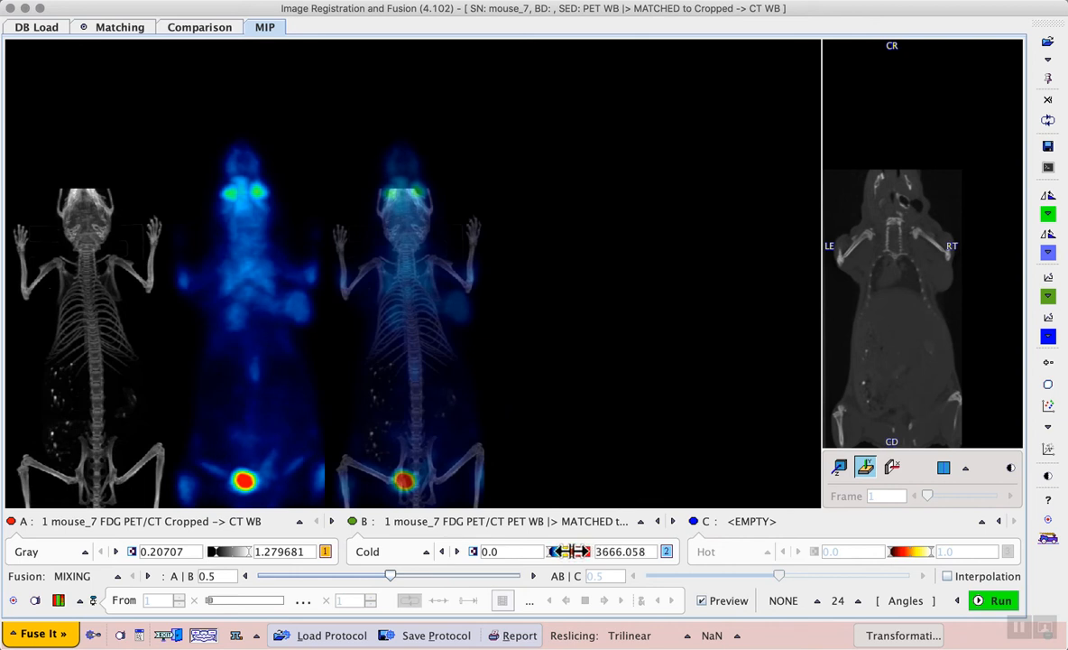
pyautogui.click(573, 552)
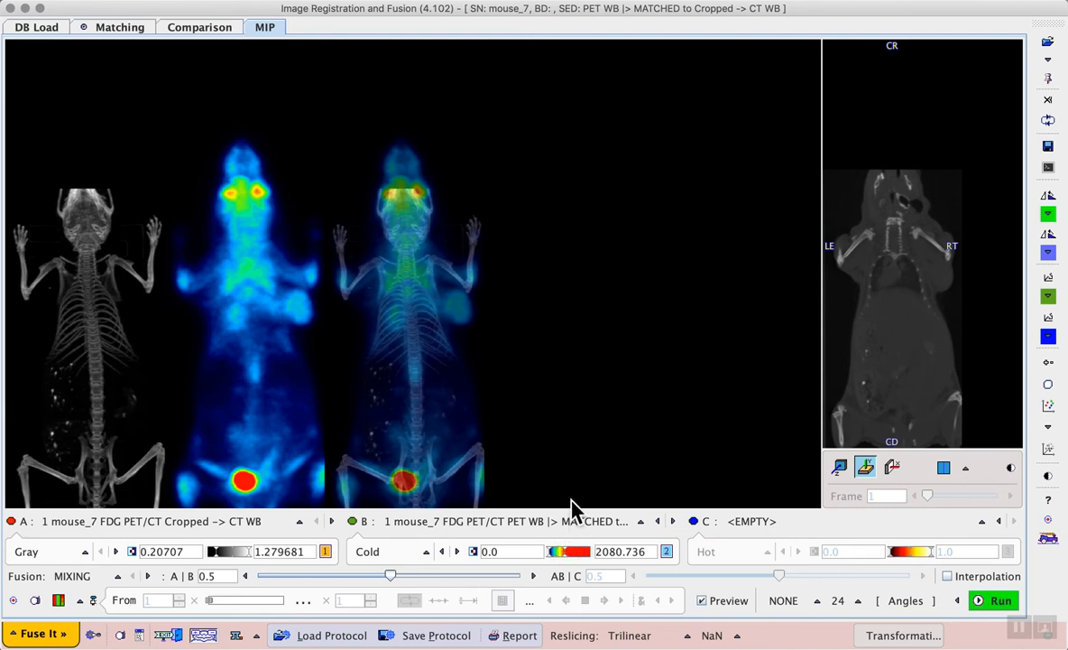
pyautogui.moveTo(311, 328)
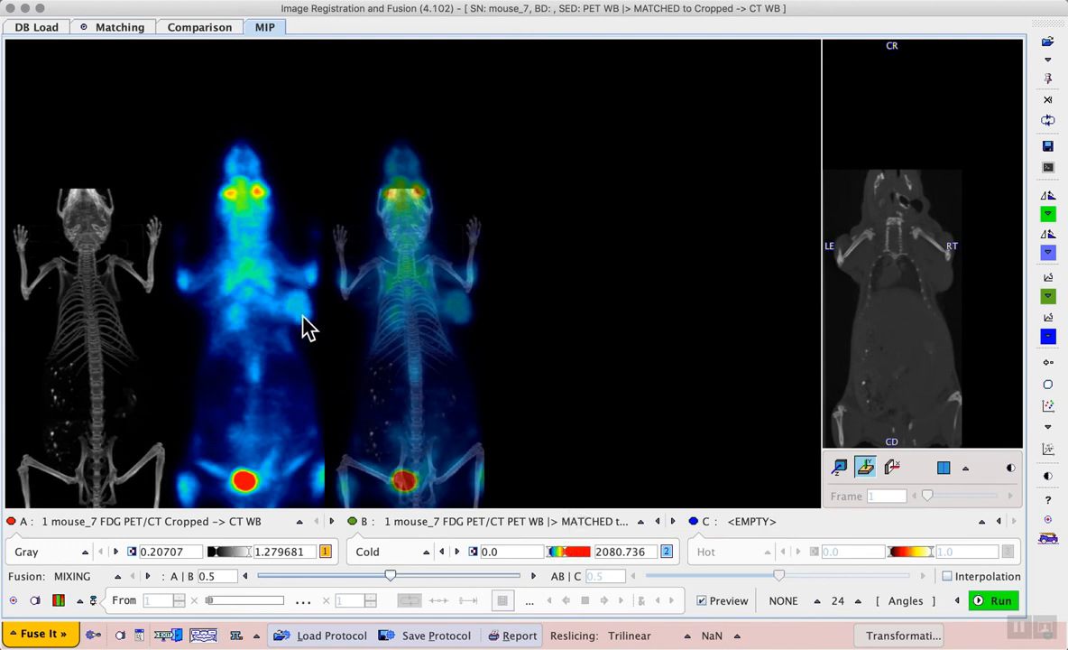
pyautogui.moveTo(300, 269)
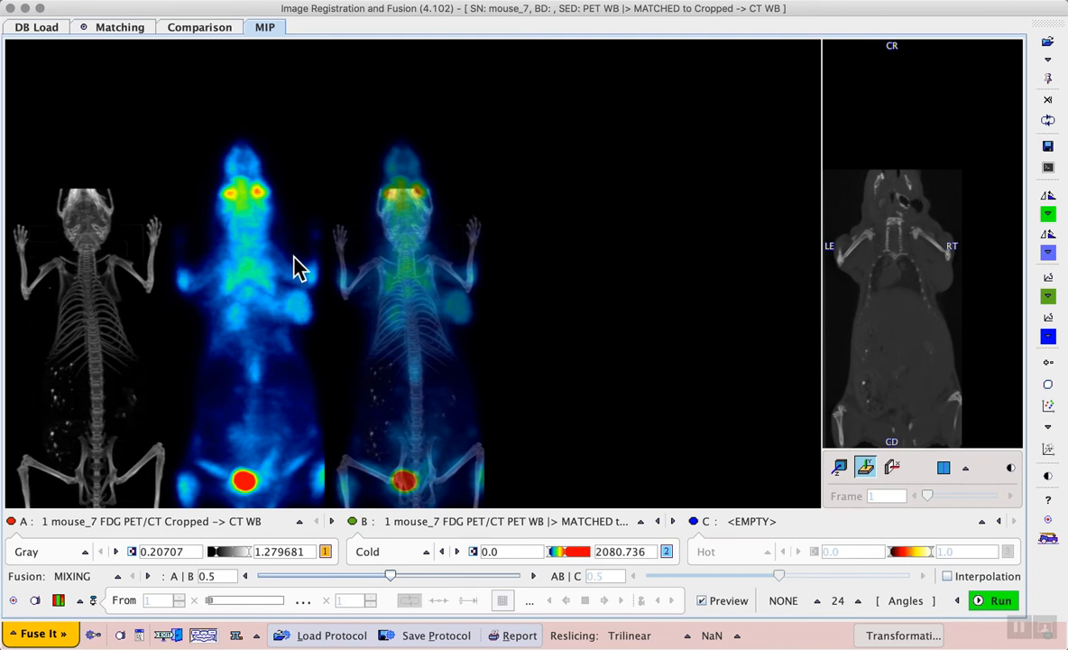
pyautogui.moveTo(460, 310)
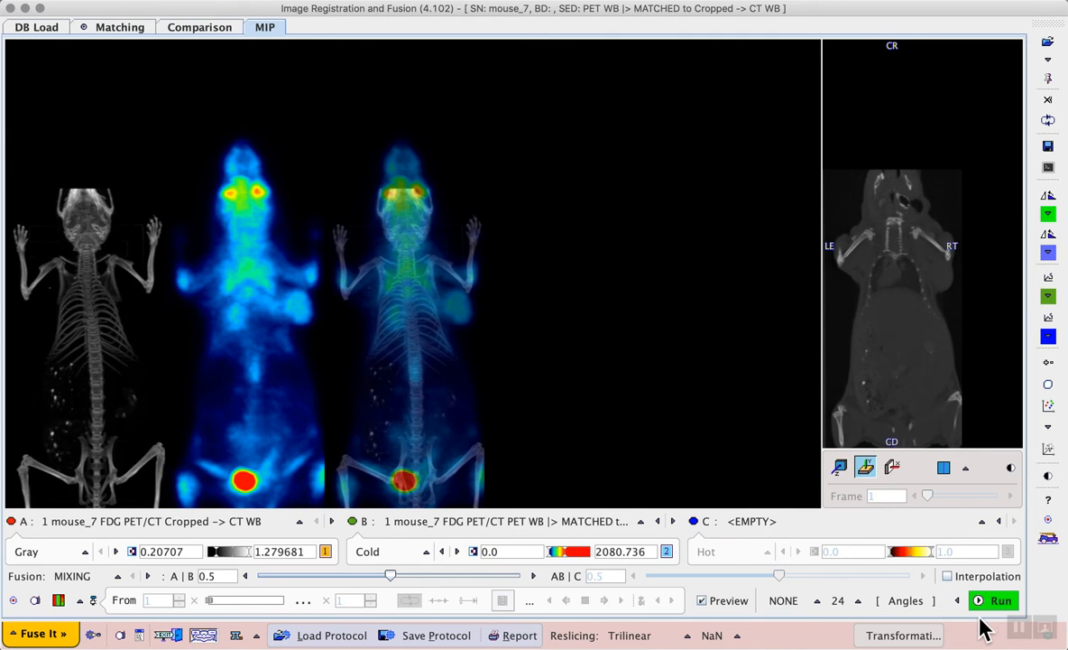
pyautogui.moveTo(852, 617)
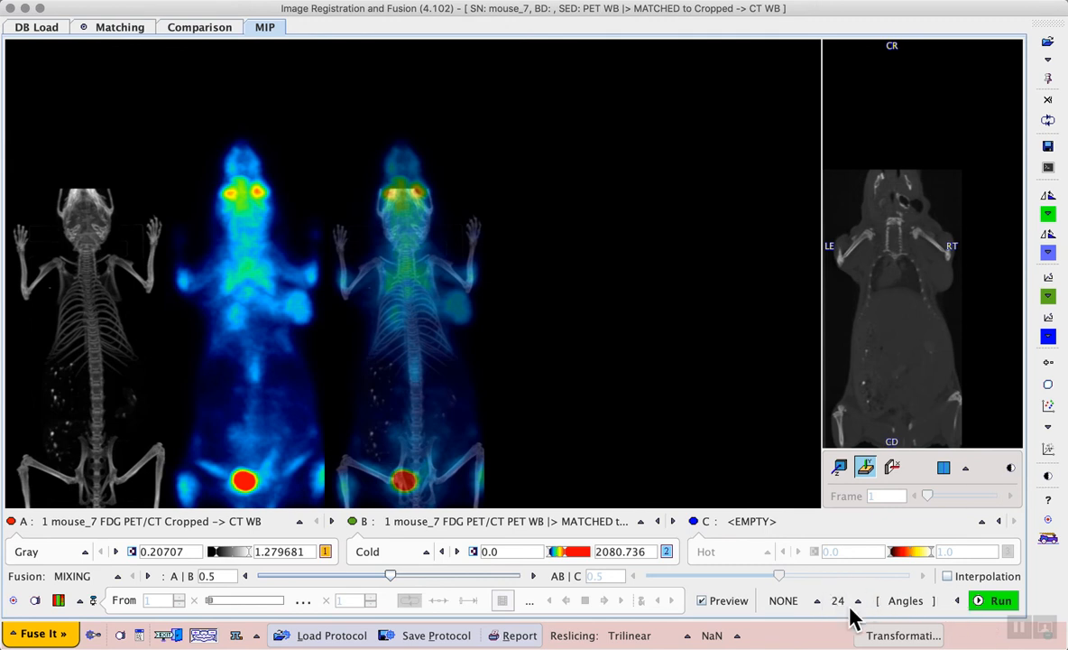
pyautogui.moveTo(857, 635)
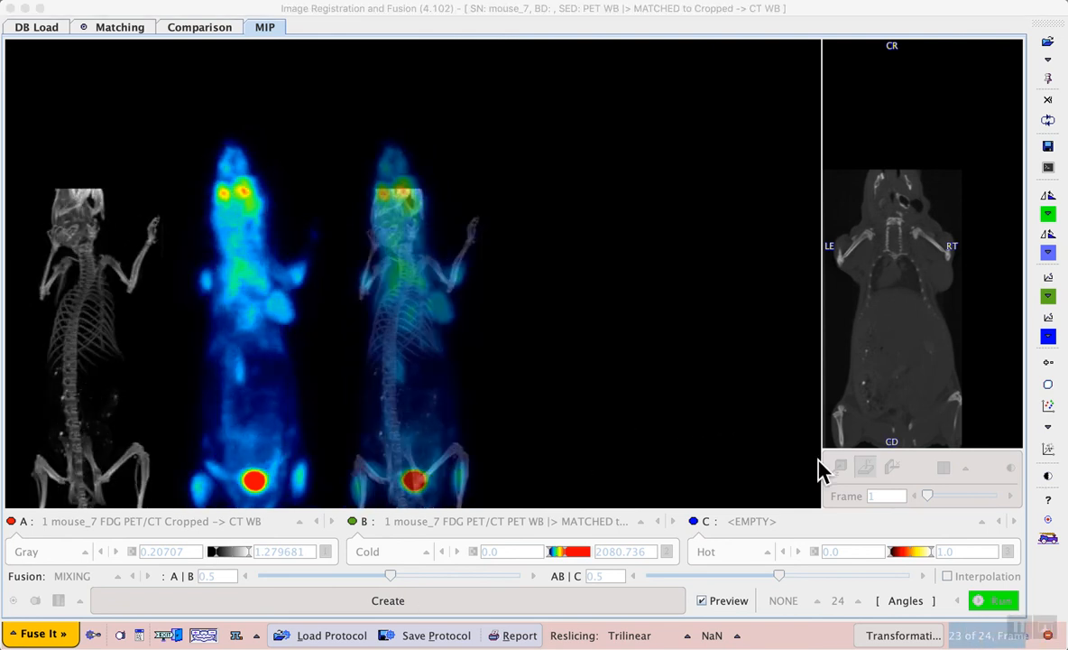
pyautogui.moveTo(960, 599)
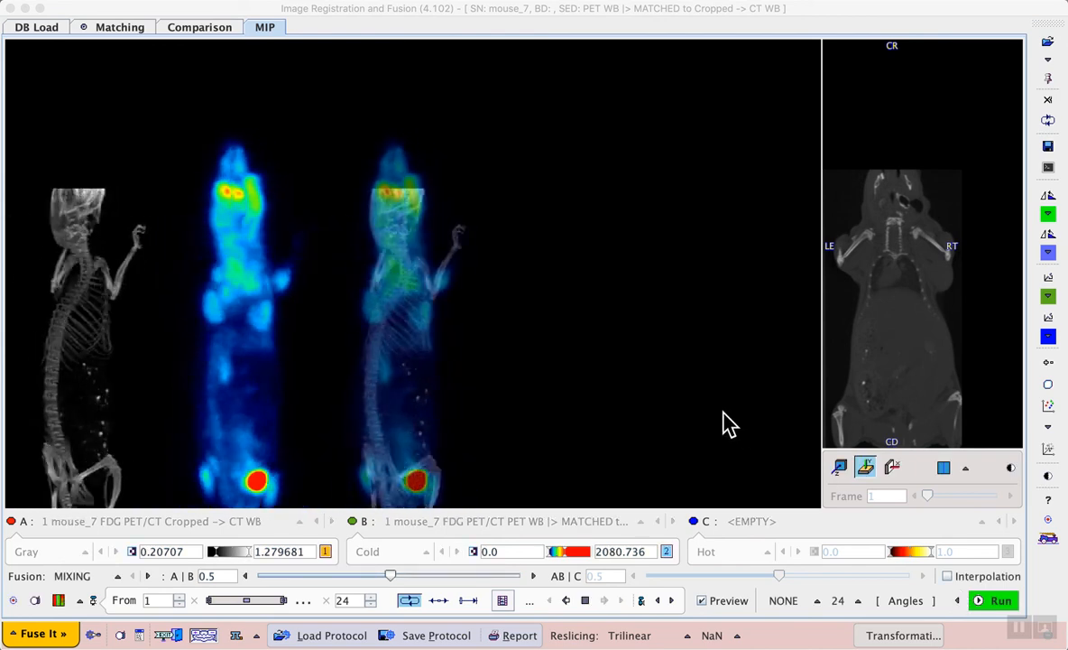
pyautogui.moveTo(386, 251)
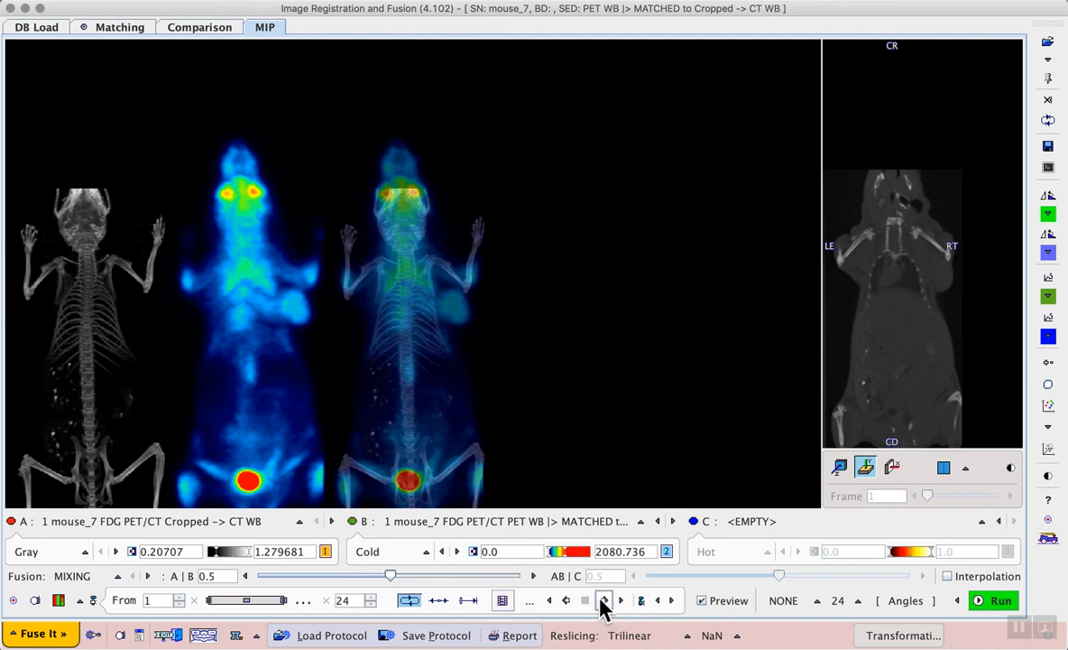
pyautogui.moveTo(604, 599)
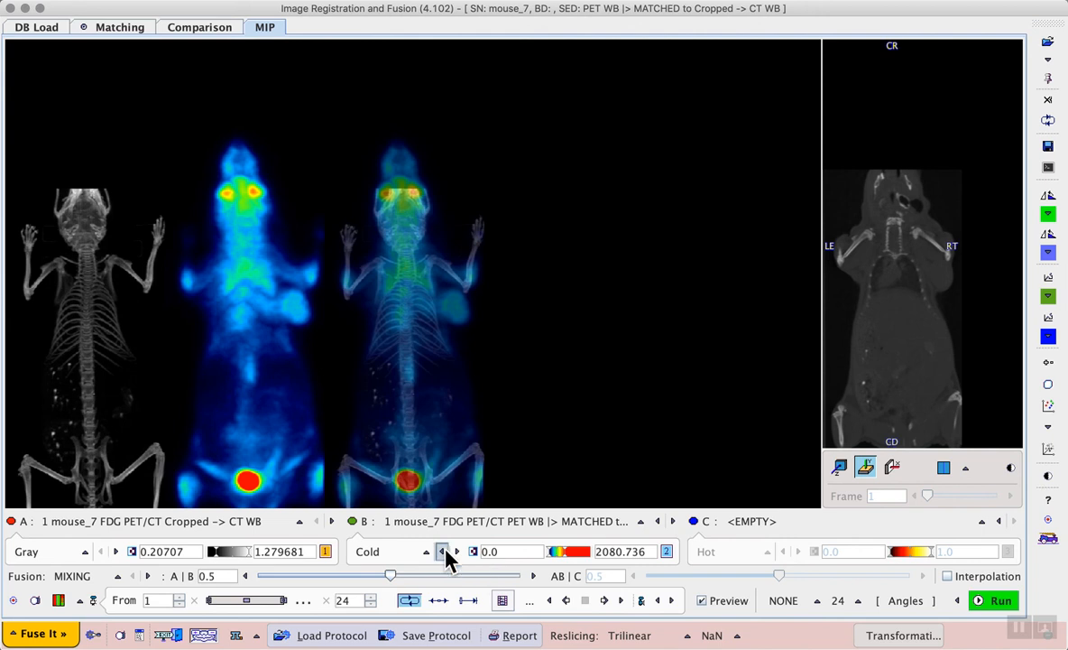
# Toggle the PET colour table to Gray and back to Cold, raising its upper value to about 3270
pyautogui.click(444, 552)
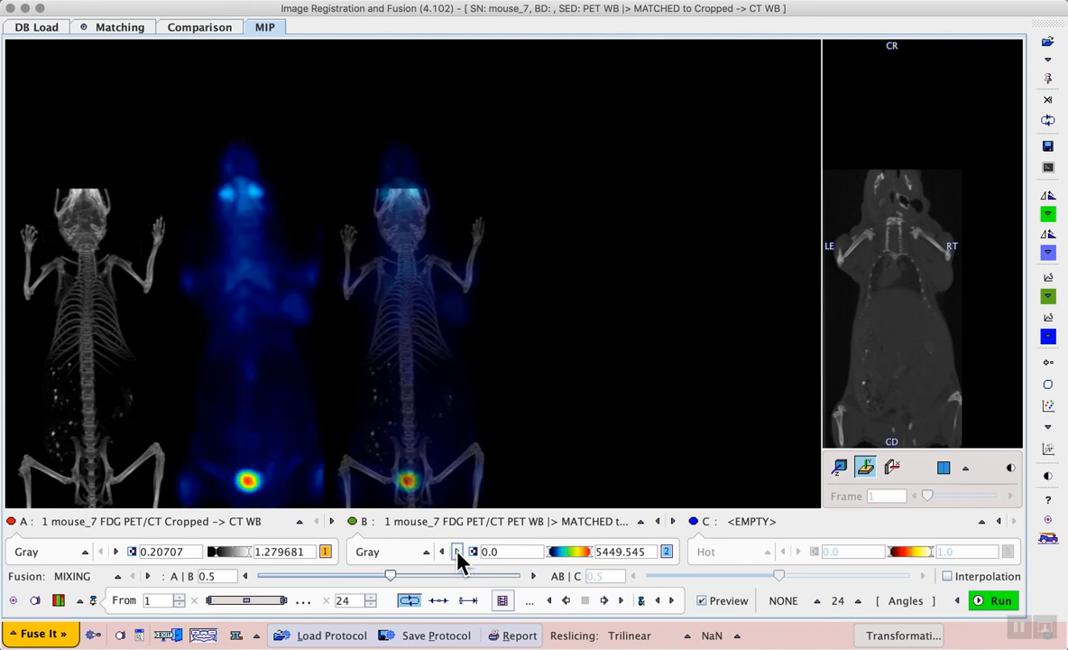
pyautogui.click(389, 552)
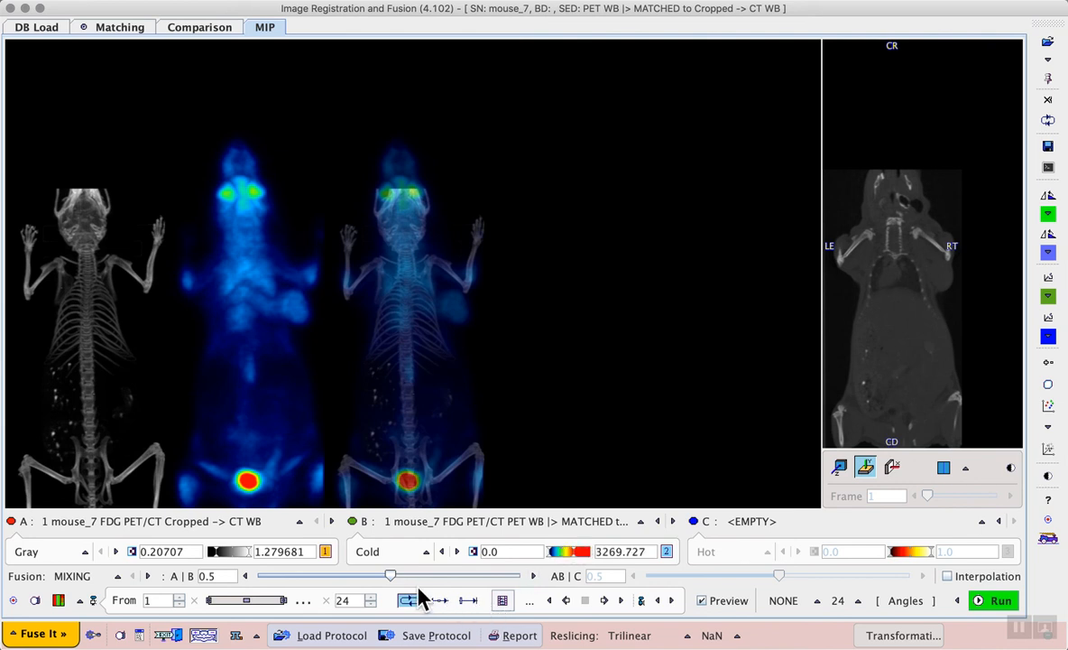
pyautogui.moveTo(501, 599)
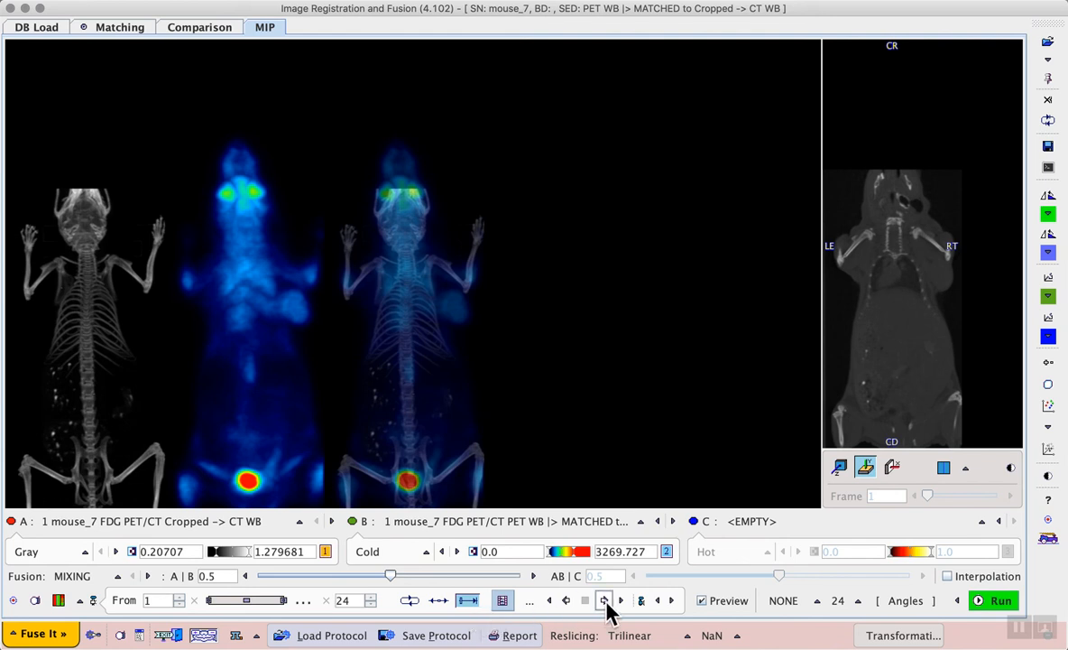
# Configure Save video as an Animated GIF at 8 frame/sec and start the export
pyautogui.click(604, 599)
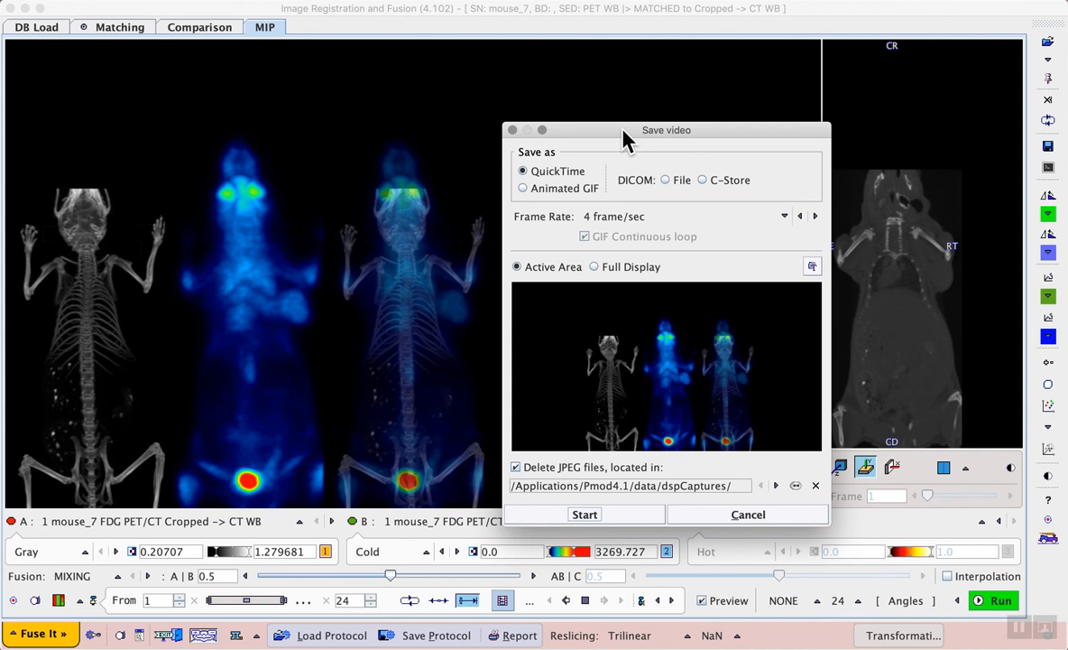
pyautogui.click(523, 188)
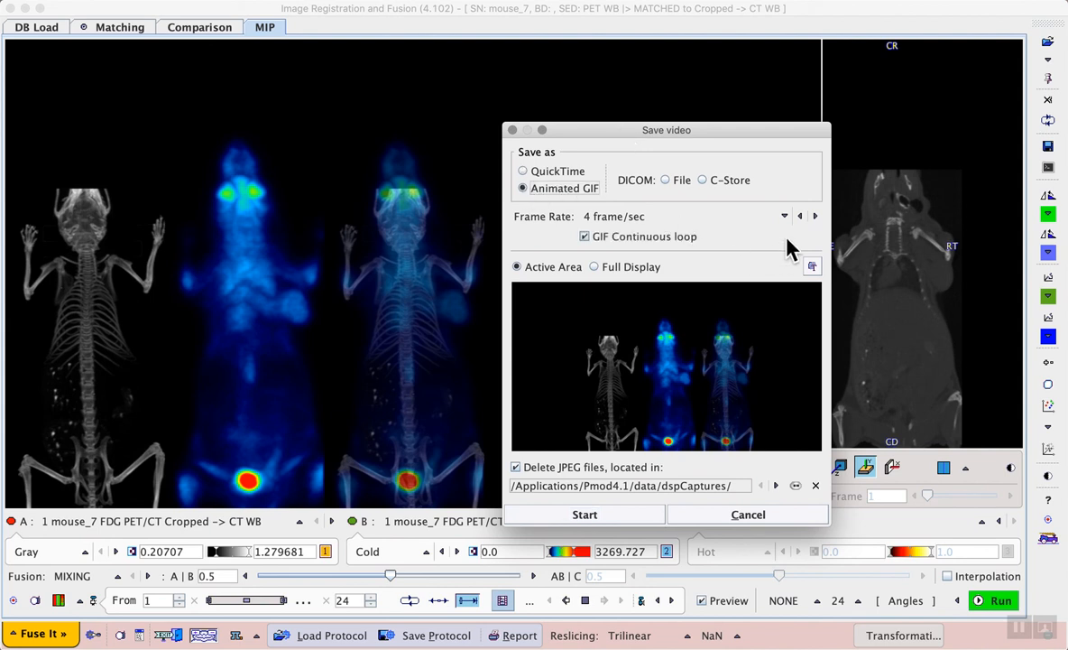
pyautogui.click(783, 216)
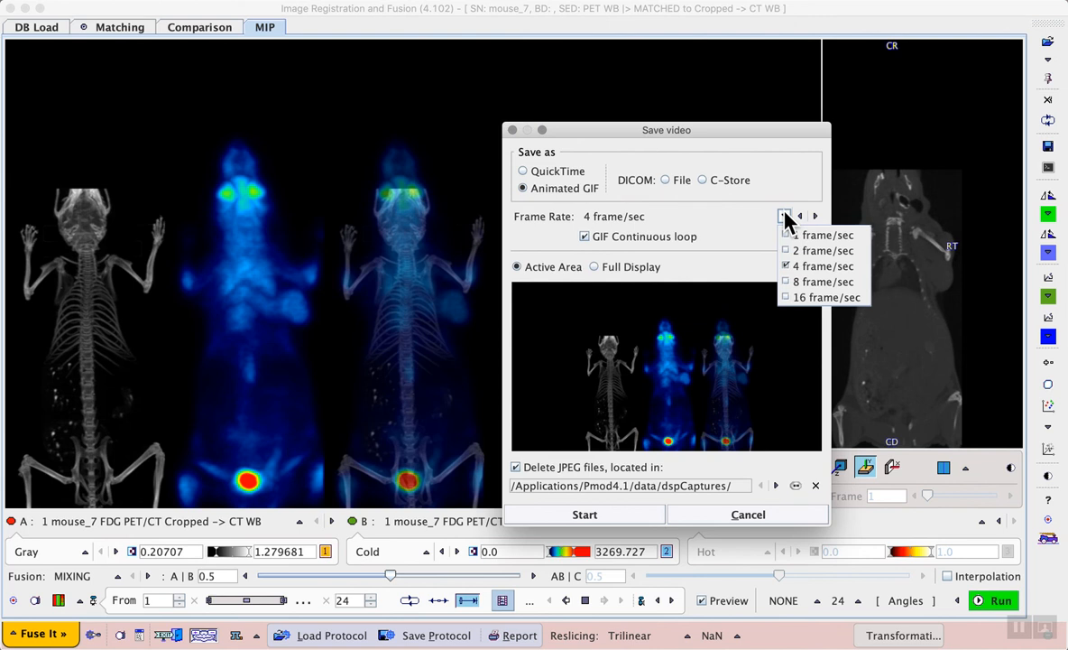
pyautogui.moveTo(823, 282)
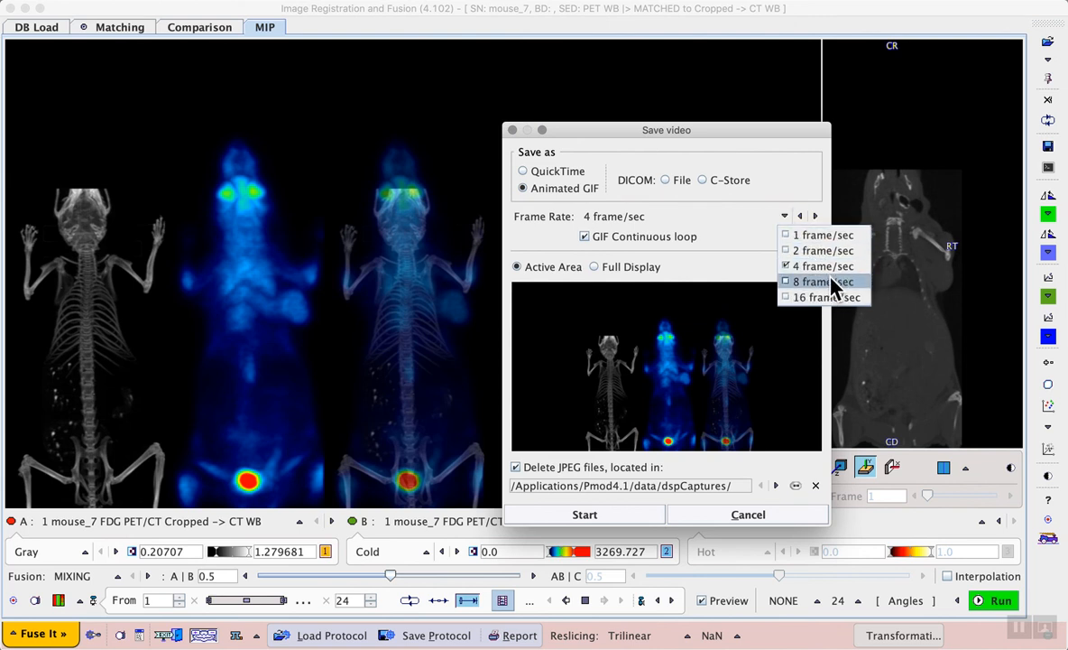
pyautogui.click(819, 281)
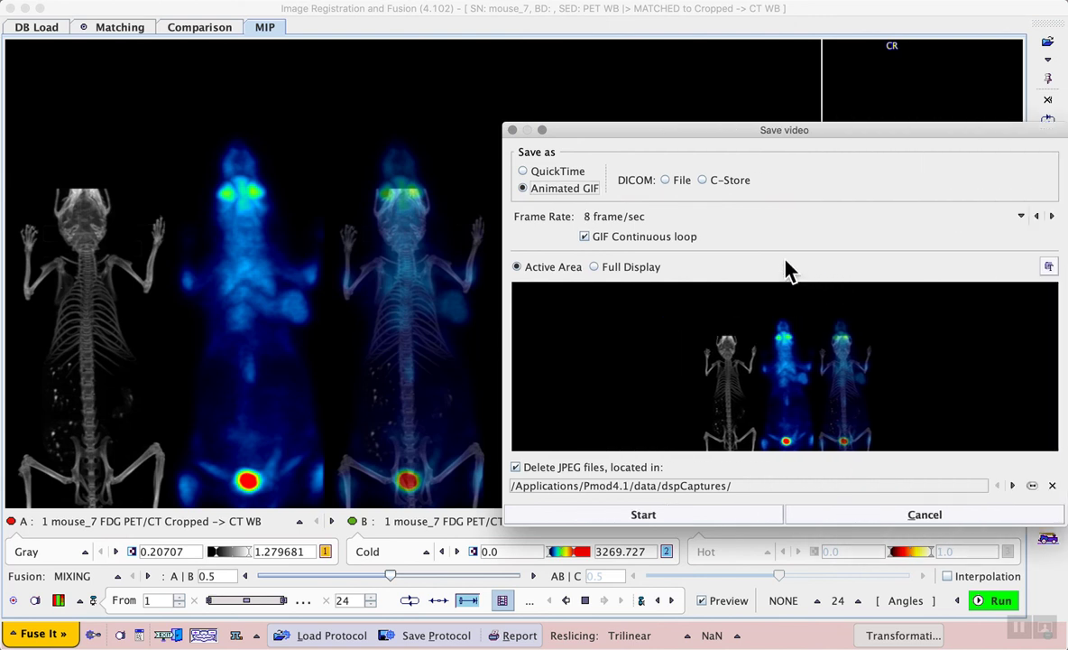
pyautogui.moveTo(783, 130); pyautogui.dragTo(682, 110)
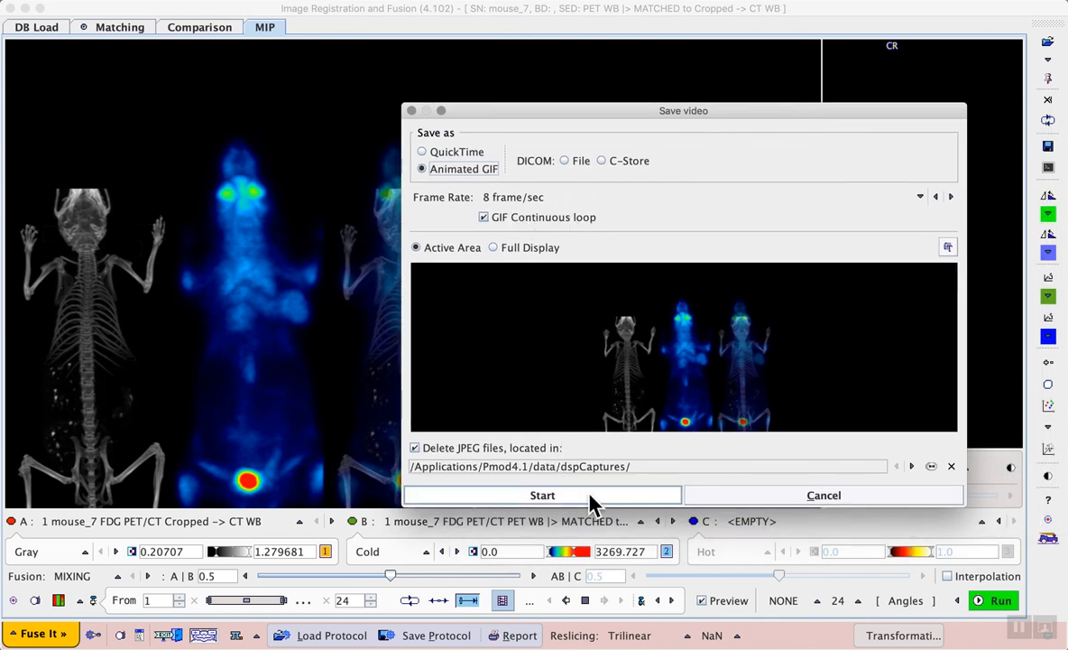
pyautogui.click(823, 495)
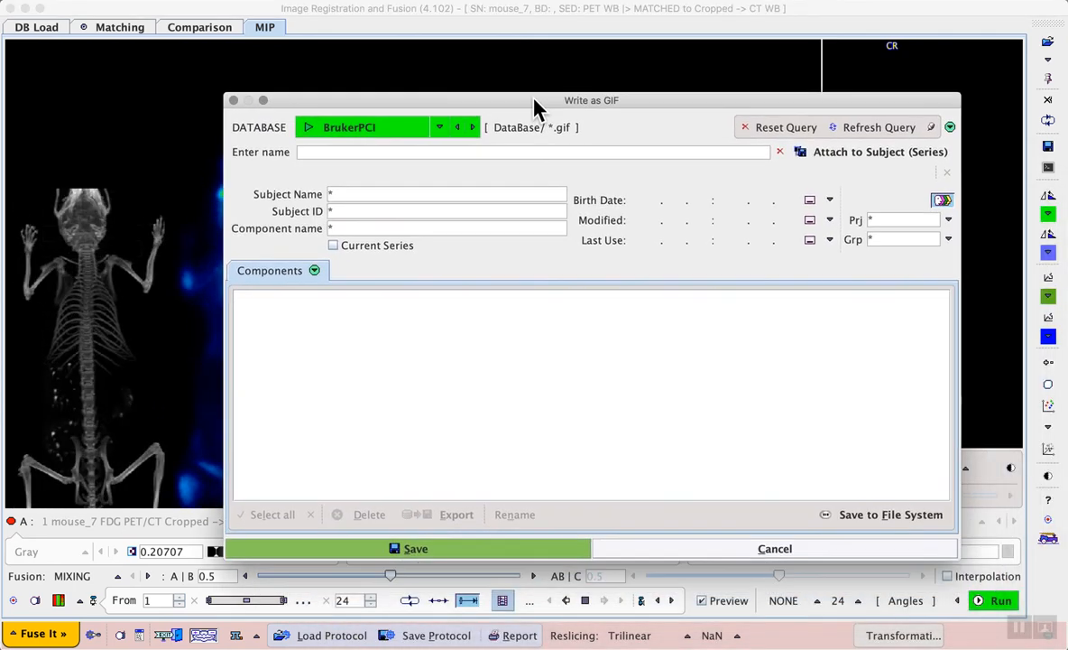
pyautogui.moveTo(817, 455)
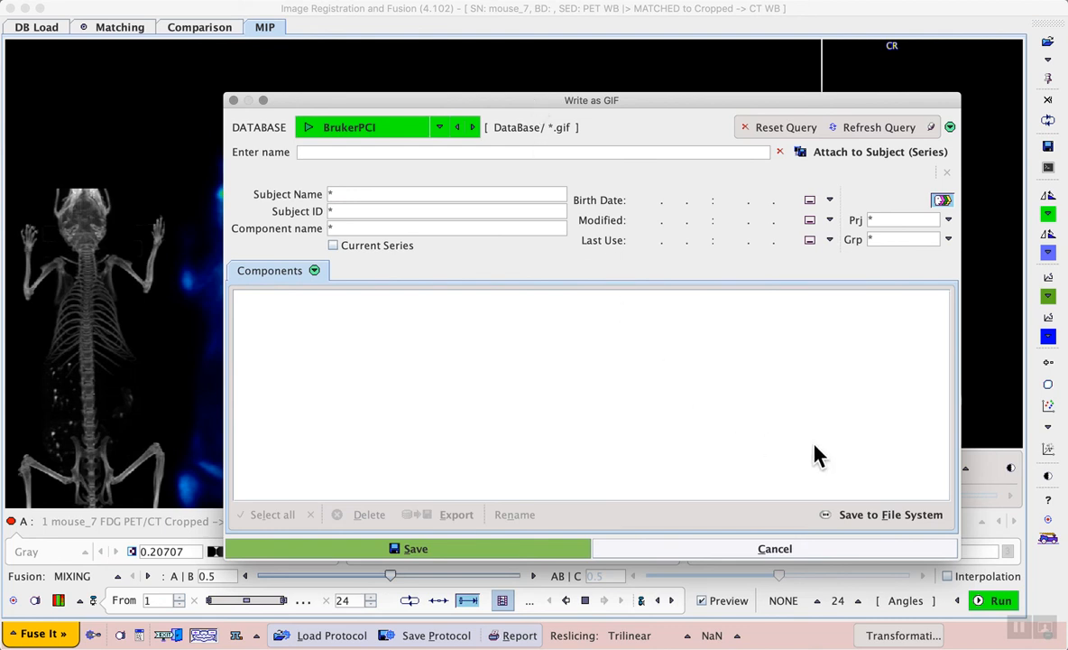
pyautogui.moveTo(807, 510)
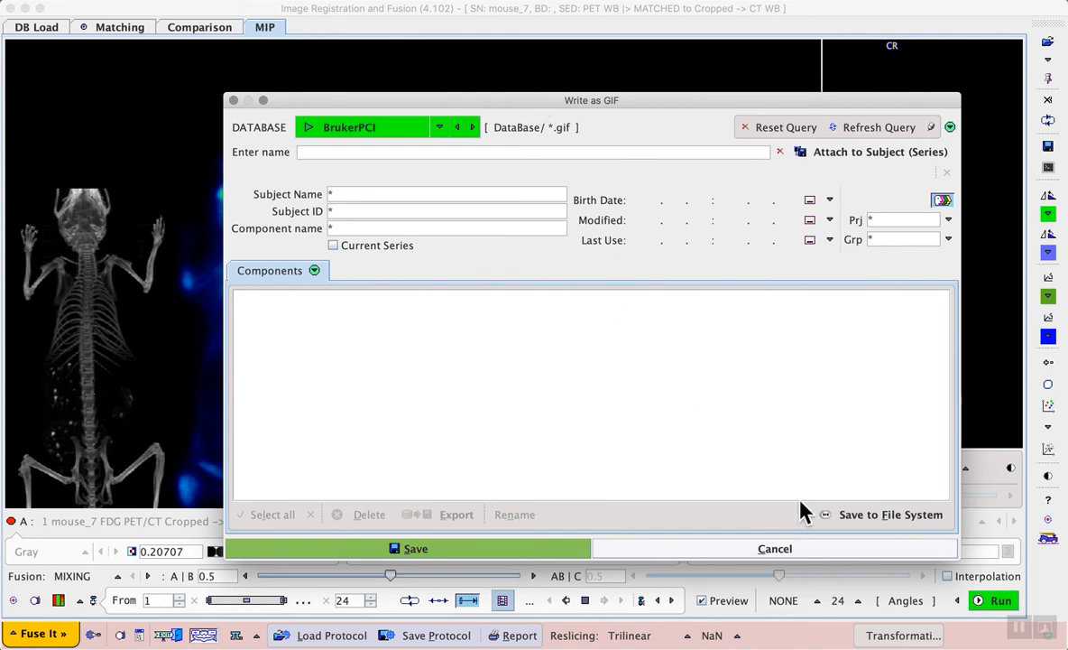
# Choose Save to File System in the Write as GIF dialog
pyautogui.click(891, 514)
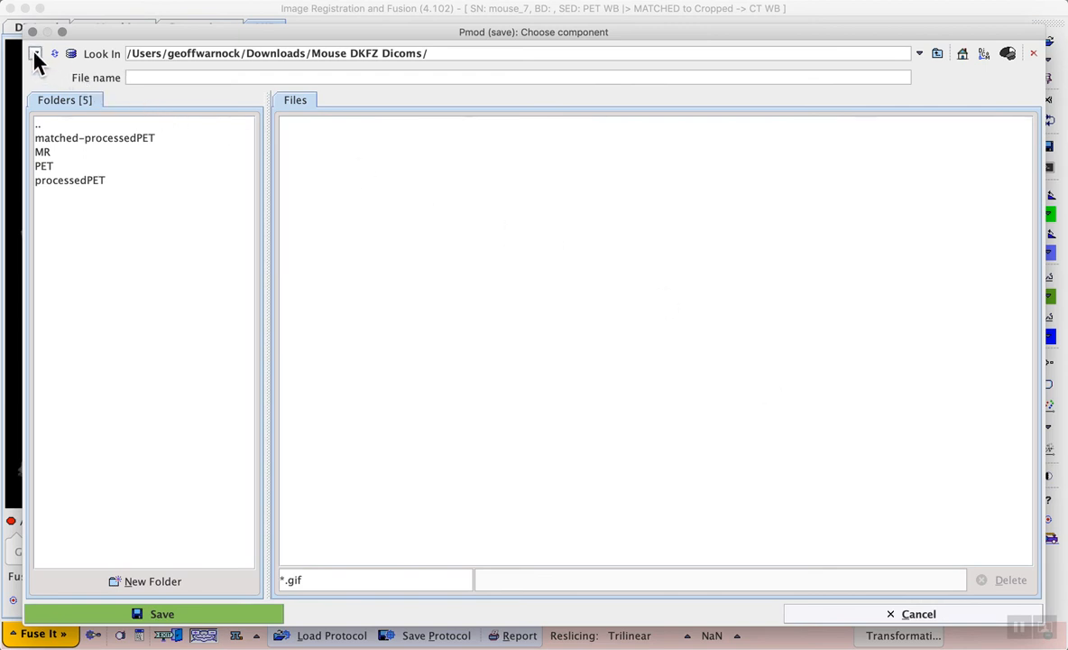
# Browse to /Volumes/PMOD/Pmod-Trial/Pmod/data/examples and enter the file name 'mouse'
pyautogui.click(38, 51)
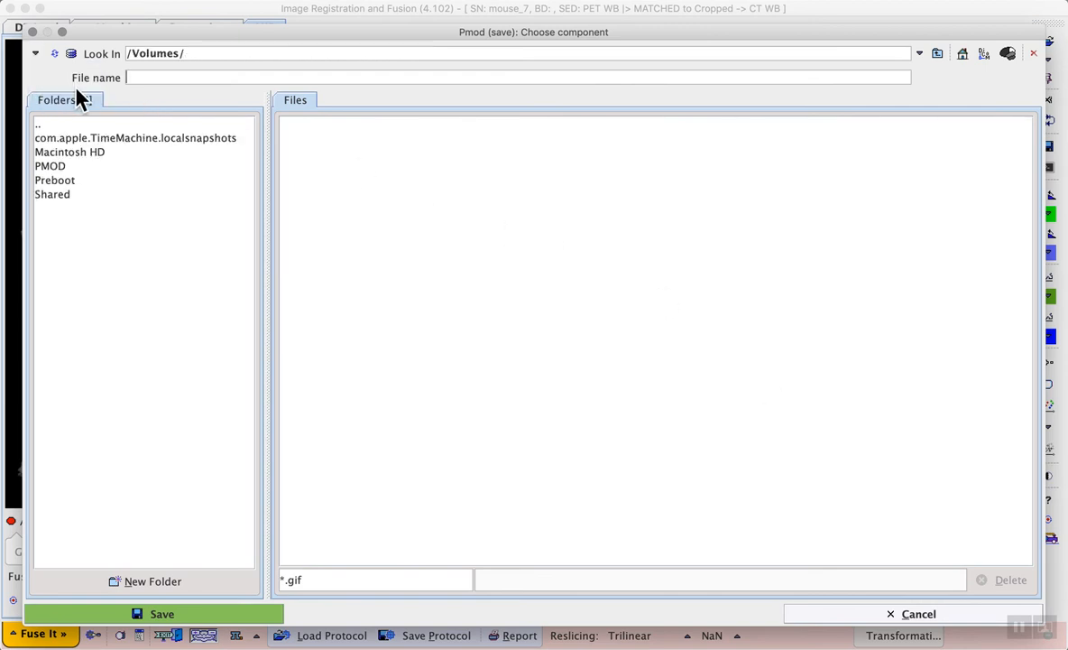
pyautogui.doubleClick(51, 166)
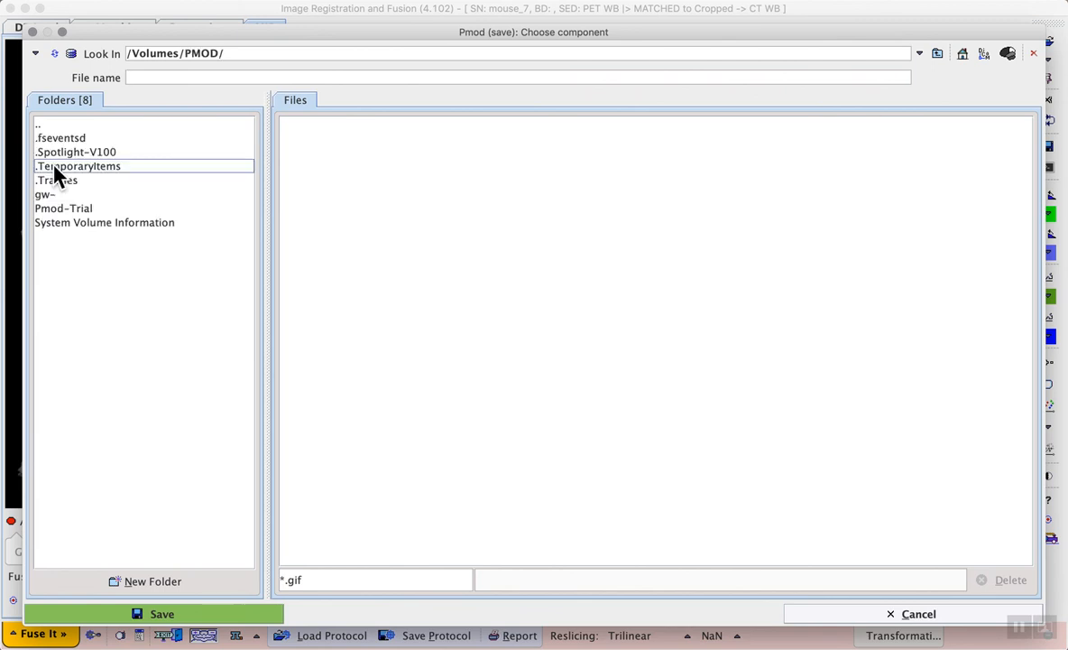
pyautogui.doubleClick(63, 209)
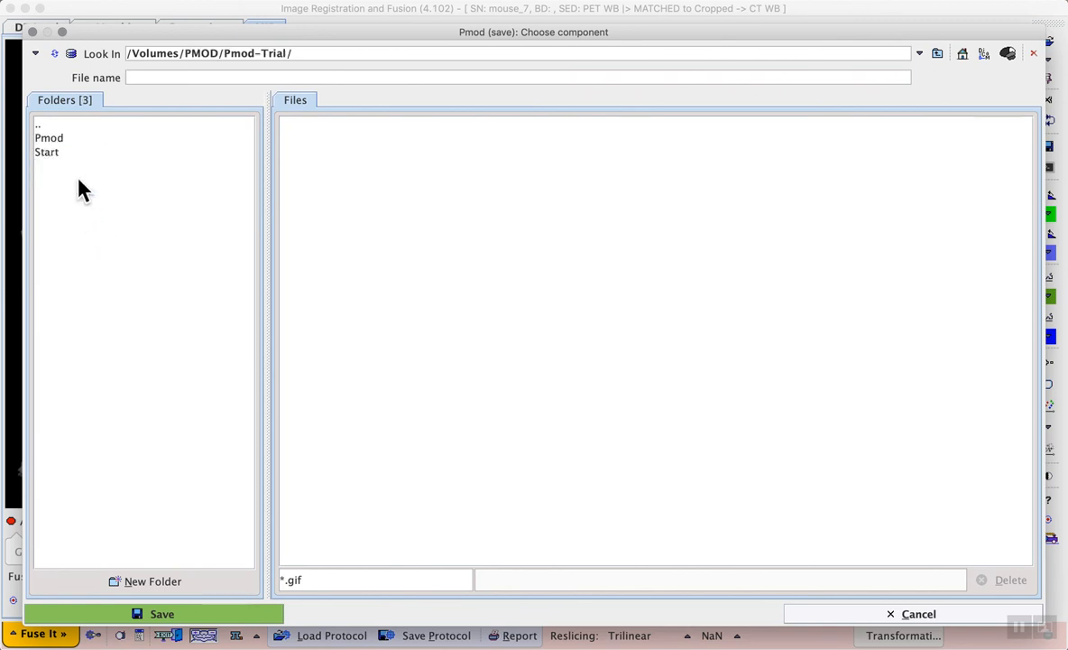
pyautogui.doubleClick(49, 137)
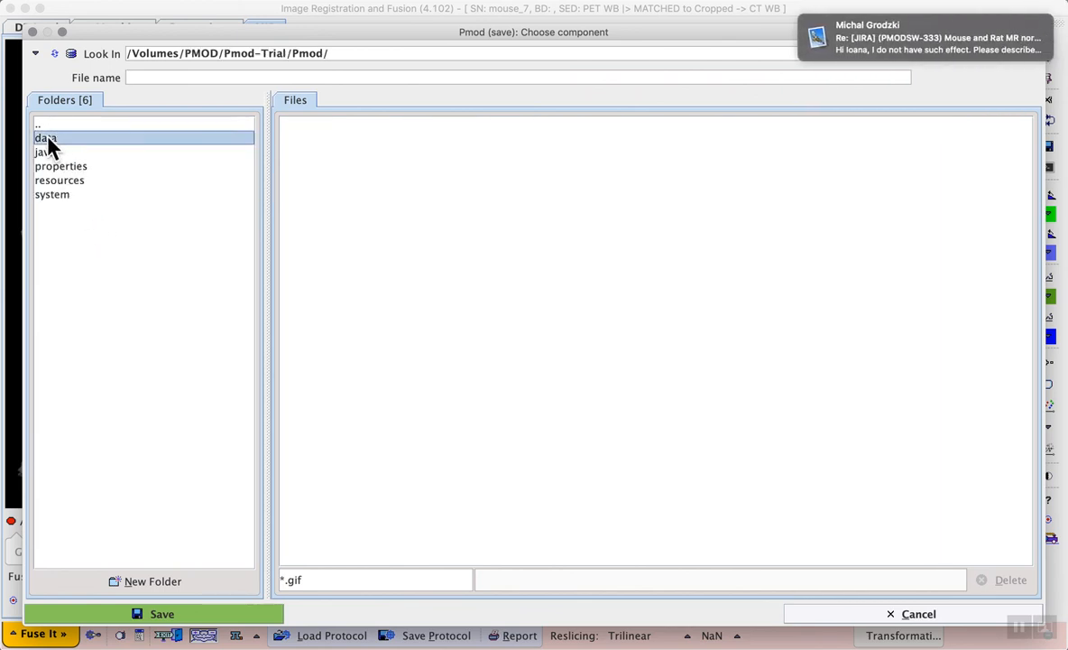
pyautogui.doubleClick(47, 137)
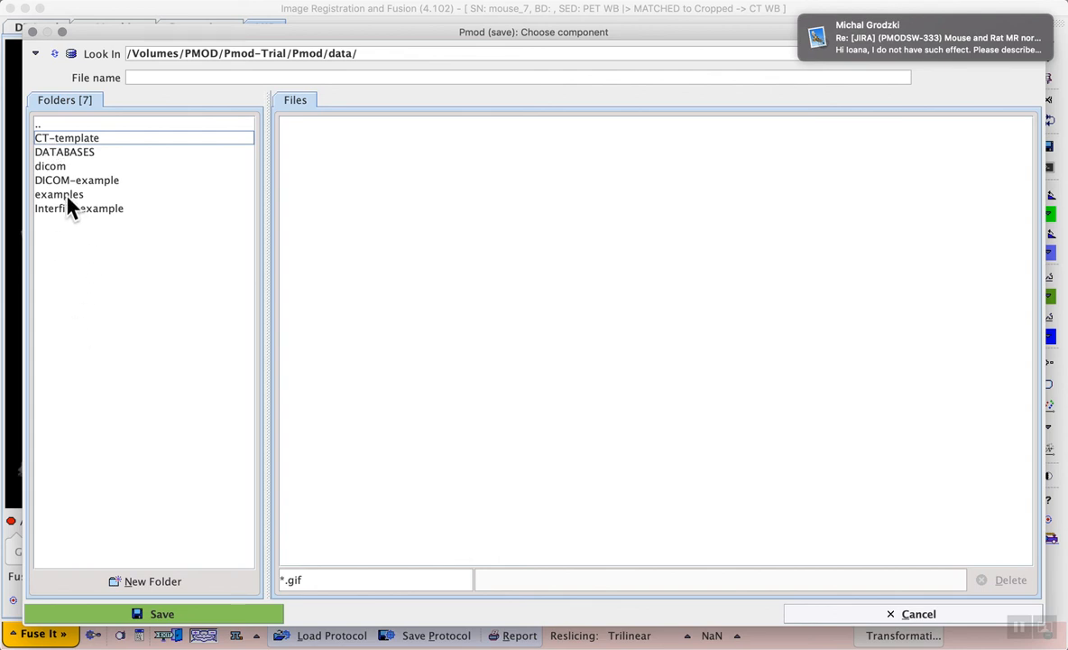
pyautogui.doubleClick(58, 195)
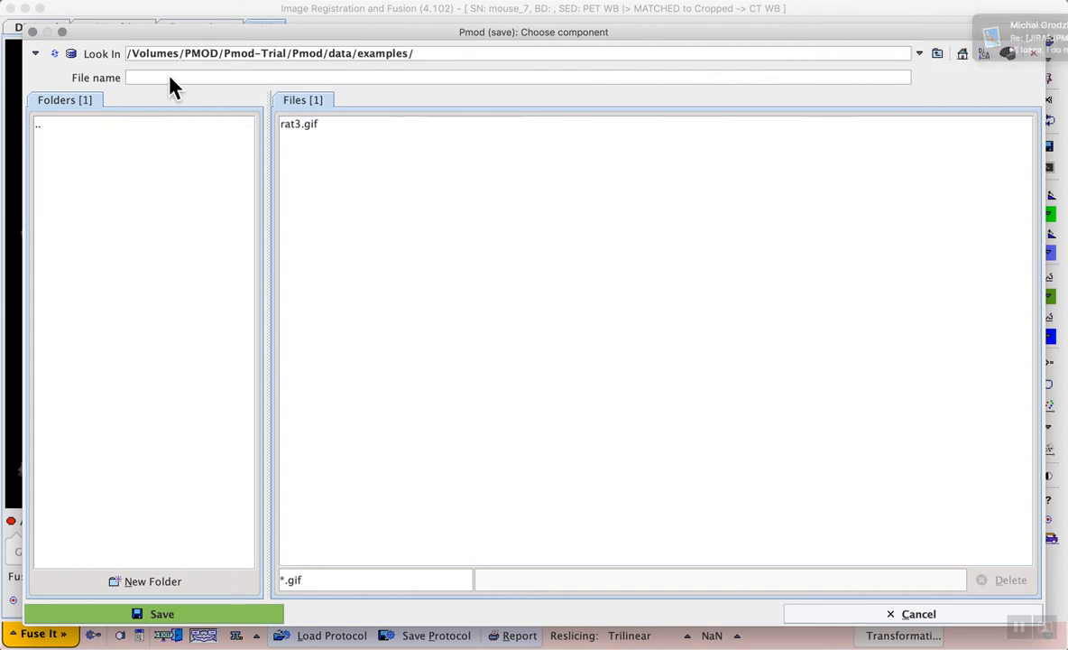
pyautogui.write('mouse')
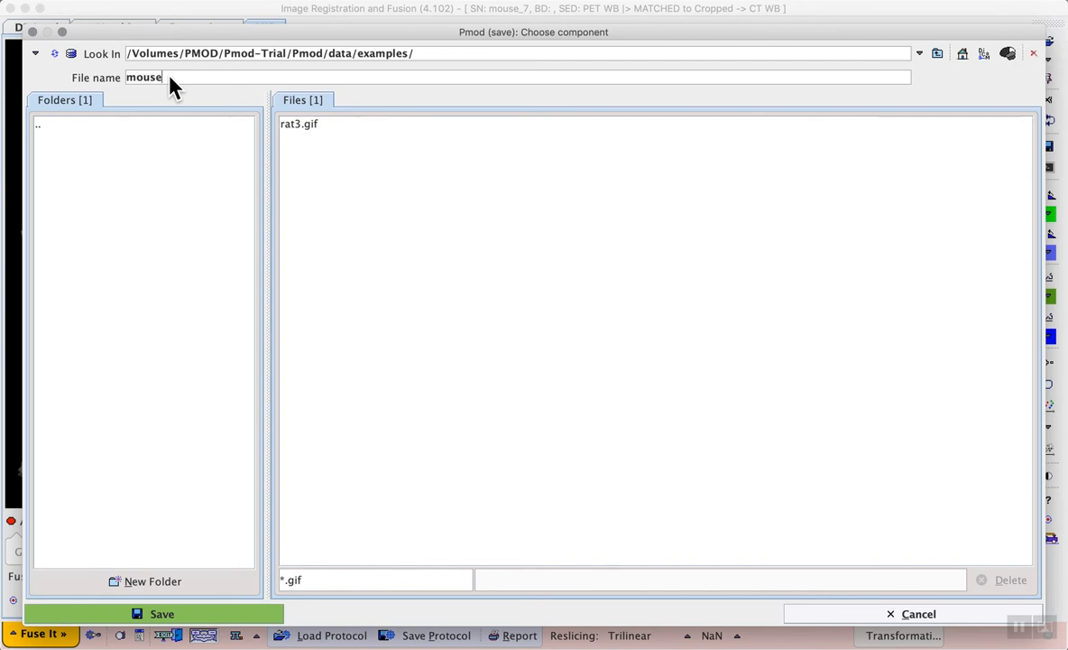